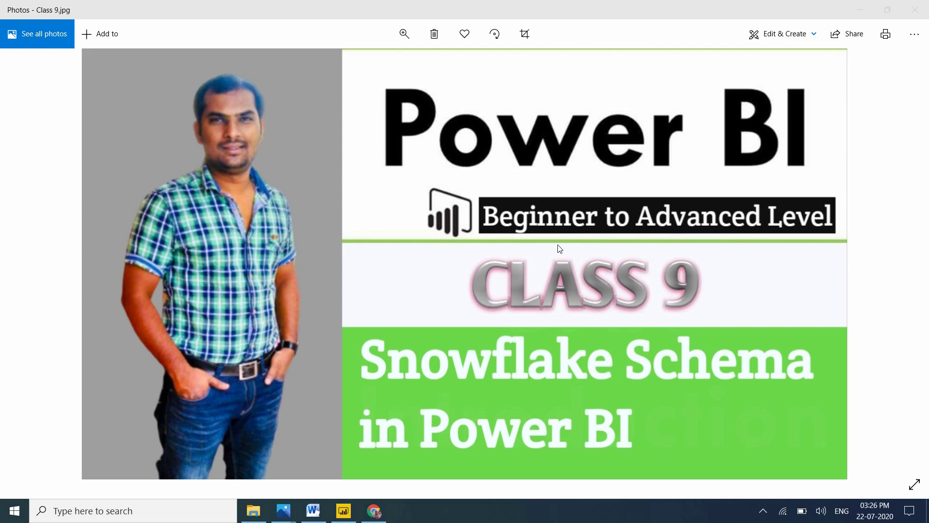
mouse_move(499, 251)
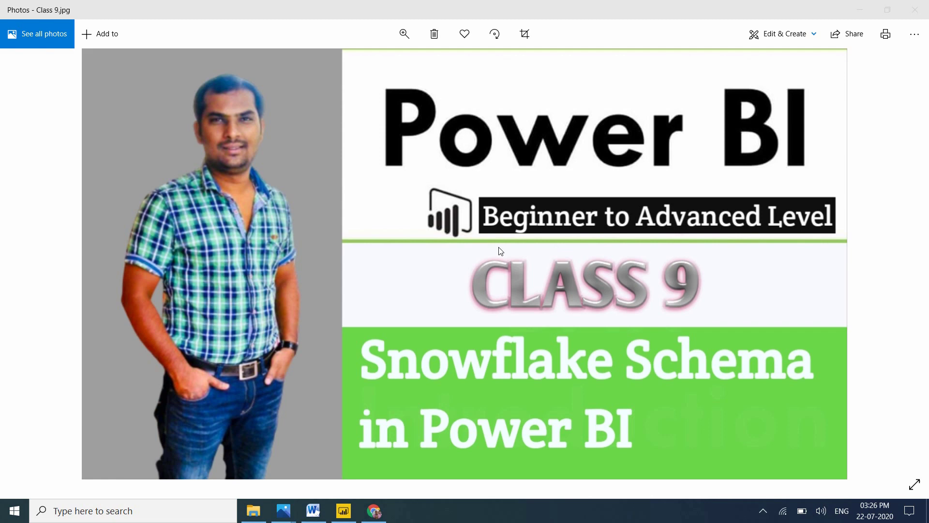
mouse_move(434, 311)
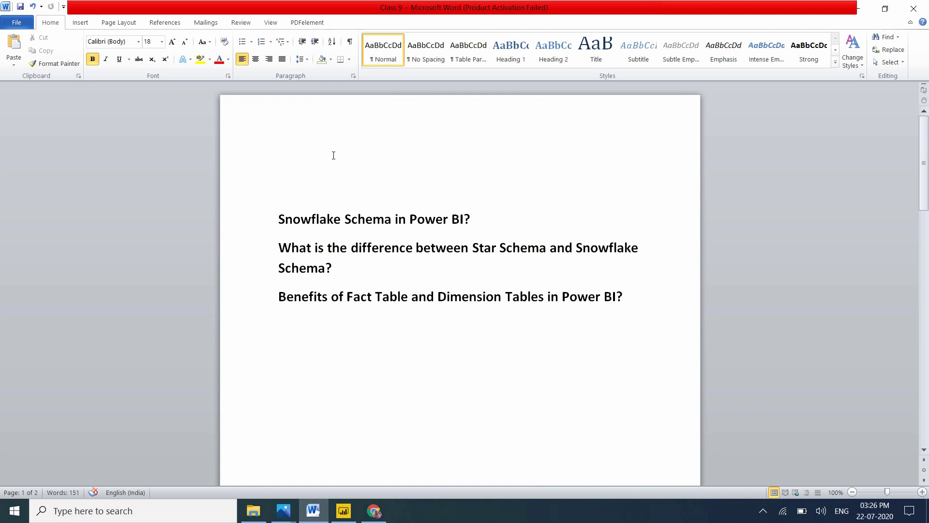
Step: Search Google for 'snowflake schema example' and view the image results of diagrams
left_click(435, 296)
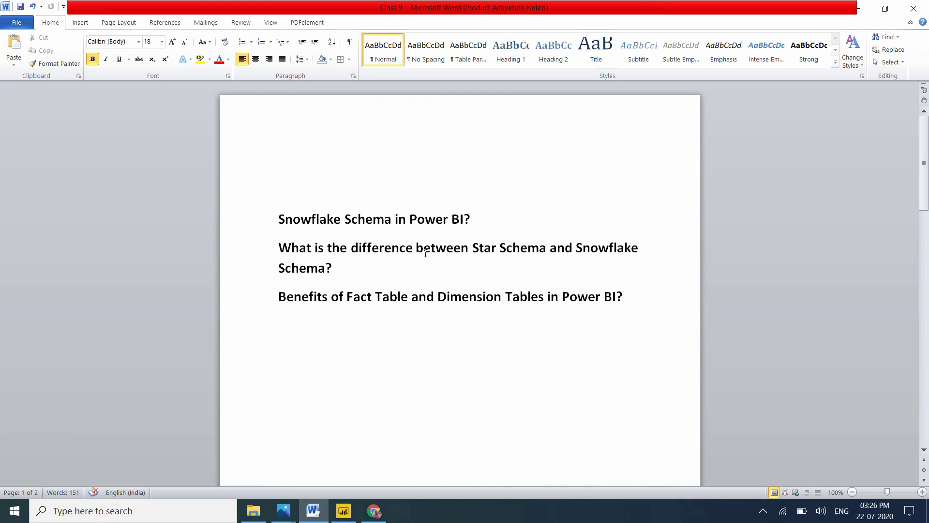
mouse_move(374, 312)
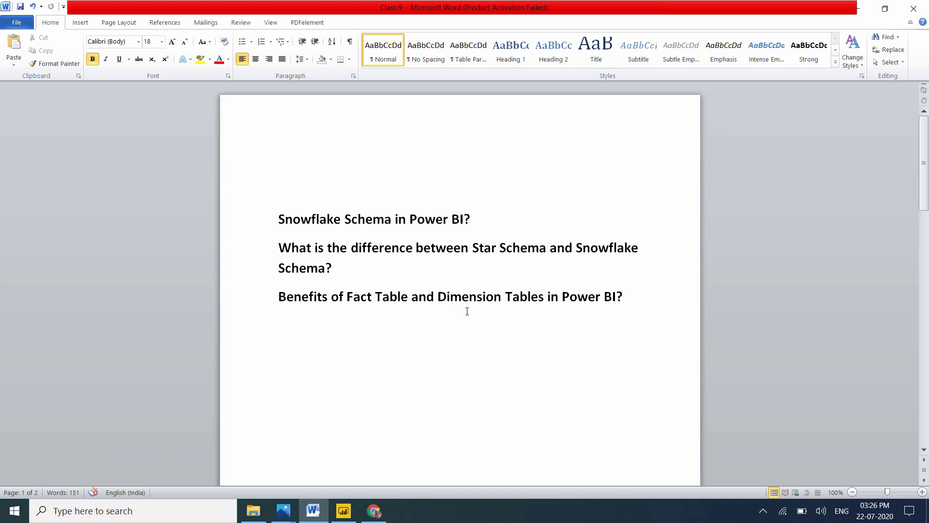
mouse_move(571, 323)
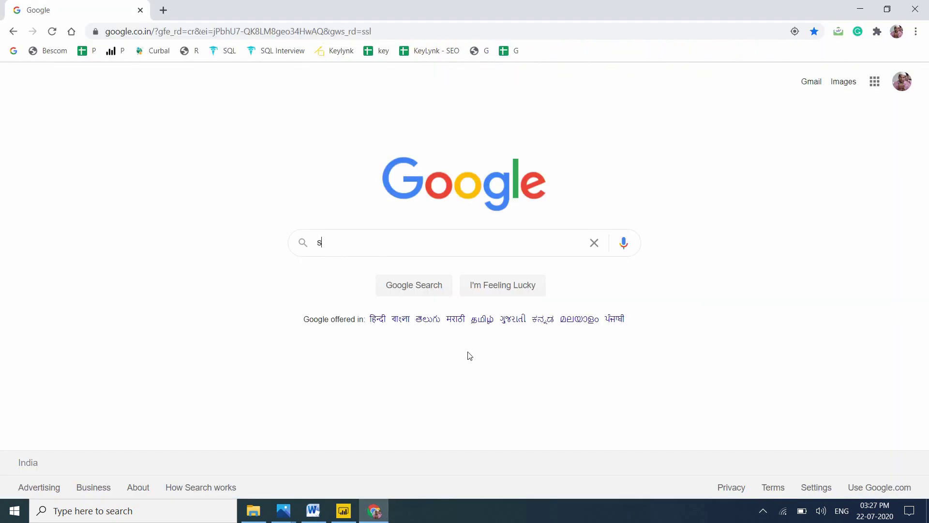
type("no")
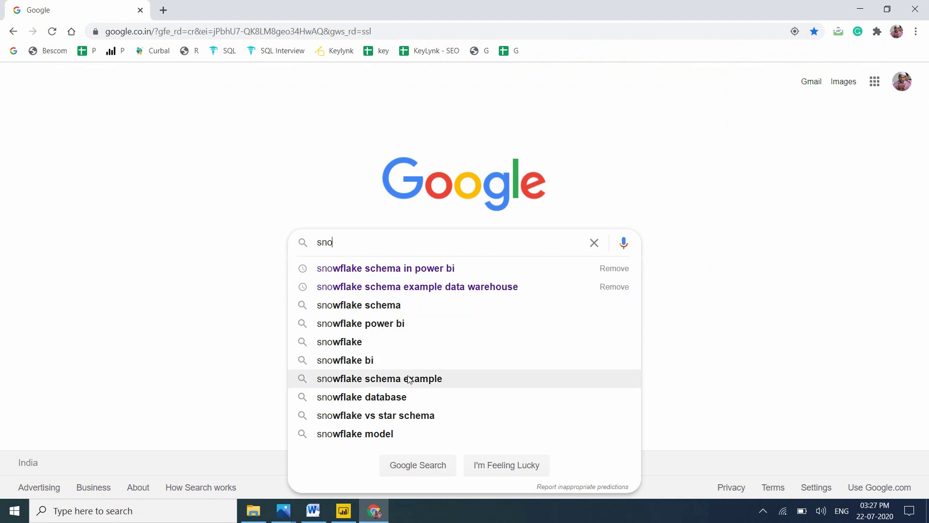
left_click(378, 378)
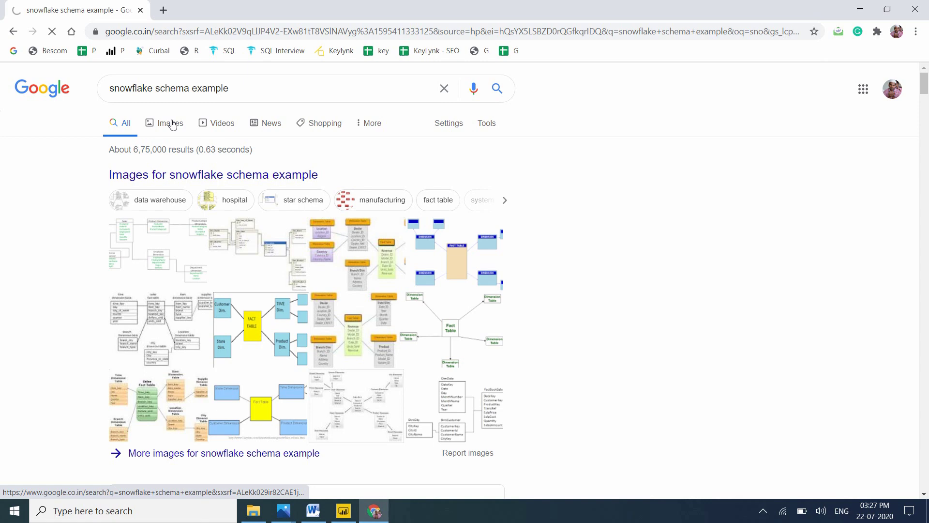
left_click(163, 123)
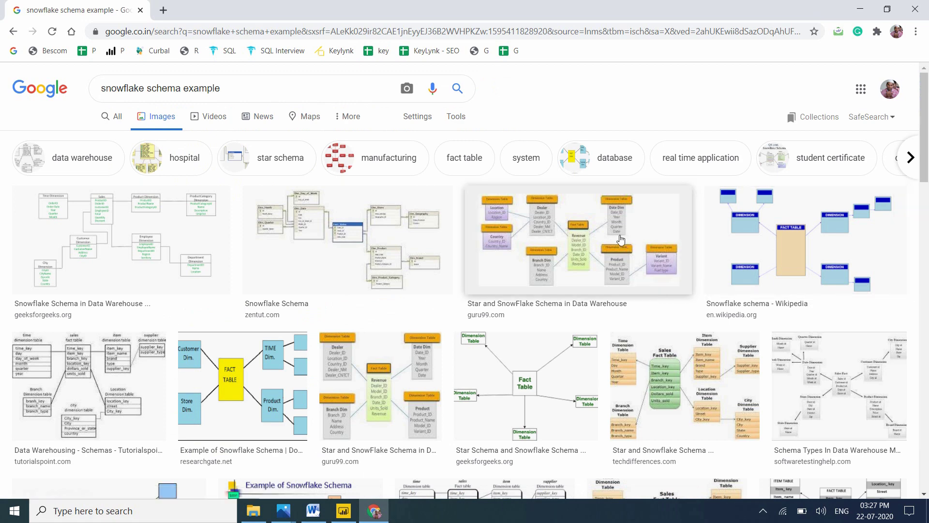
Step: Open the guru99 star and snowflake schema article and scroll to its Snowflake Schema definition
left_click(578, 240)
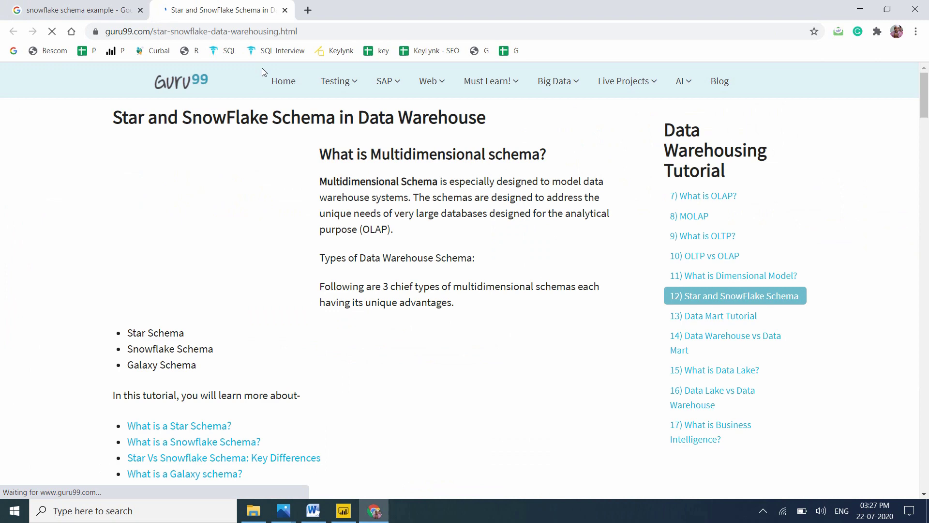
scroll("down", 3)
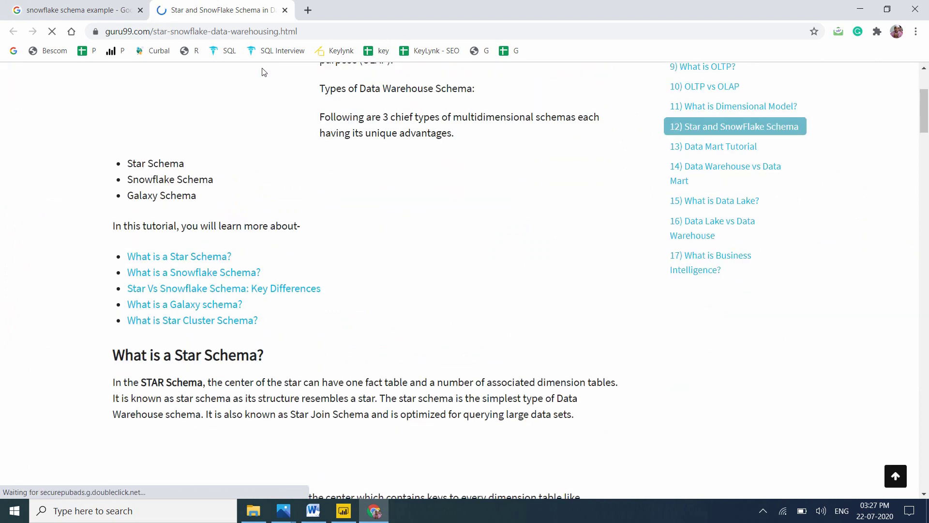
scroll("down", 3)
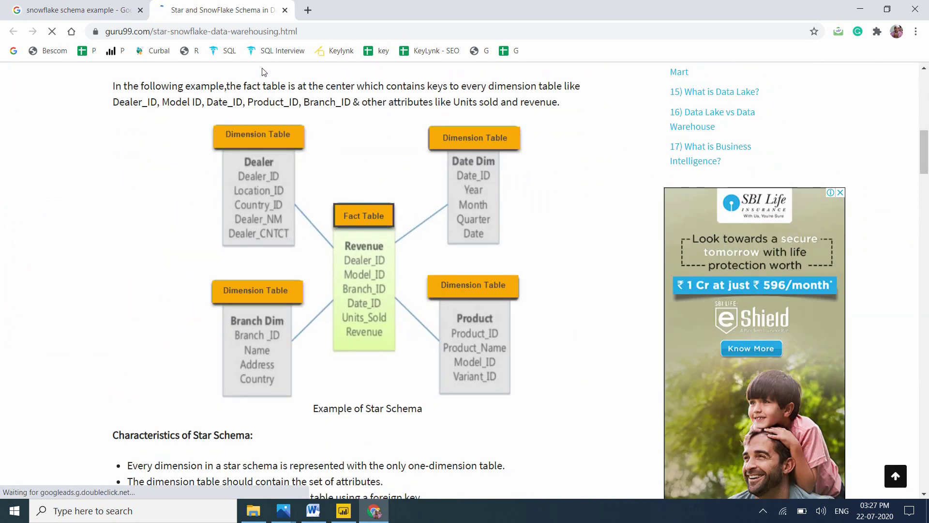
scroll("down", 3)
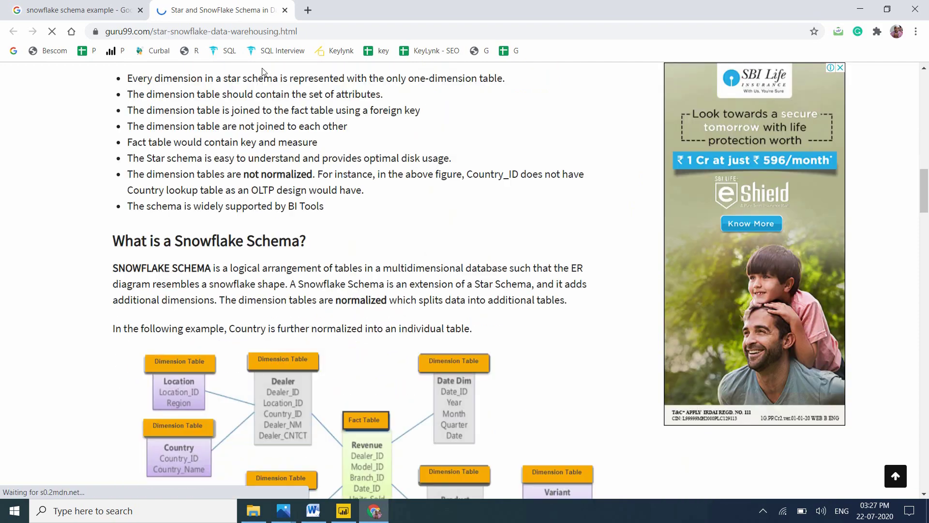
scroll("down", 3)
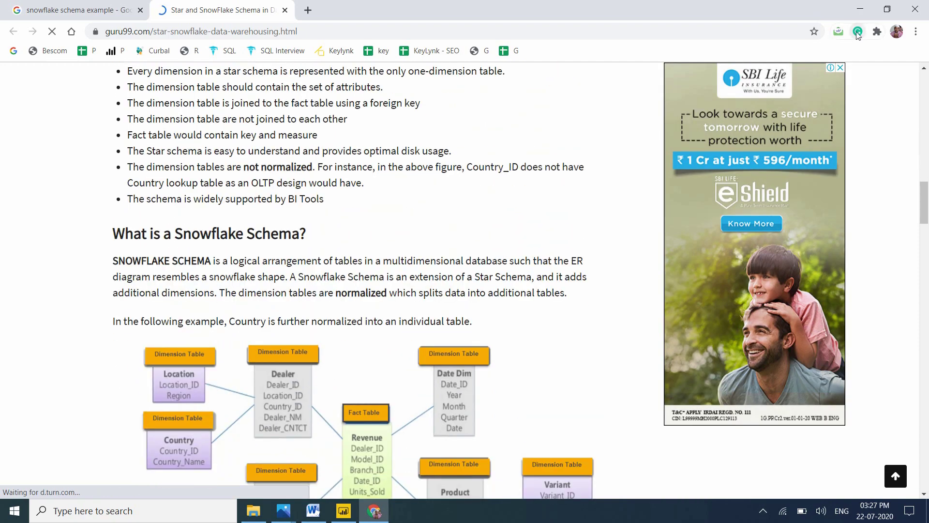
scroll("down", 3)
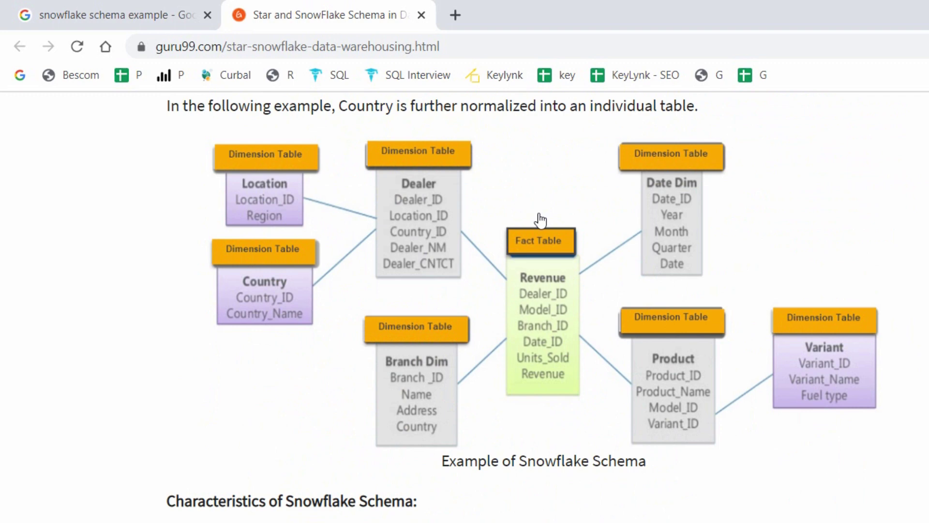
mouse_move(403, 196)
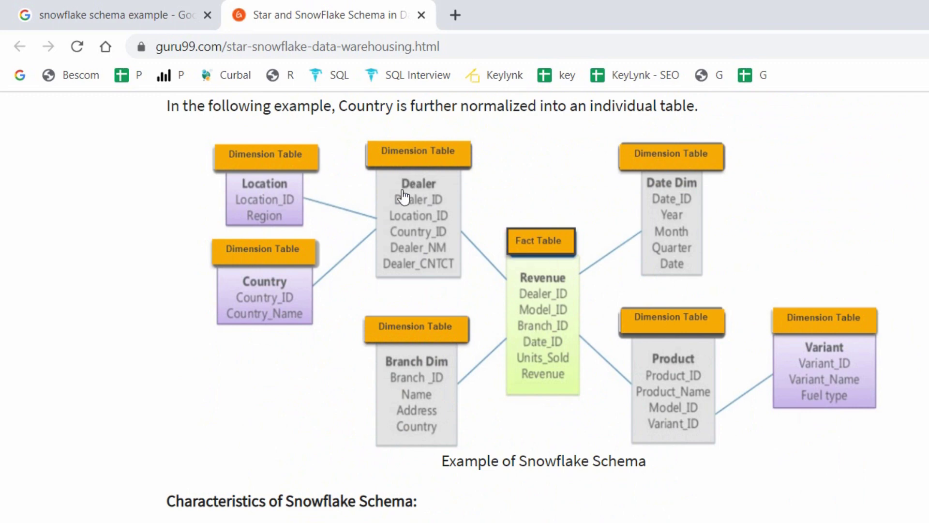
mouse_move(668, 406)
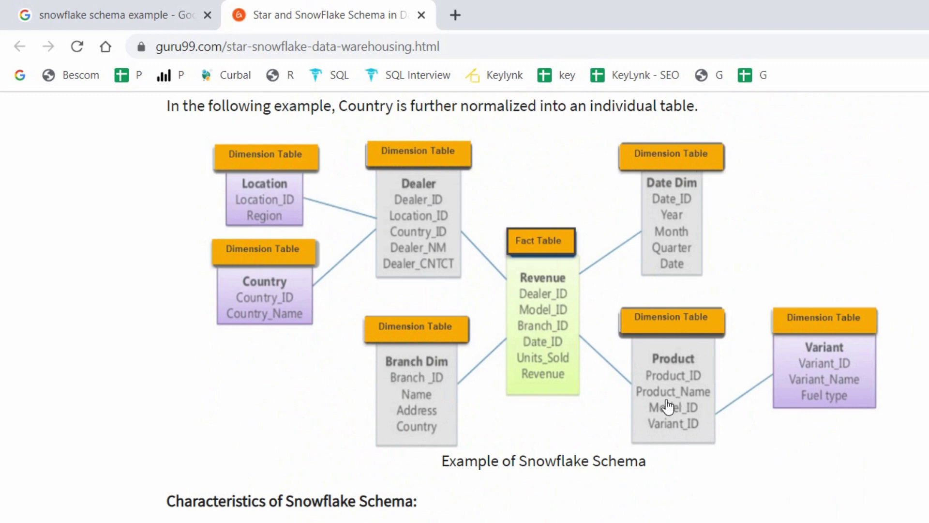
mouse_move(665, 388)
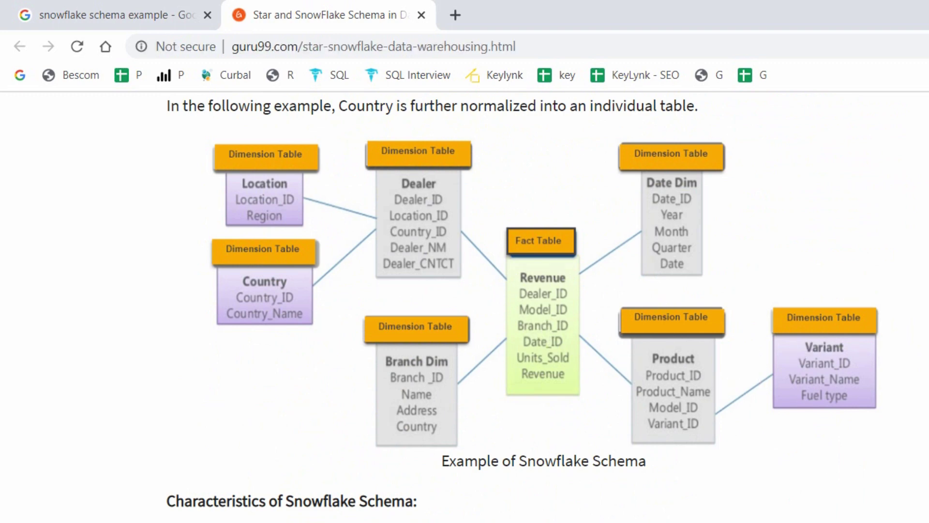
mouse_move(463, 175)
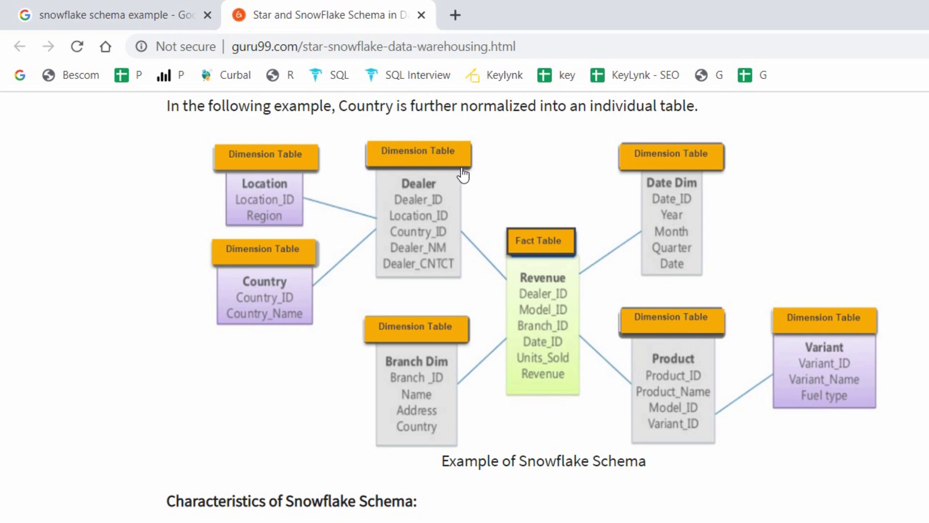
mouse_move(716, 390)
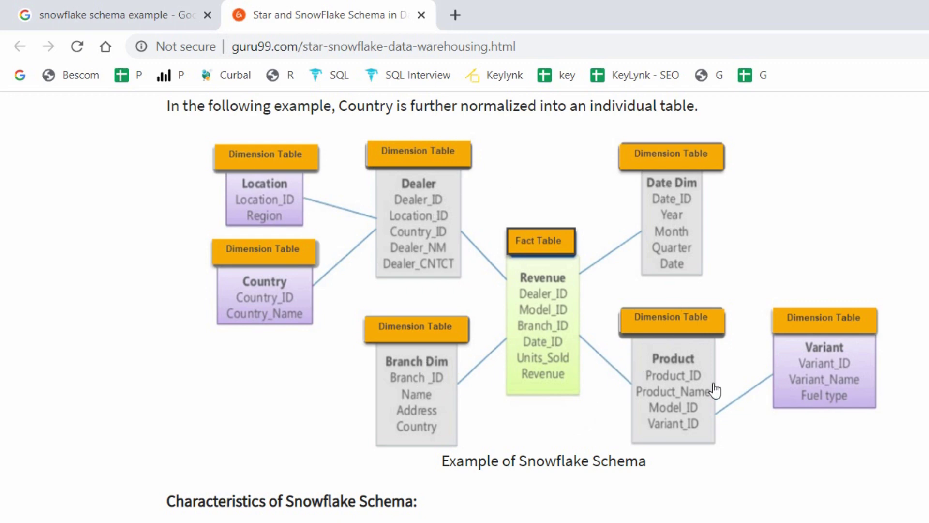
mouse_move(783, 320)
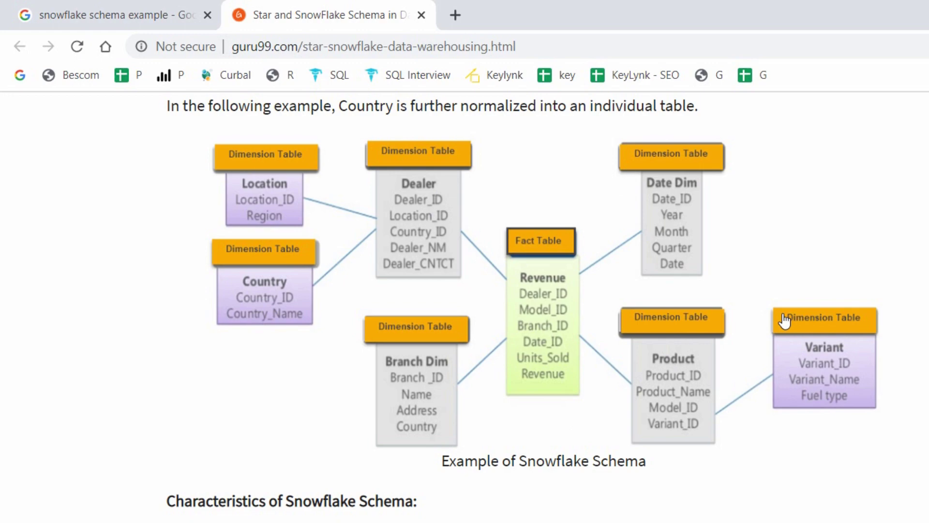
mouse_move(832, 268)
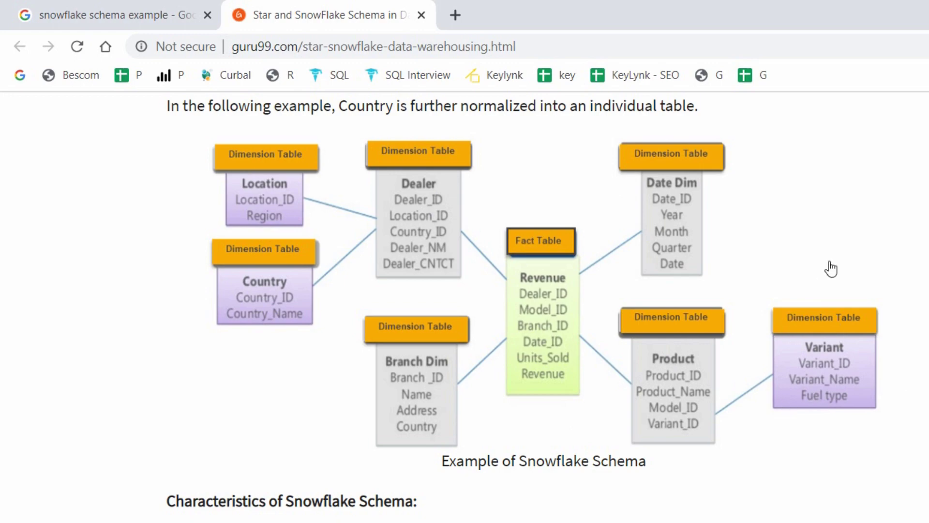
scroll("up", 3)
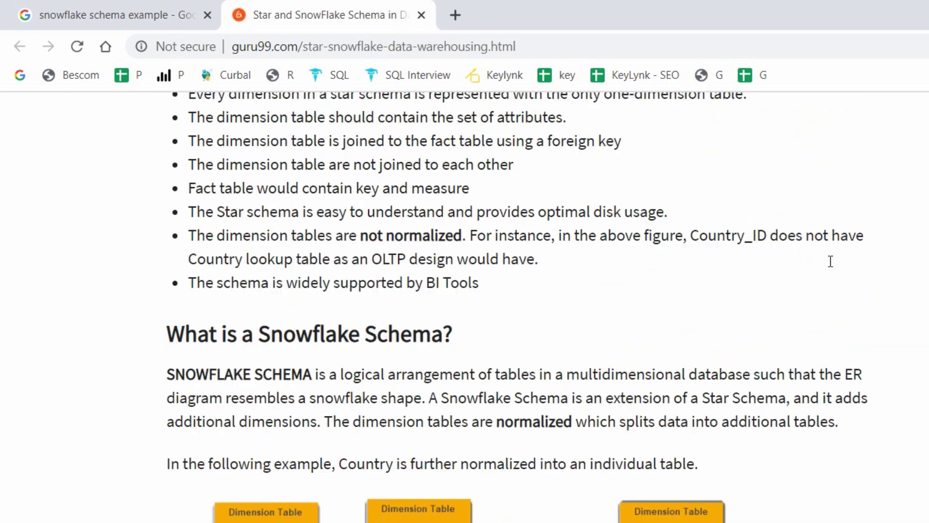
scroll("up", 3)
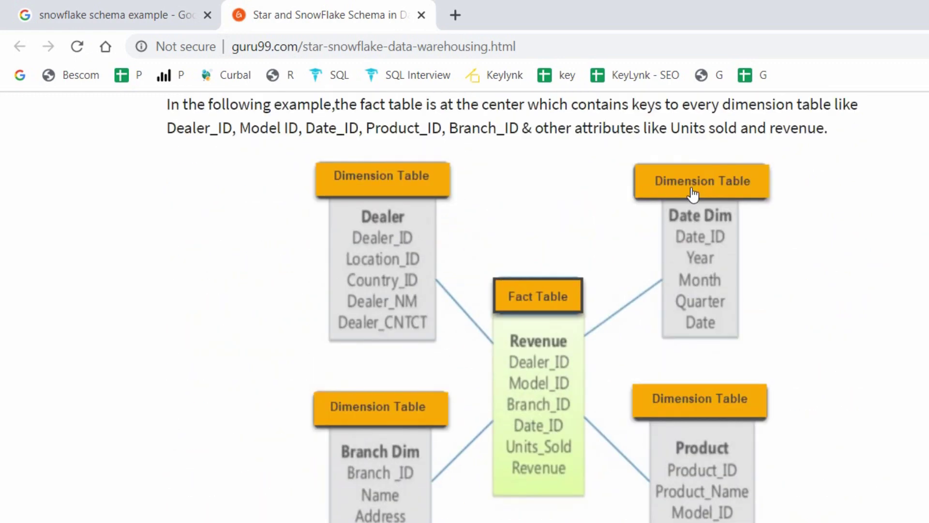
mouse_move(573, 336)
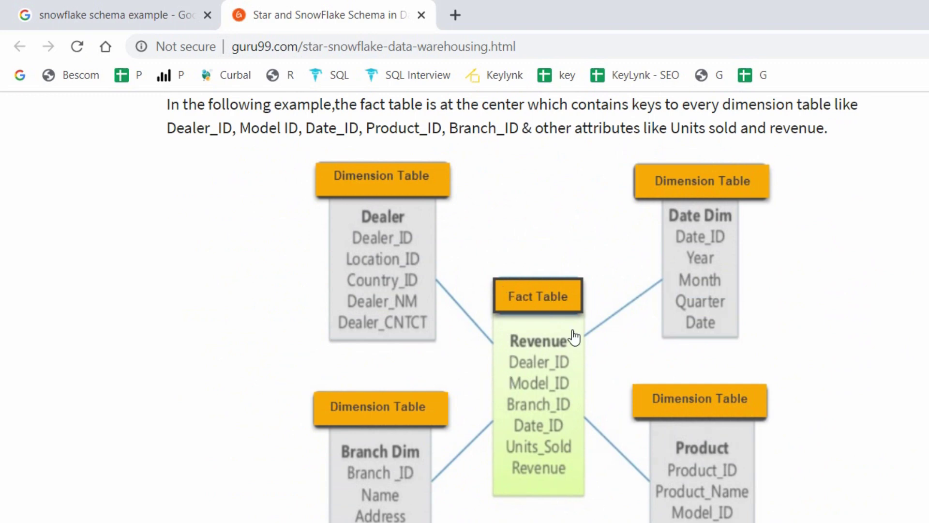
mouse_move(378, 267)
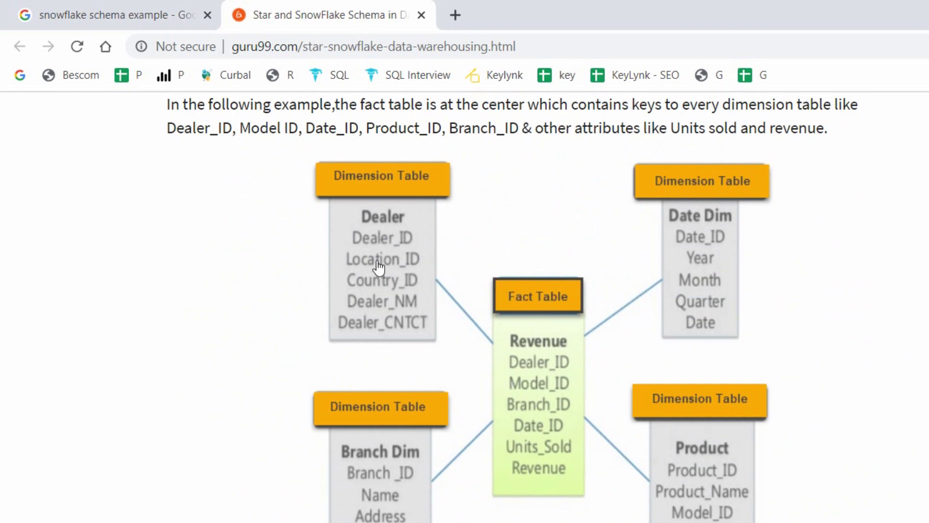
mouse_move(301, 330)
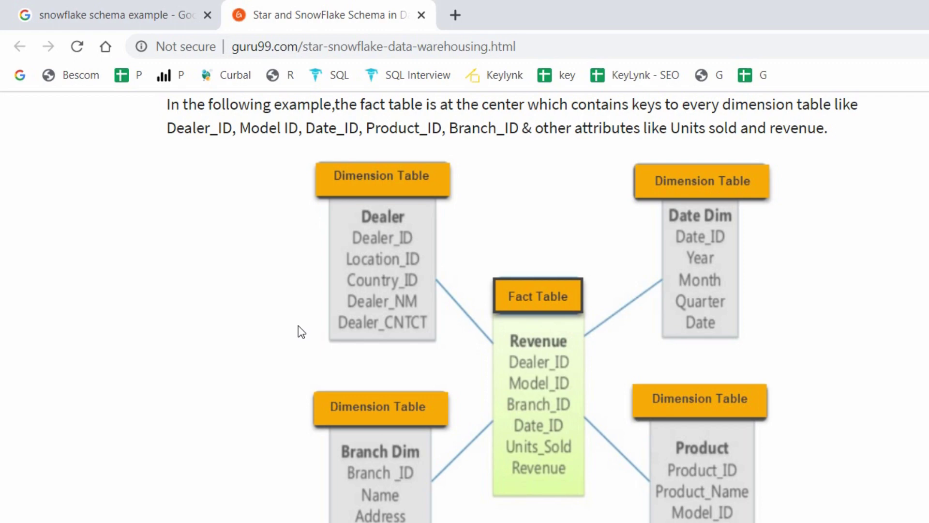
scroll("down", 3)
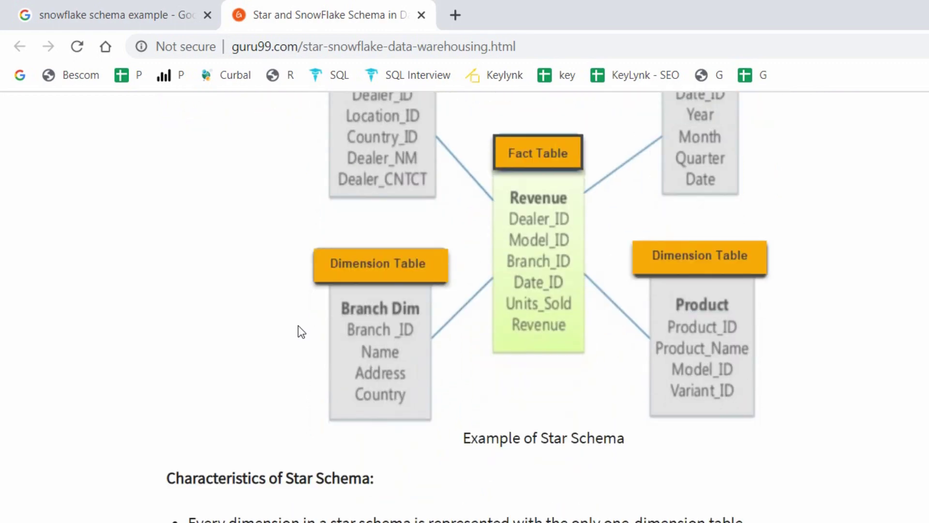
scroll("down", 3)
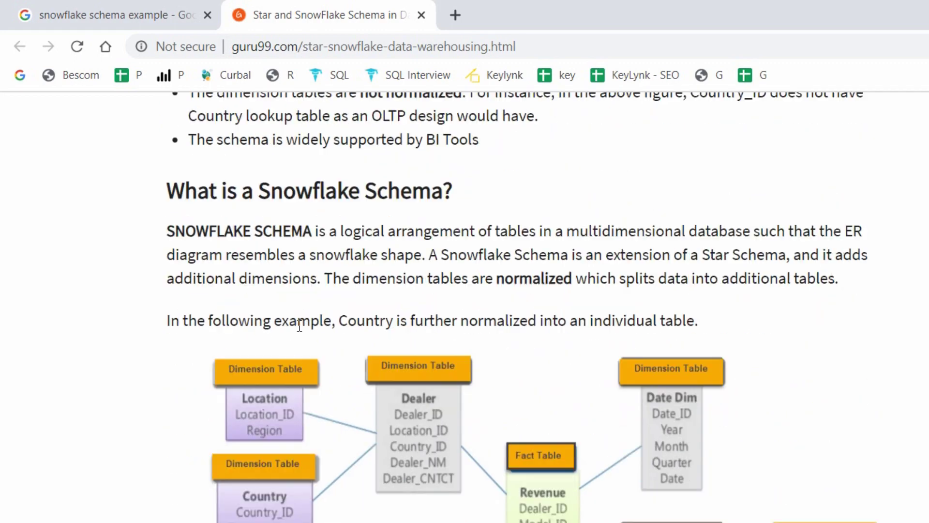
scroll("down", 3)
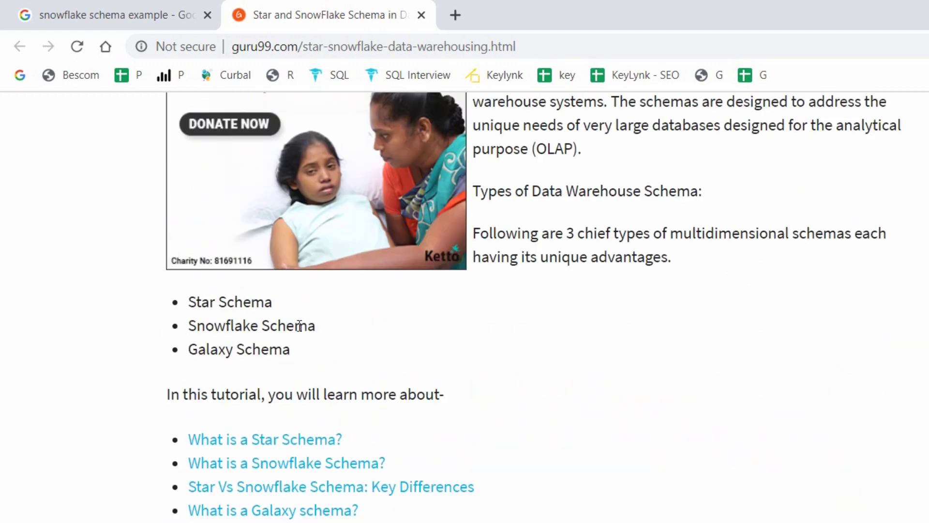
mouse_move(299, 331)
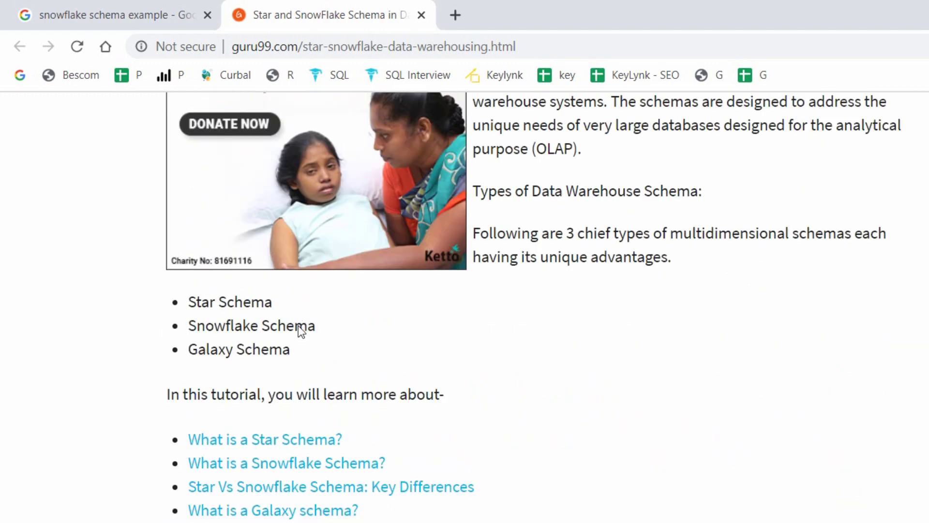
scroll("down", 3)
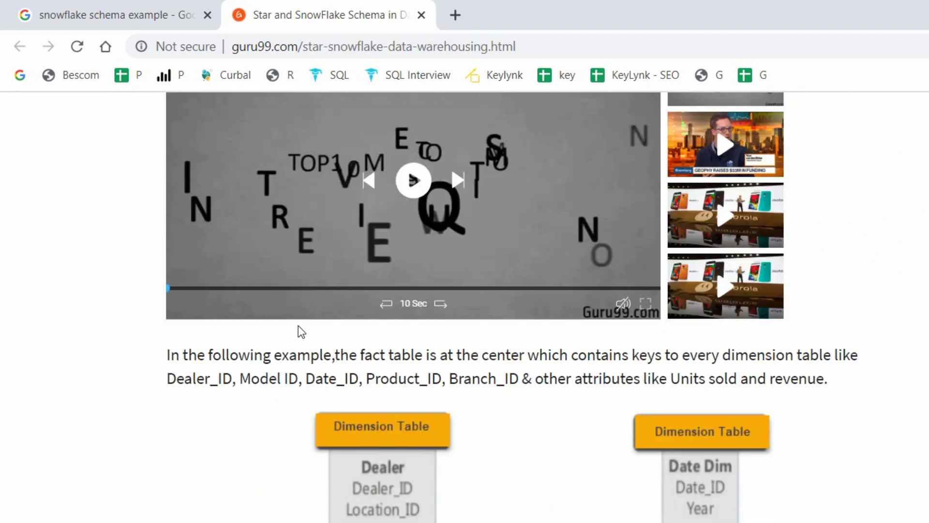
mouse_move(634, 443)
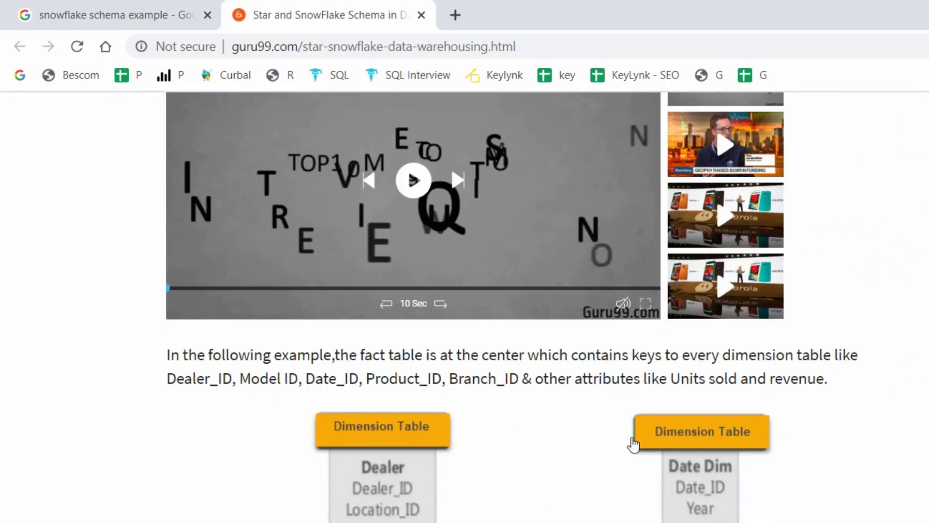
mouse_move(365, 501)
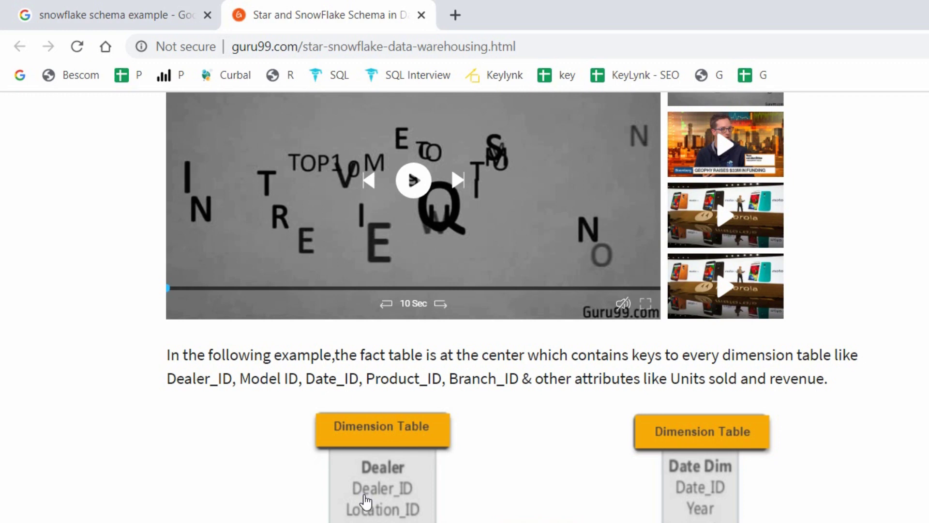
mouse_move(478, 507)
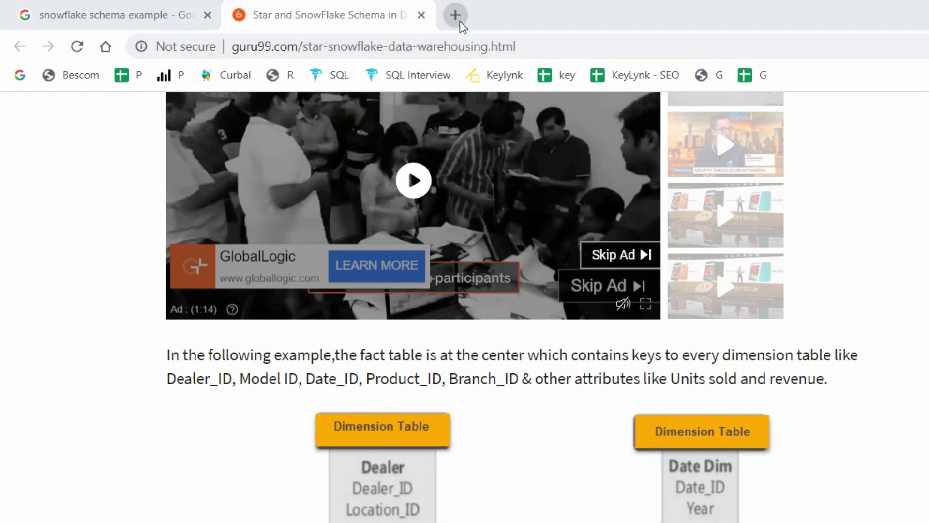
Step: In a new tab, search 'star schema and snowflake schema in power bi' and open the Microsoft Docs result
left_click(455, 15)
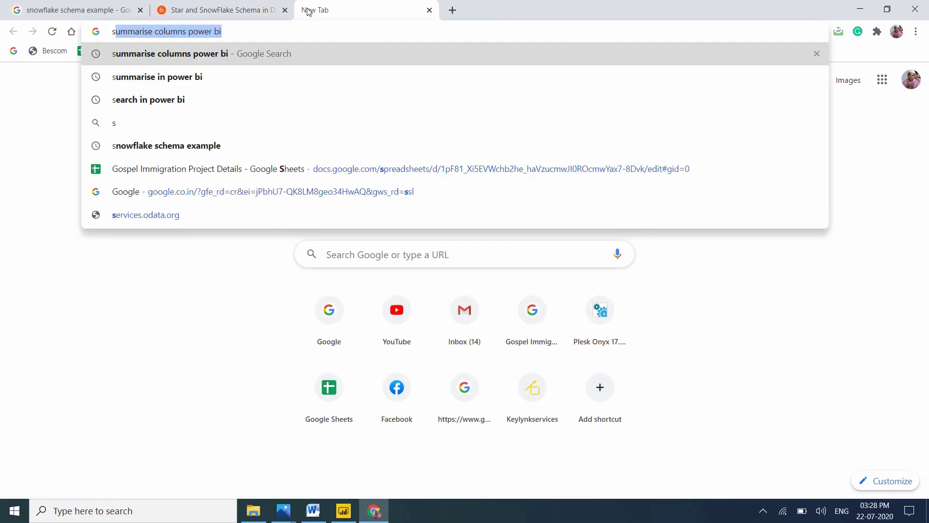
type("start")
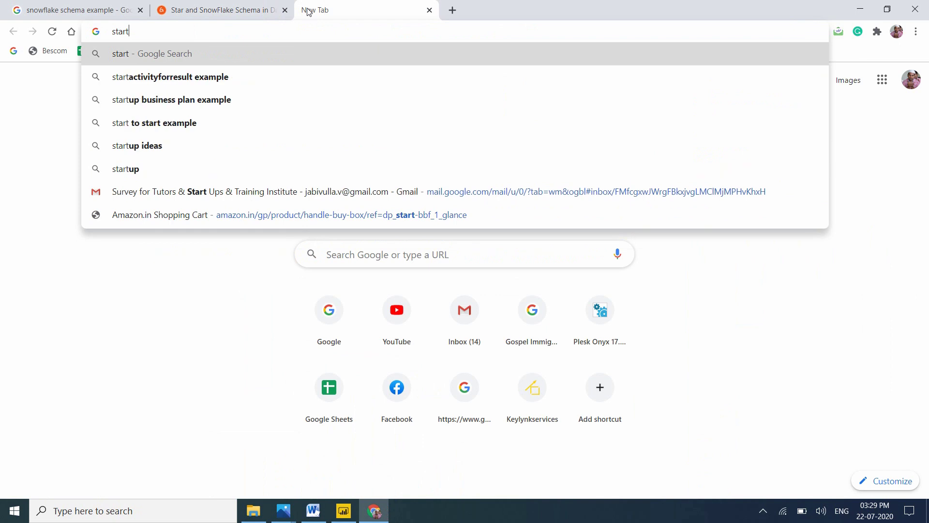
type("star")
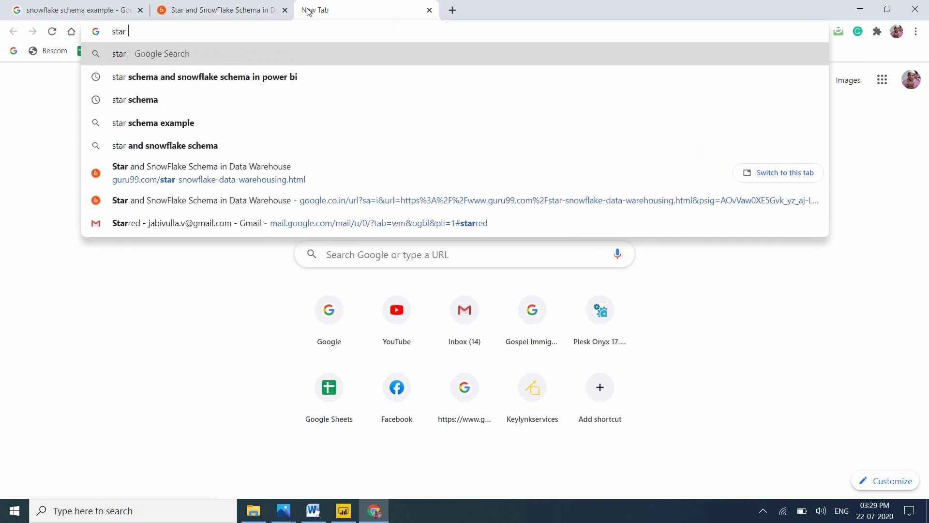
left_click(205, 77)
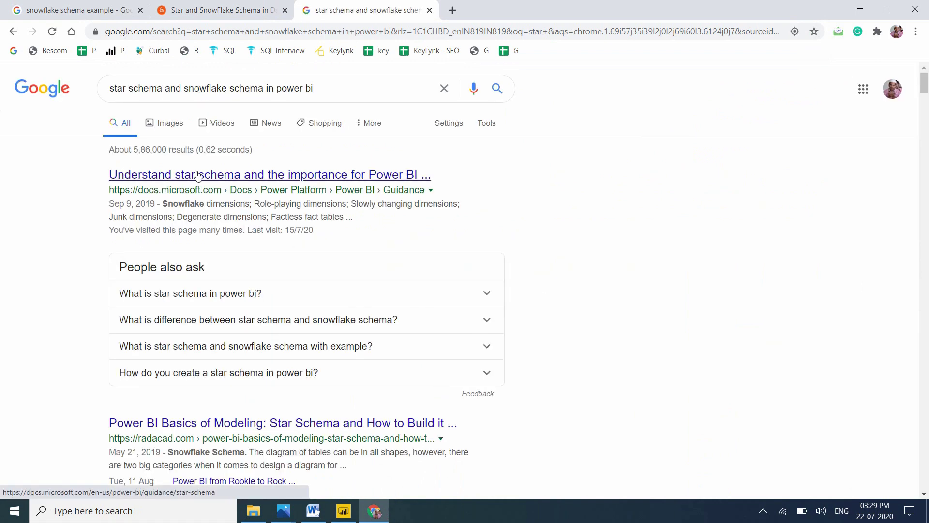
left_click(268, 174)
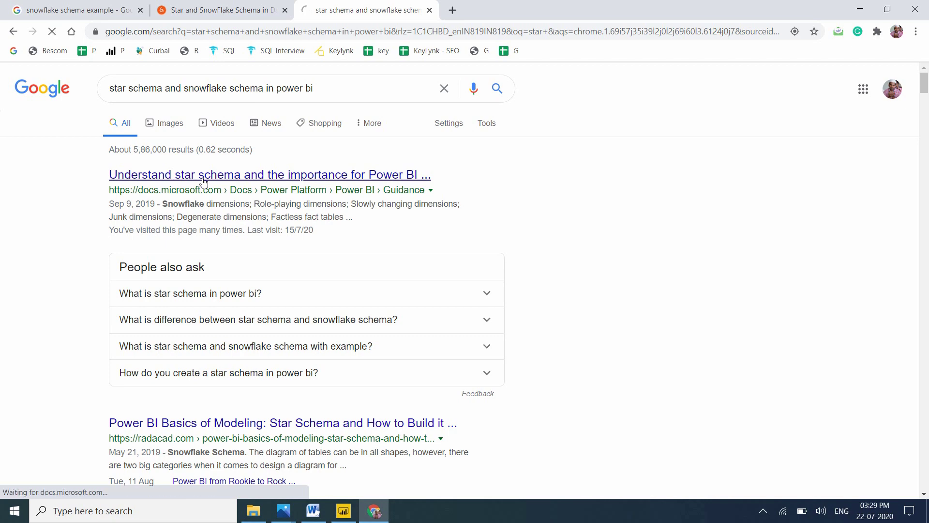
Step: Scroll the Docs star schema article past its overview diagrams down to the Measures section
left_click(269, 174)
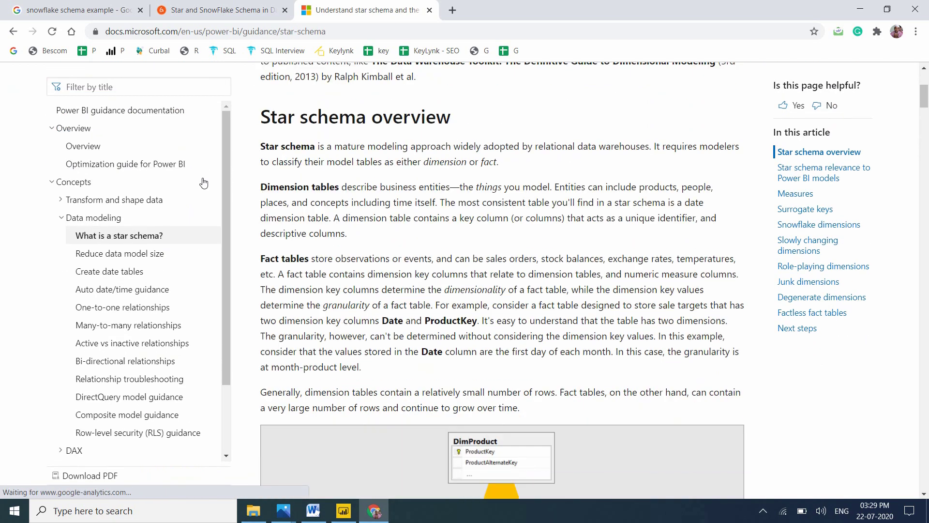
scroll("down", 3)
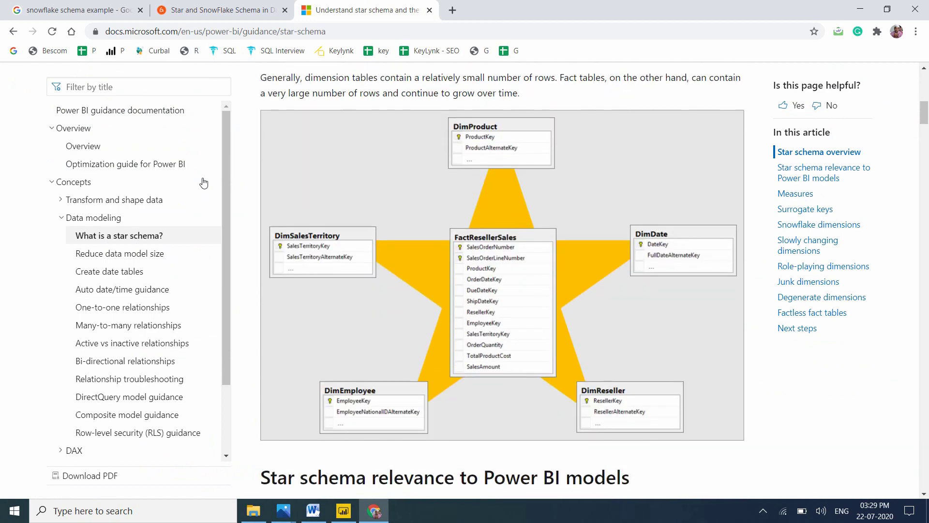
scroll("down", 3)
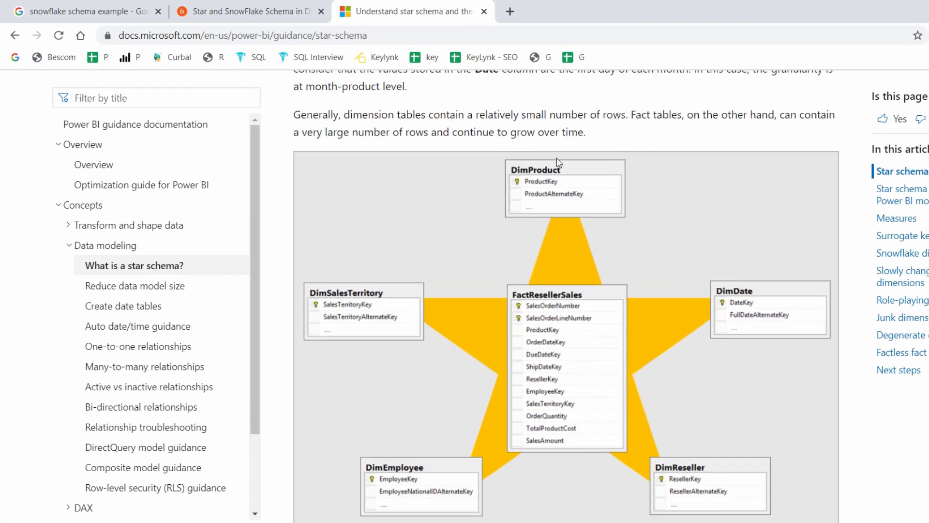
scroll("down", 3)
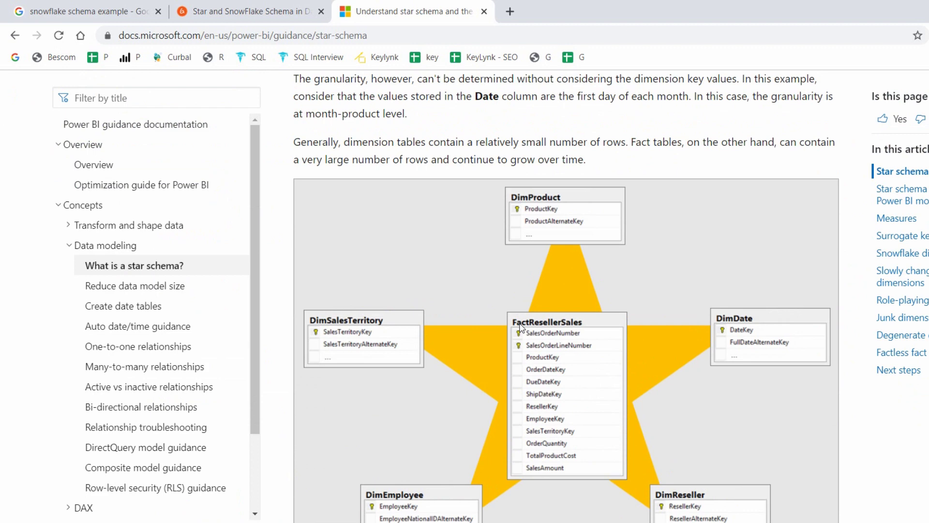
mouse_move(366, 261)
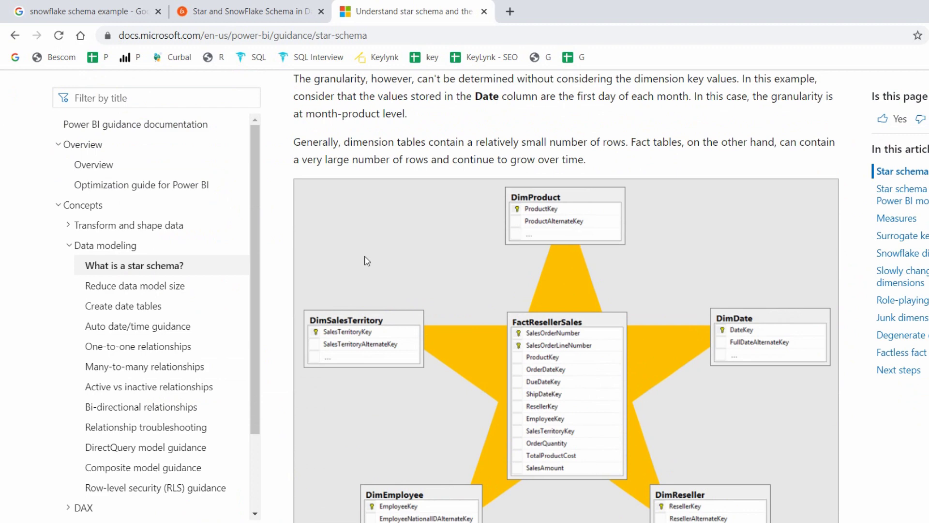
mouse_move(591, 313)
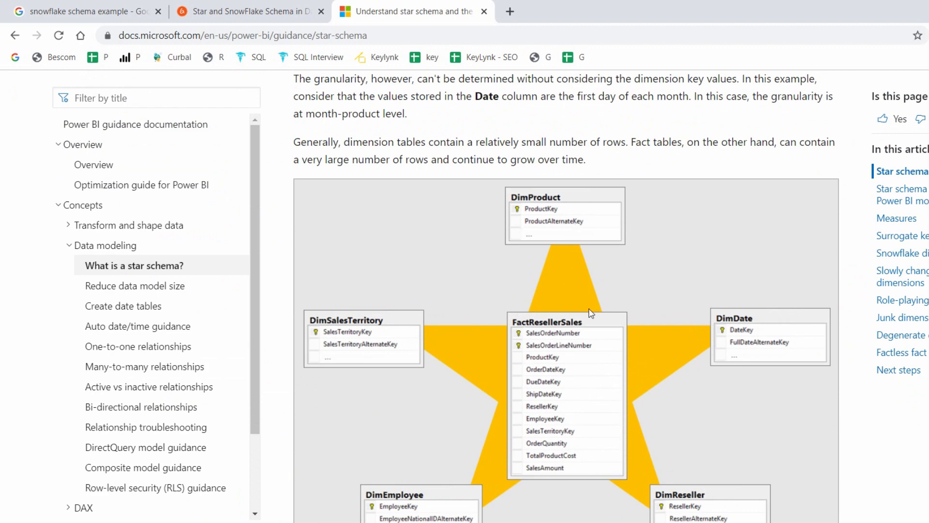
scroll("down", 3)
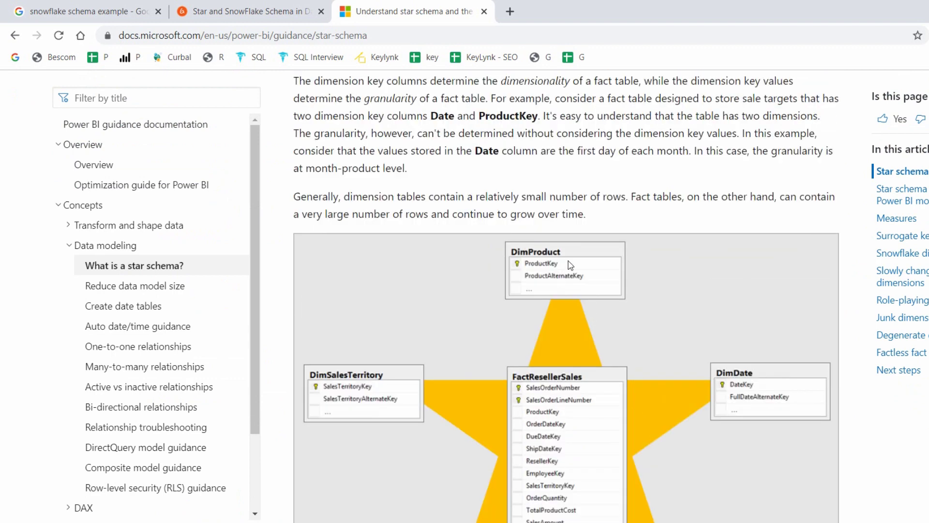
scroll("down", 3)
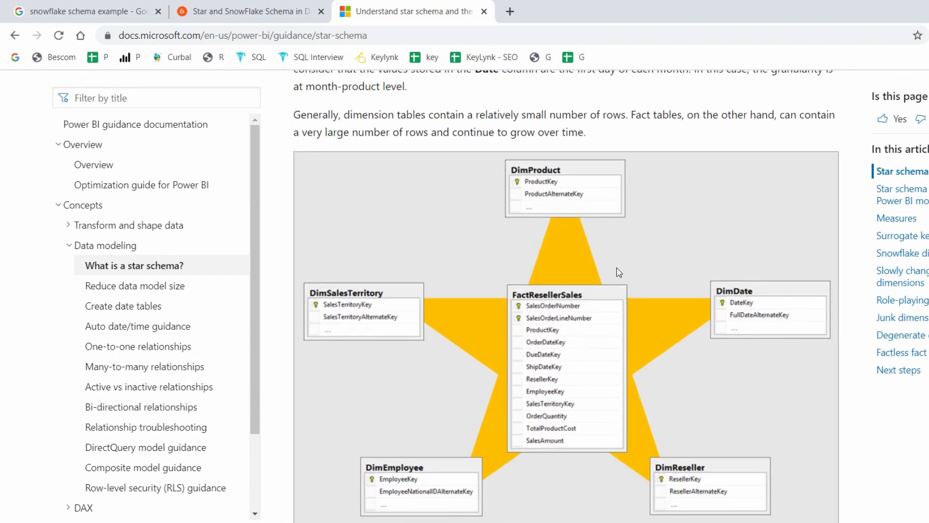
scroll("down", 3)
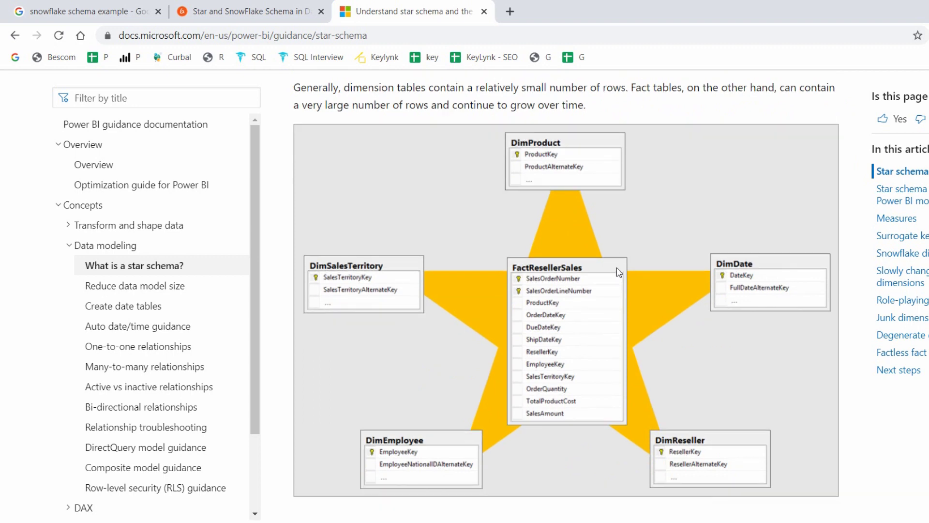
mouse_move(630, 173)
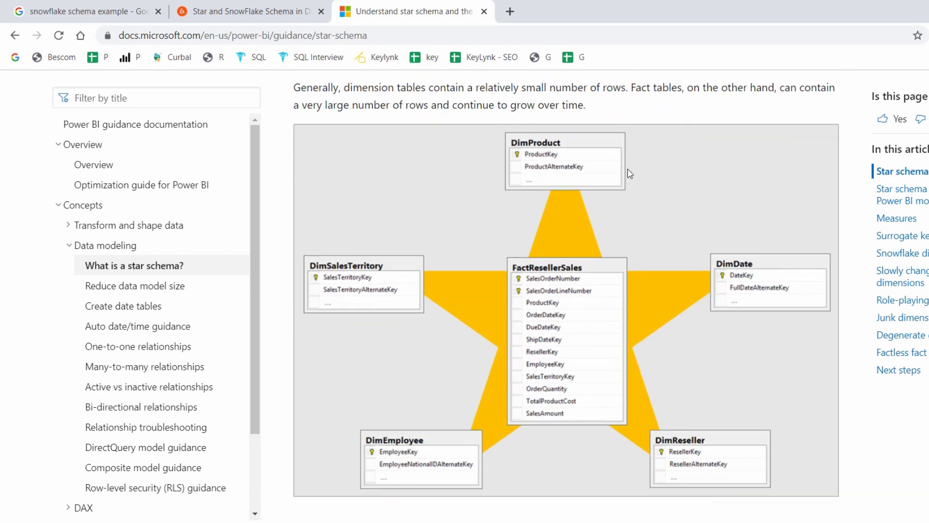
mouse_move(722, 160)
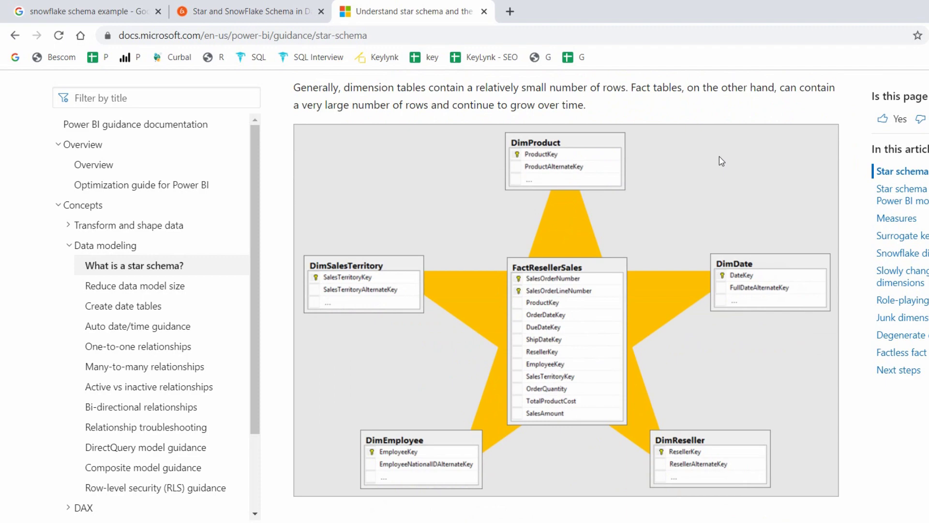
scroll("down", 3)
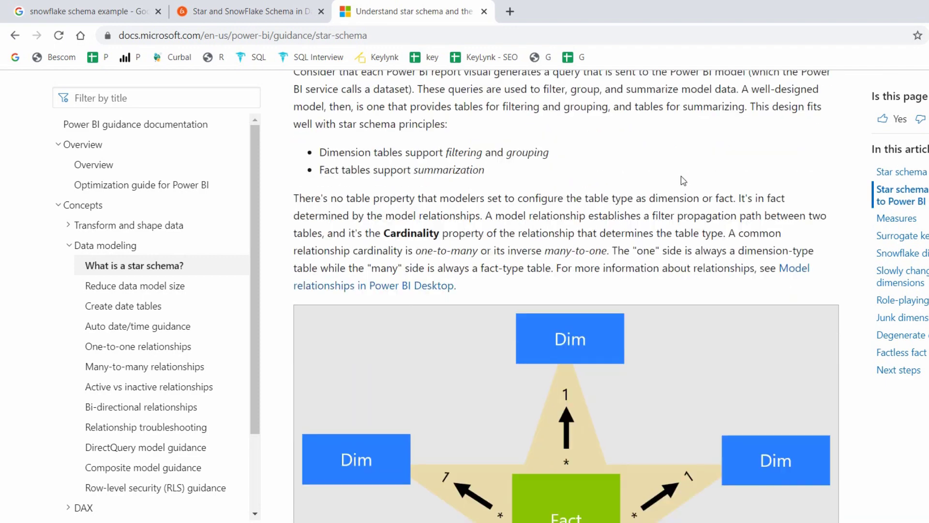
scroll("down", 3)
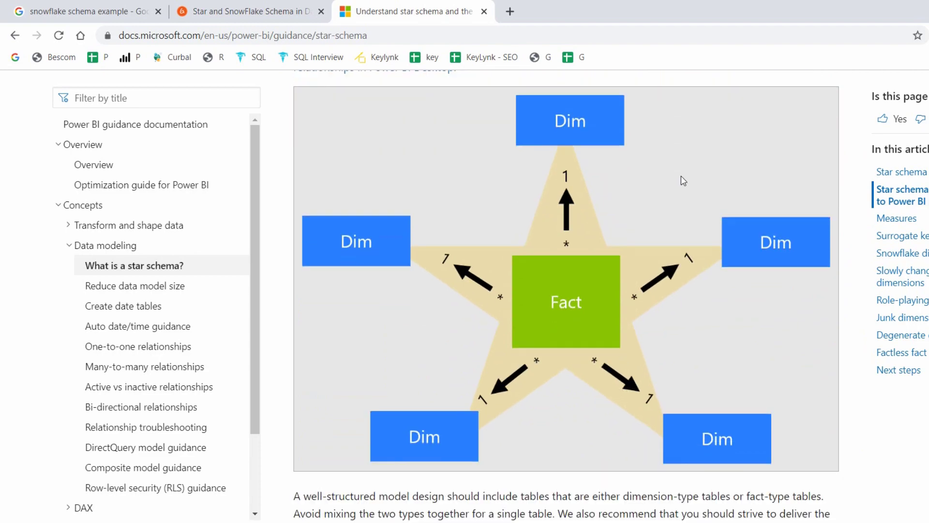
scroll("down", 3)
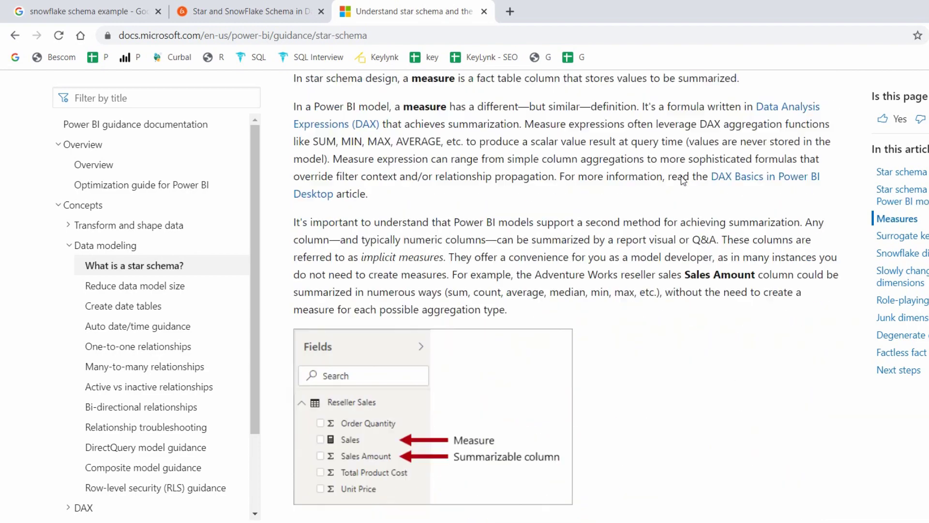
scroll("down", 3)
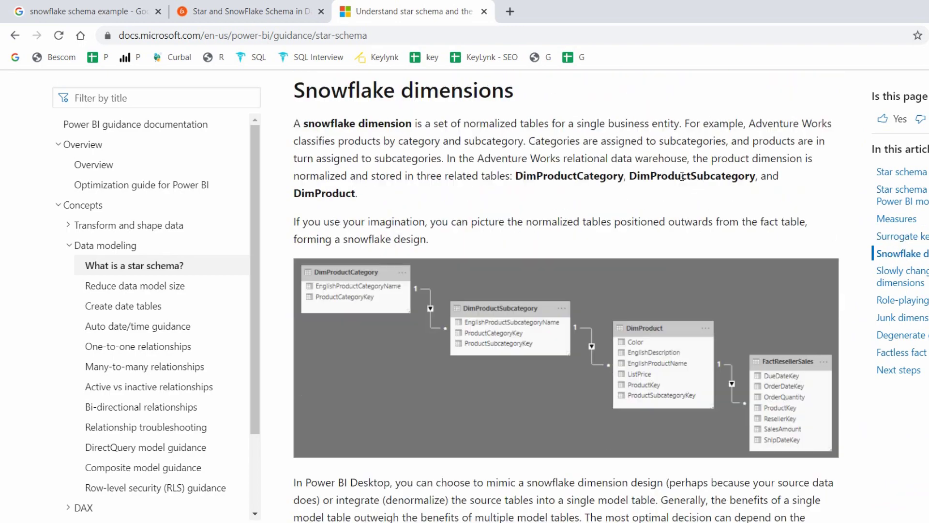
scroll("down", 3)
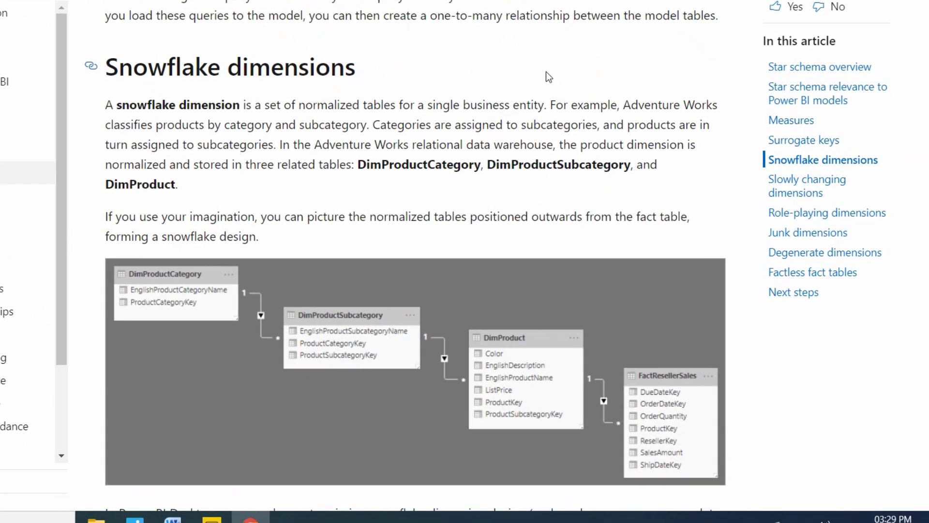
scroll("down", 3)
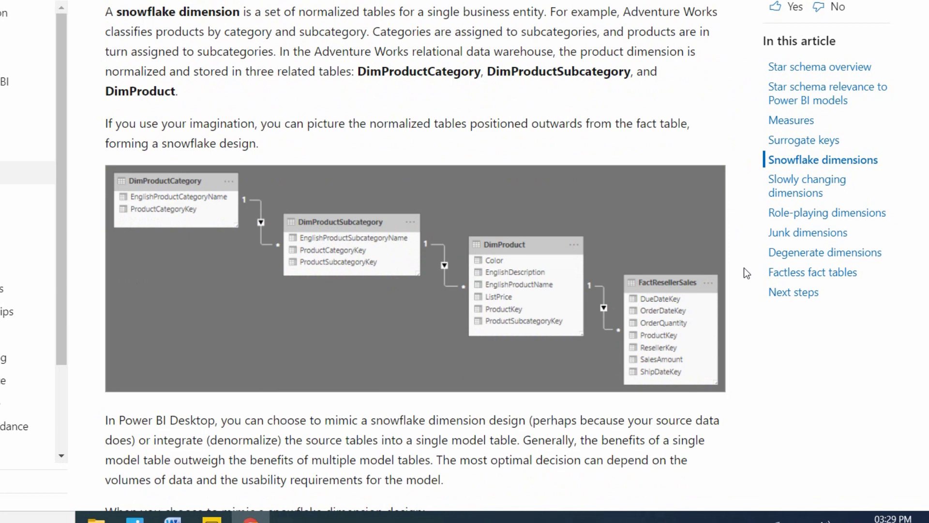
mouse_move(694, 295)
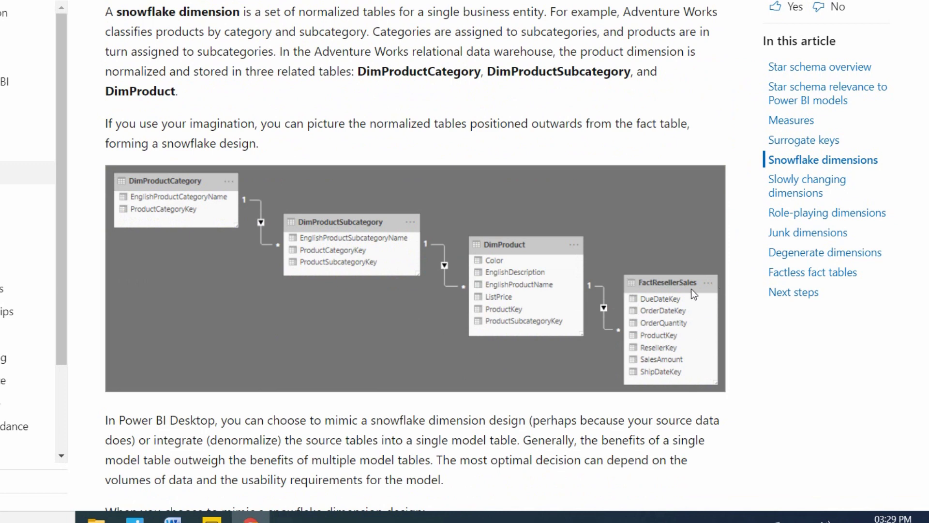
mouse_move(477, 242)
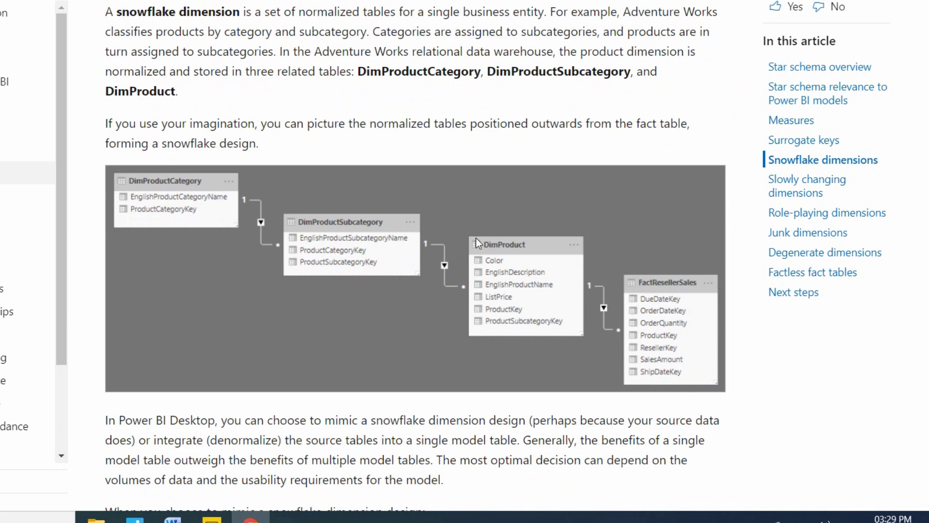
mouse_move(504, 243)
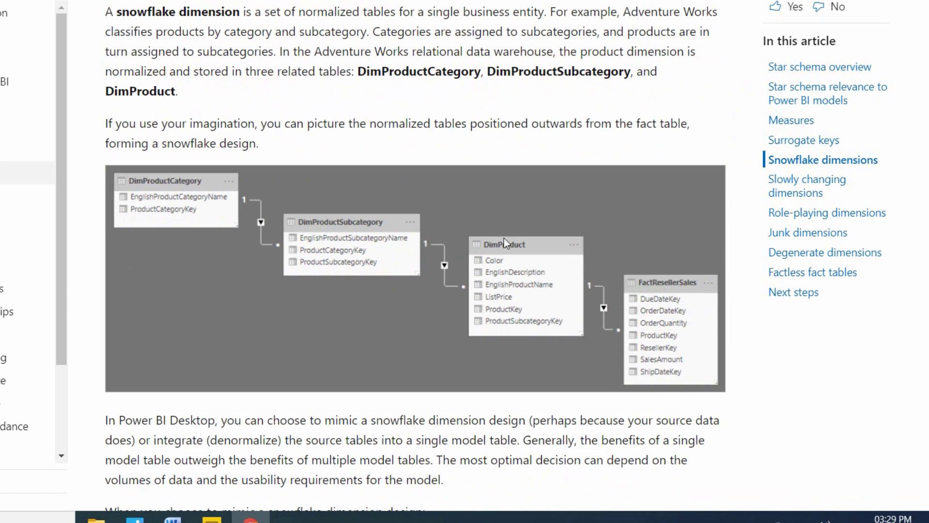
mouse_move(256, 236)
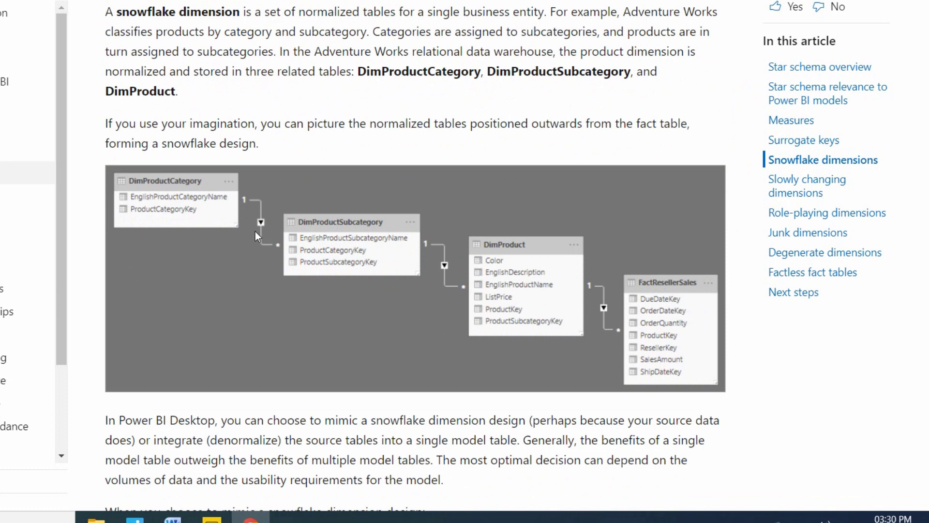
mouse_move(347, 230)
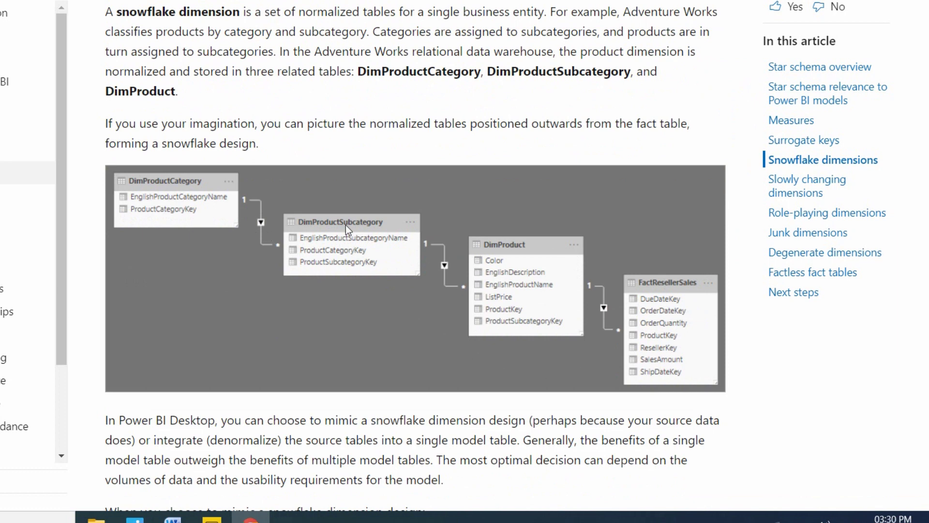
mouse_move(332, 222)
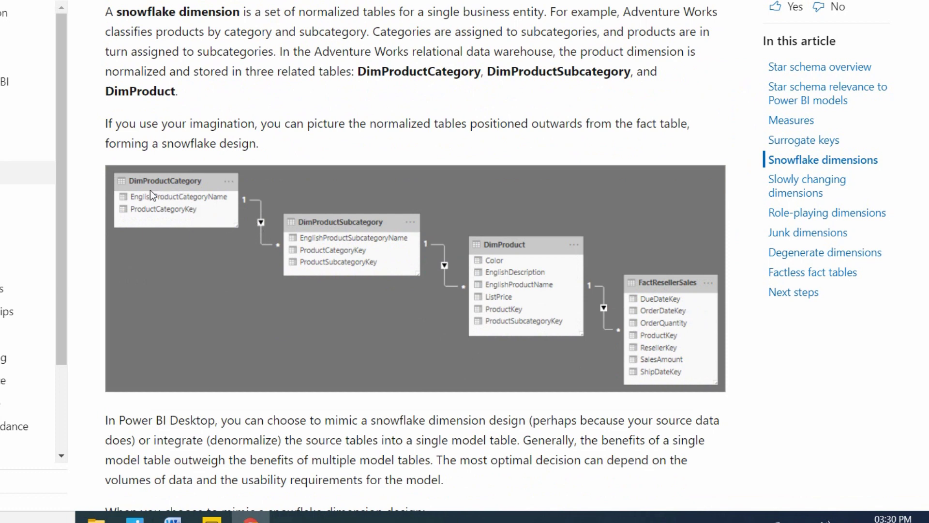
mouse_move(530, 290)
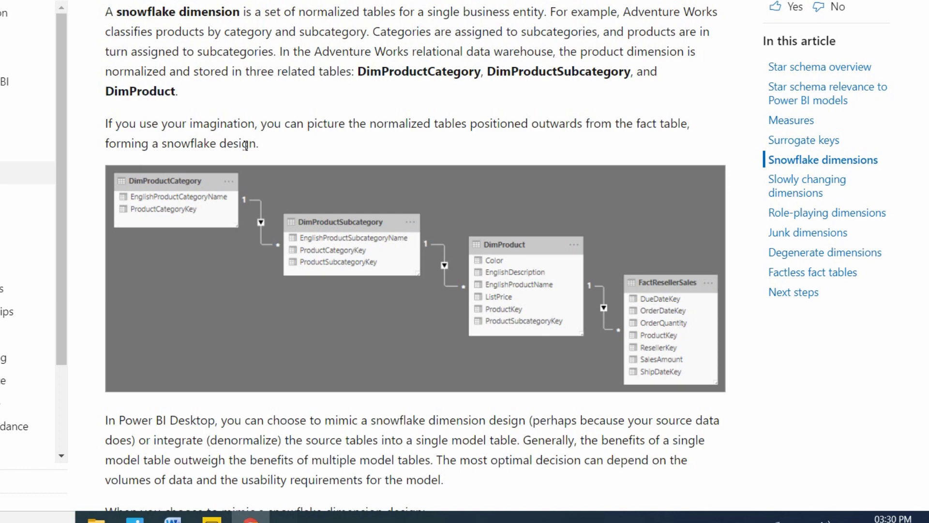
scroll("down", 3)
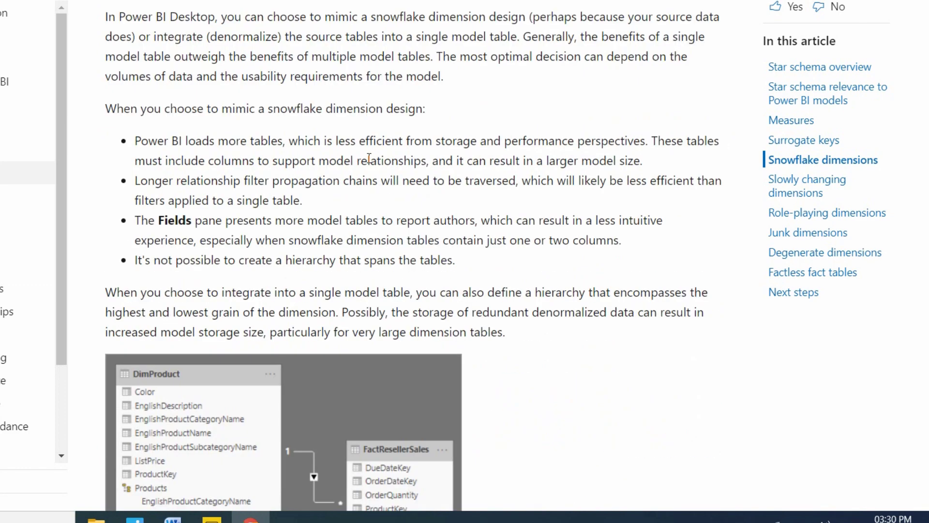
scroll("down", 3)
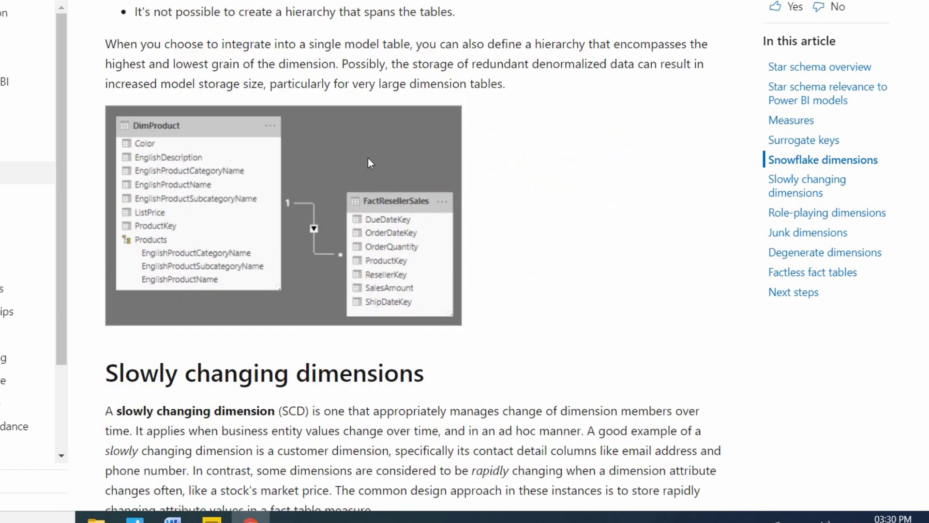
mouse_move(349, 197)
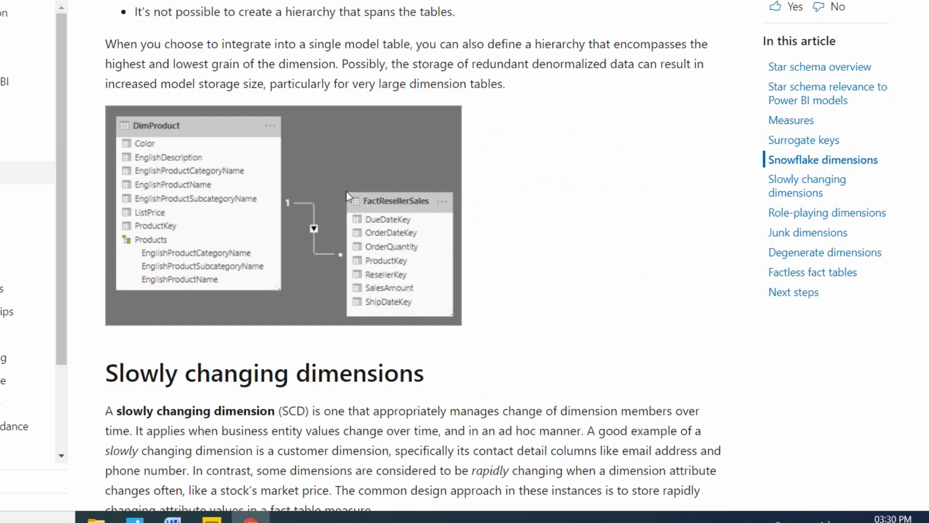
mouse_move(296, 170)
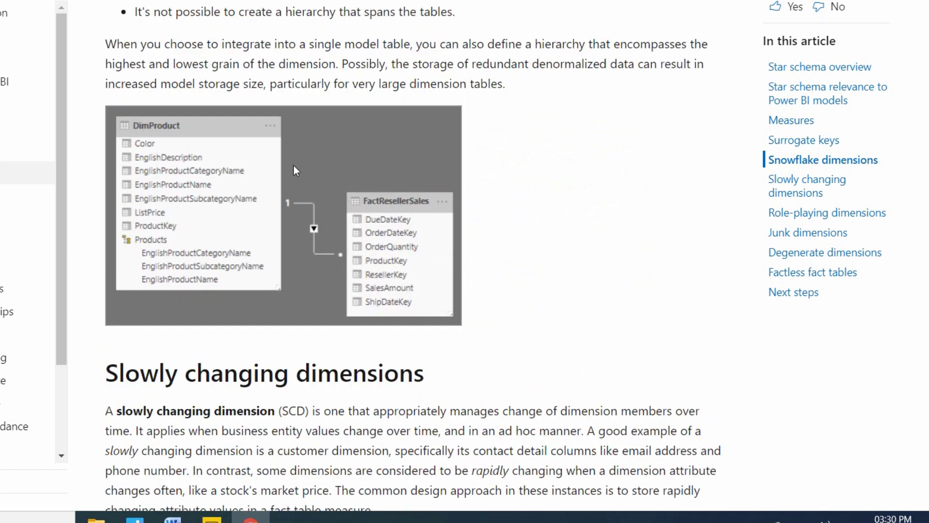
mouse_move(253, 163)
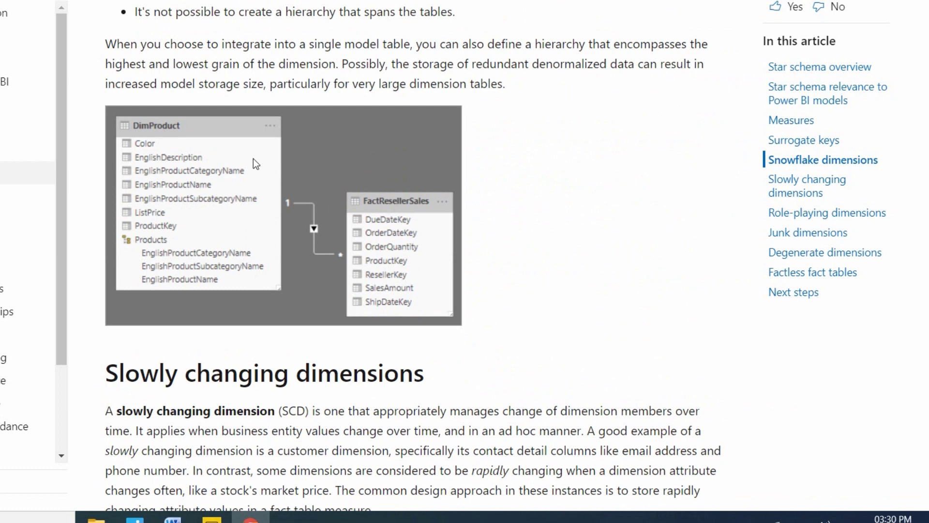
mouse_move(216, 180)
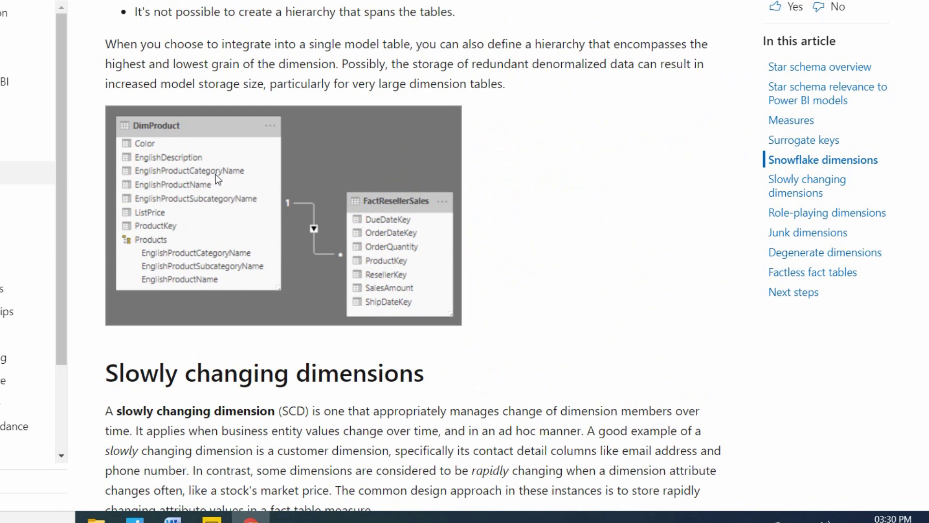
mouse_move(197, 269)
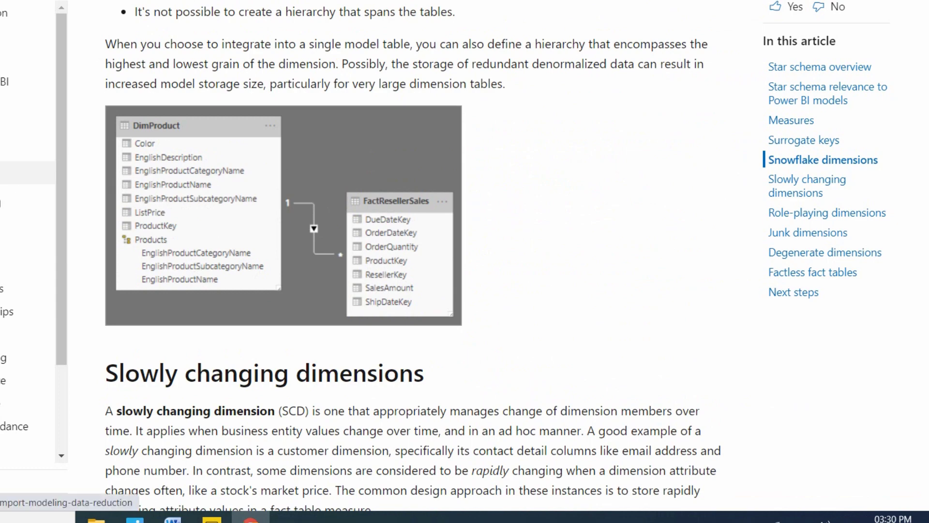
scroll("down", 3)
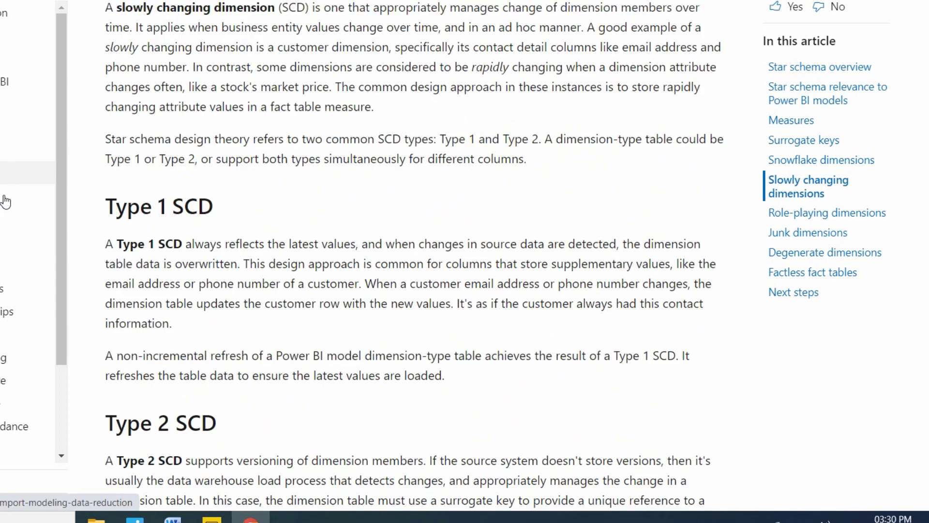
scroll("down", 3)
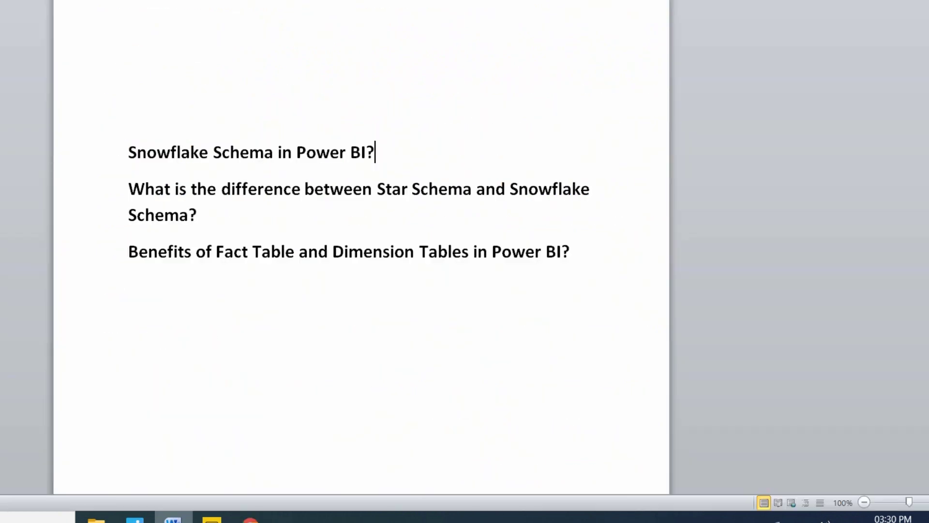
mouse_move(150, 346)
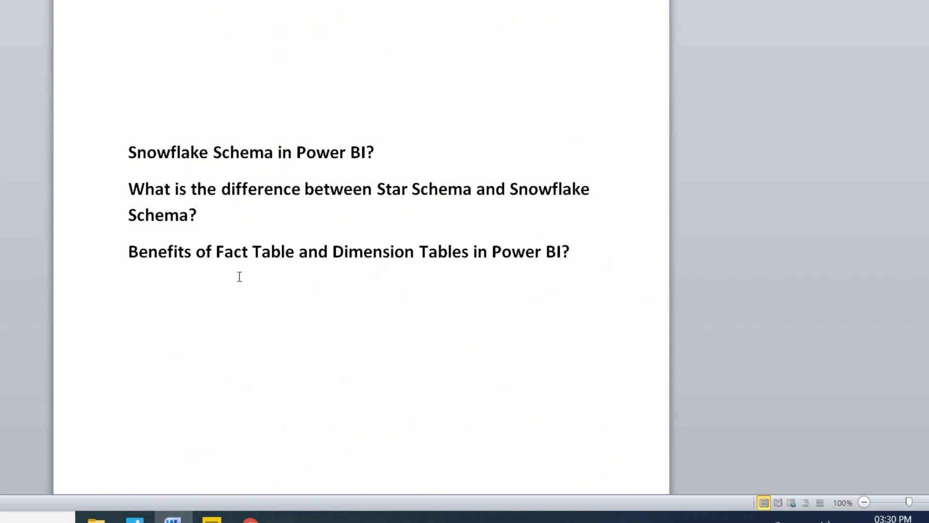
mouse_move(247, 409)
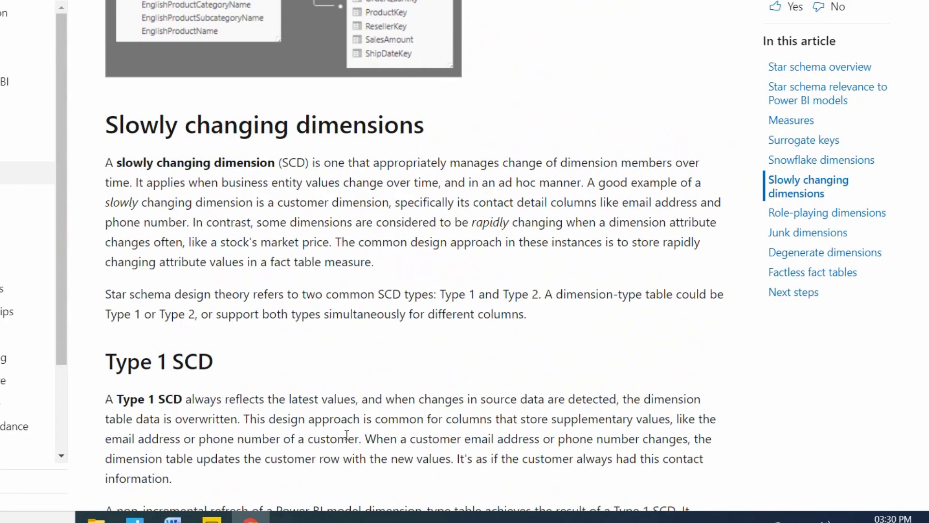
Step: Scroll through 'Star schema relevance to Power BI models' to the start of Measures
scroll("up", 3)
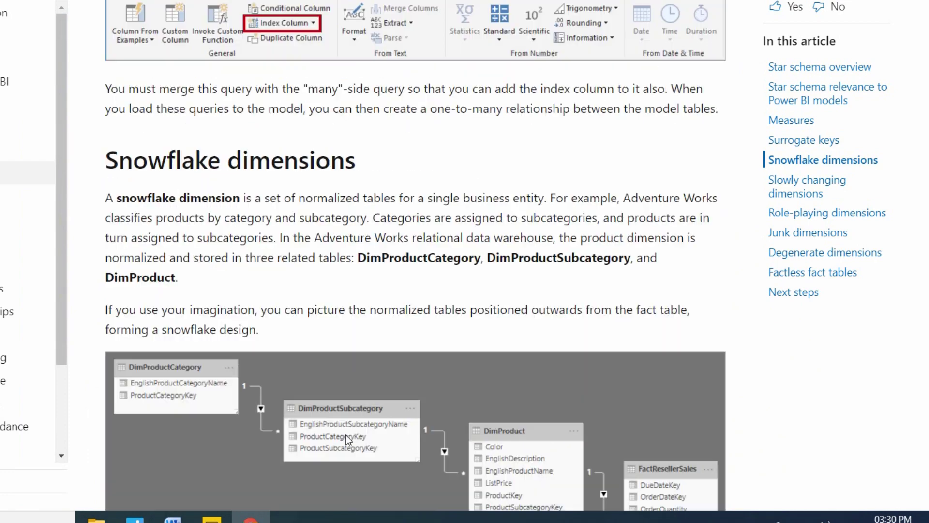
scroll("down", 3)
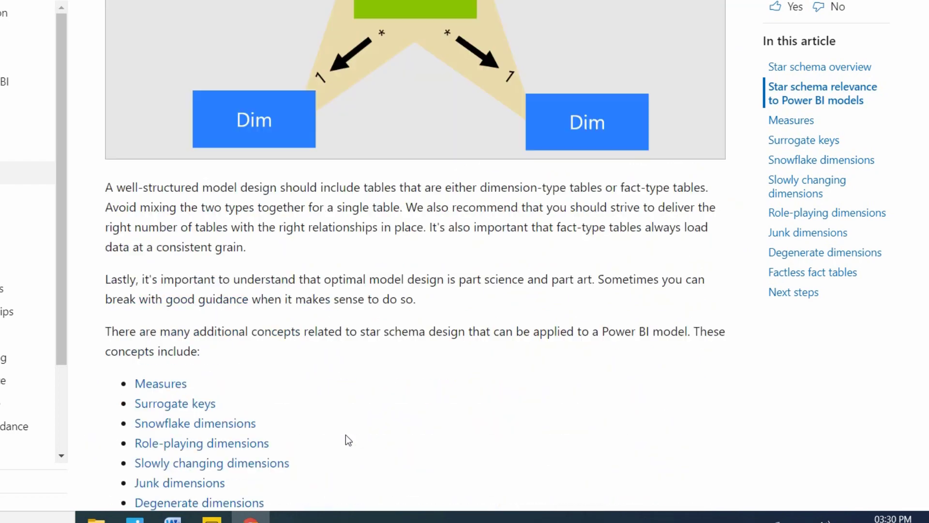
scroll("down", 3)
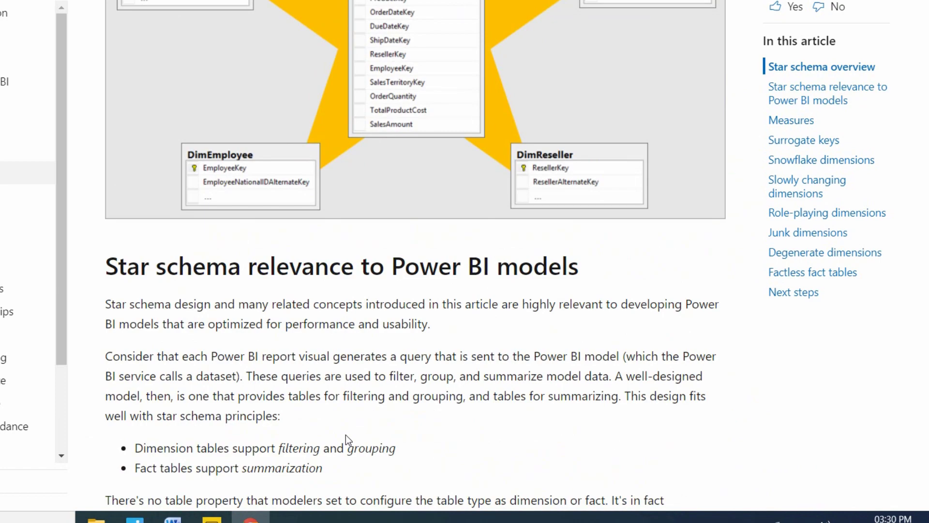
scroll("down", 3)
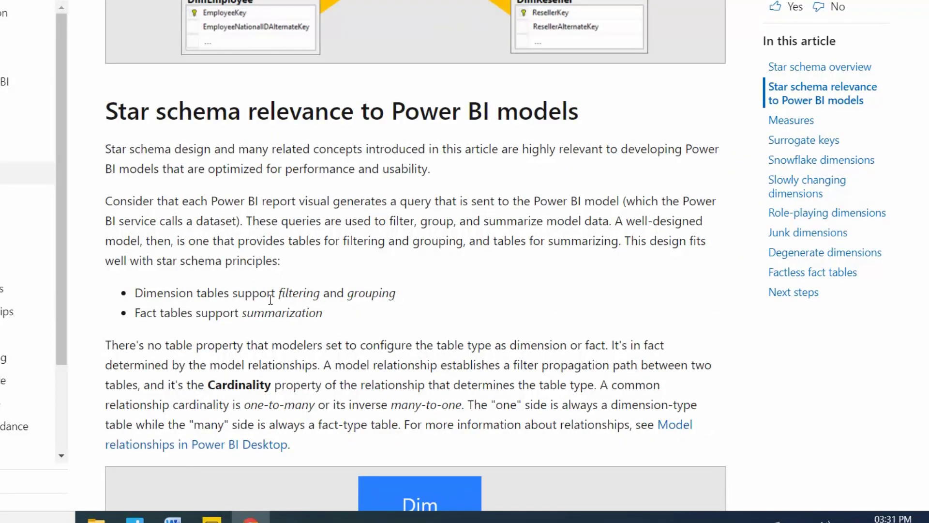
scroll("down", 3)
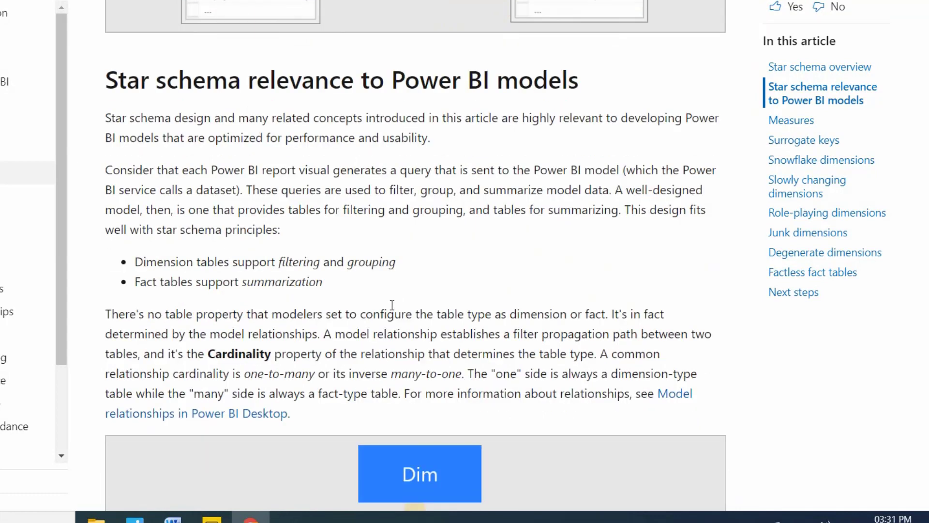
scroll("down", 3)
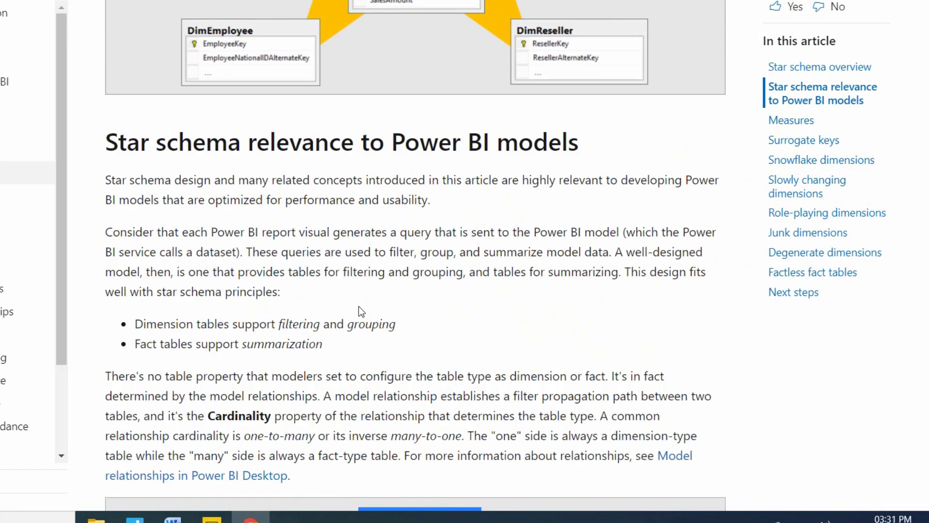
mouse_move(383, 274)
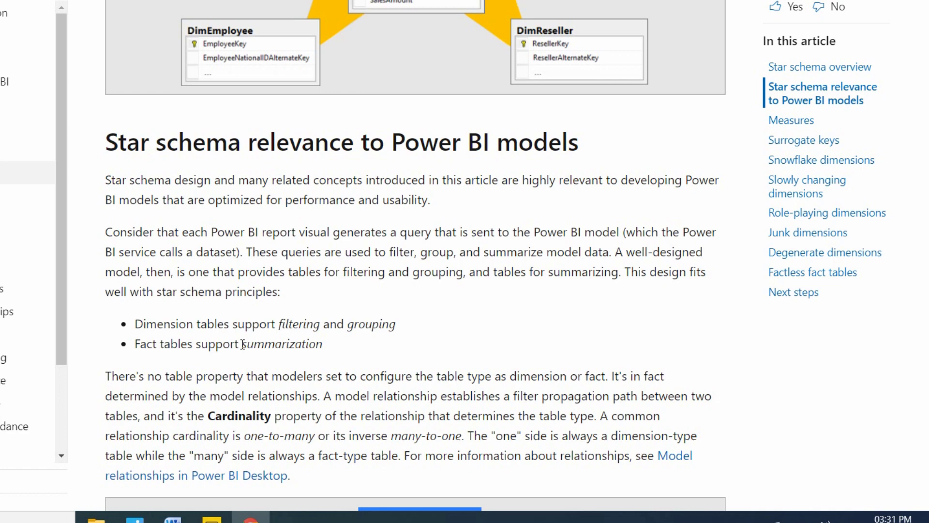
scroll("down", 3)
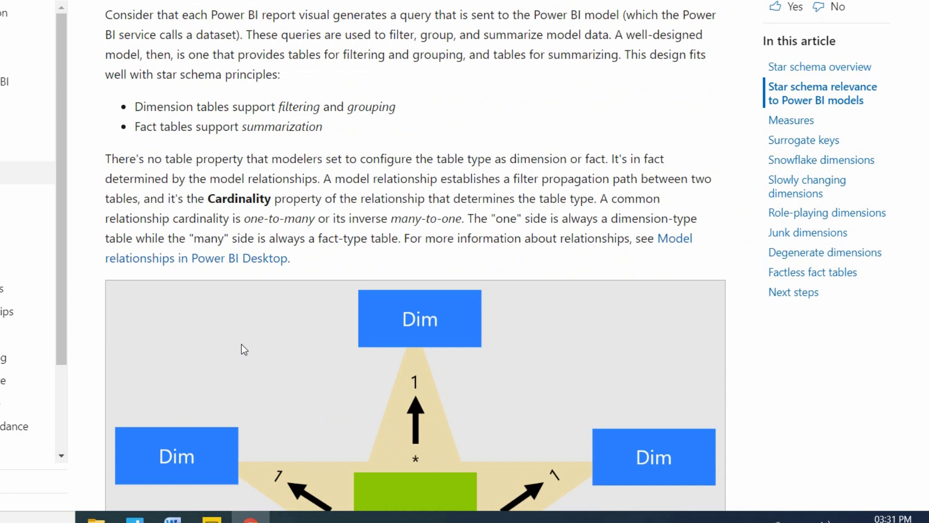
scroll("down", 3)
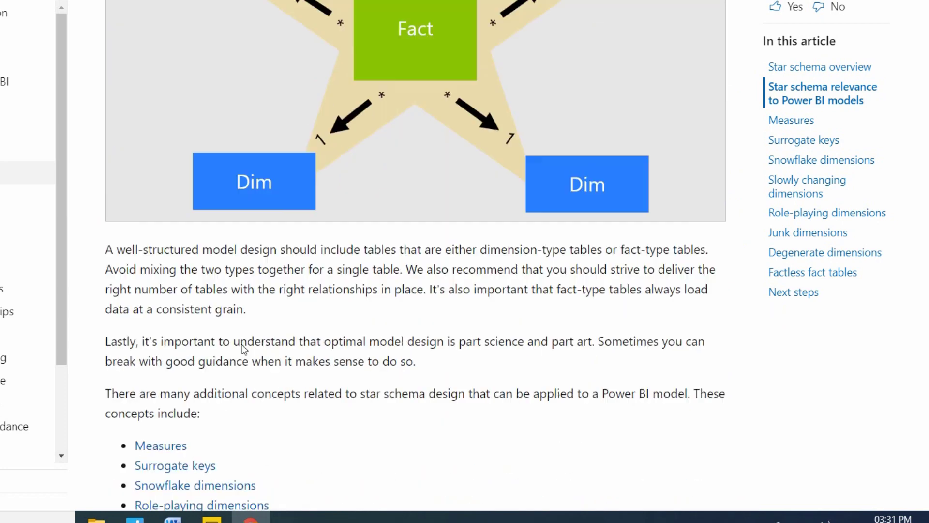
scroll("down", 3)
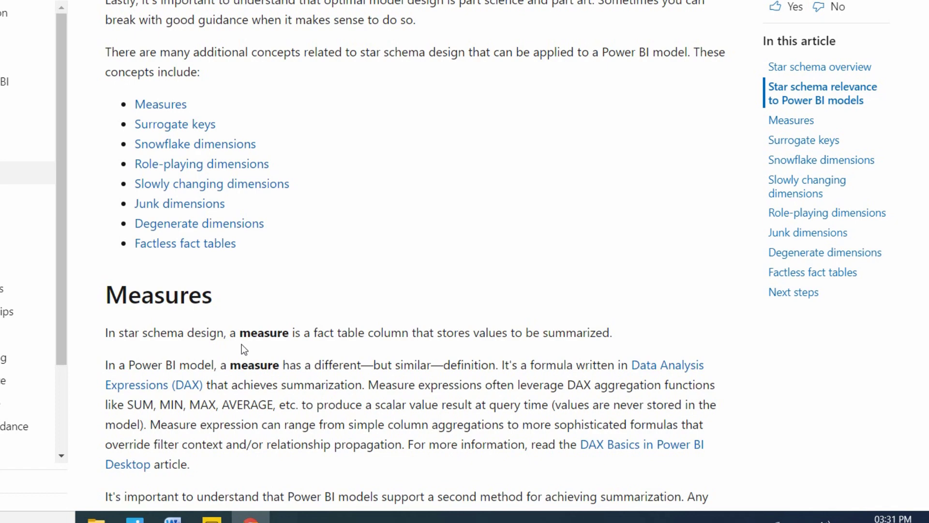
mouse_move(536, 177)
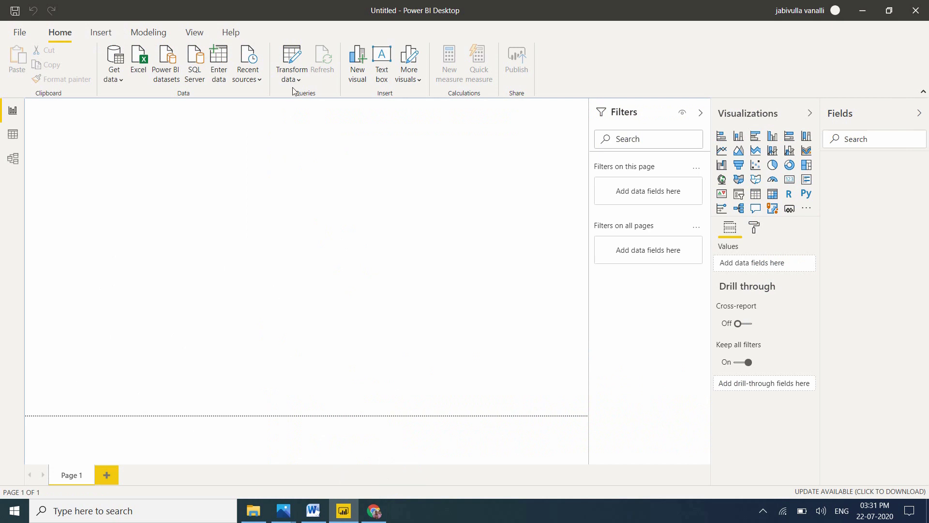
Step: Connect to the pinned DESKTOP-E9UD2MI\JABISQL server from Recent sources
left_click(248, 62)
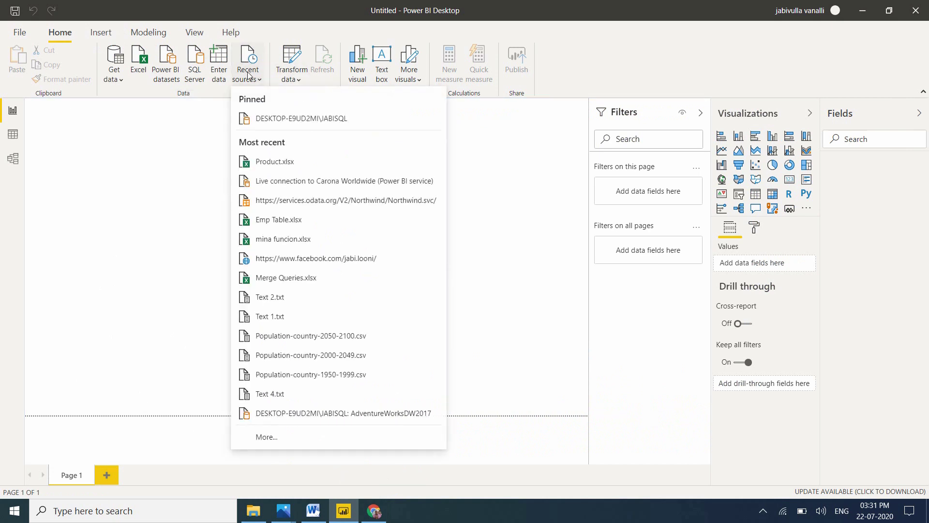
mouse_move(312, 123)
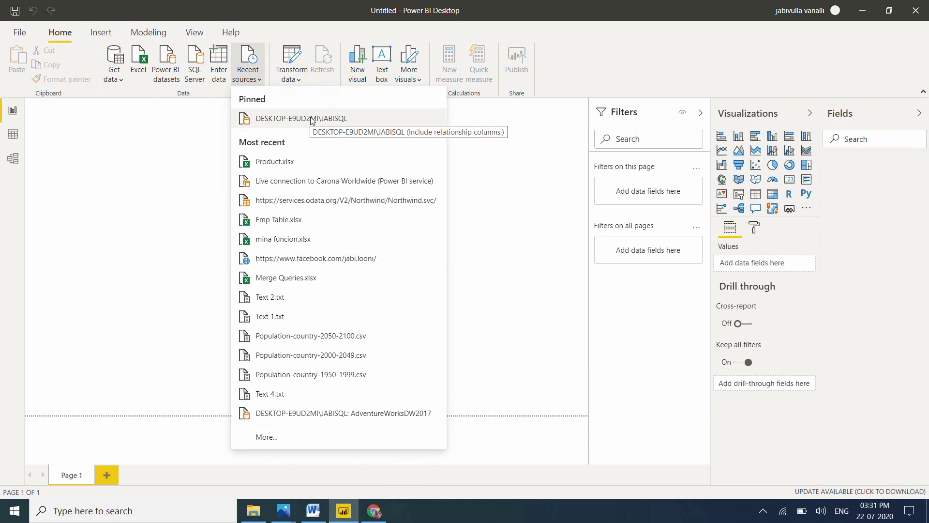
left_click(300, 118)
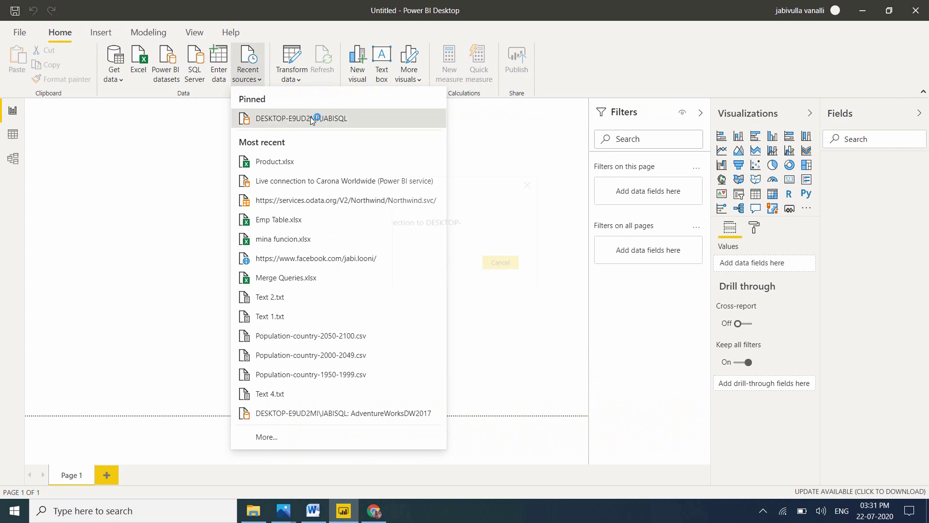
left_click(301, 118)
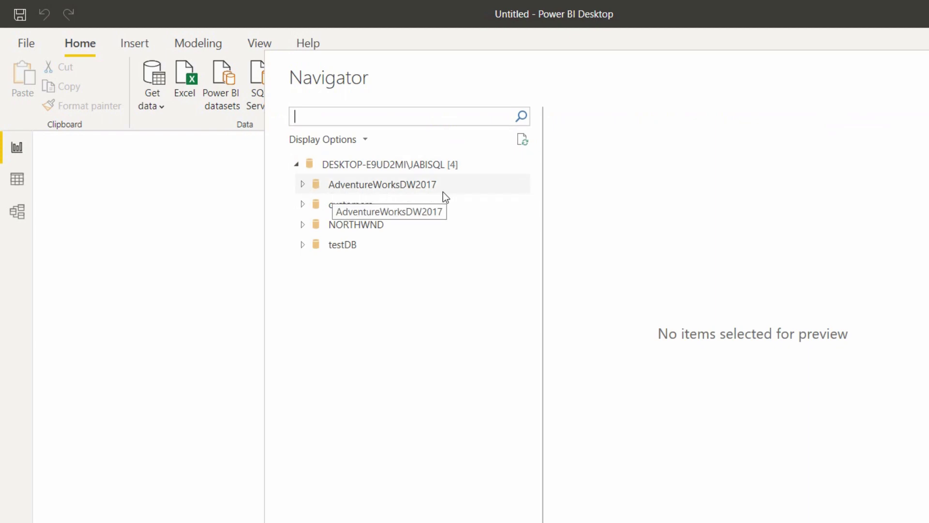
mouse_move(383, 224)
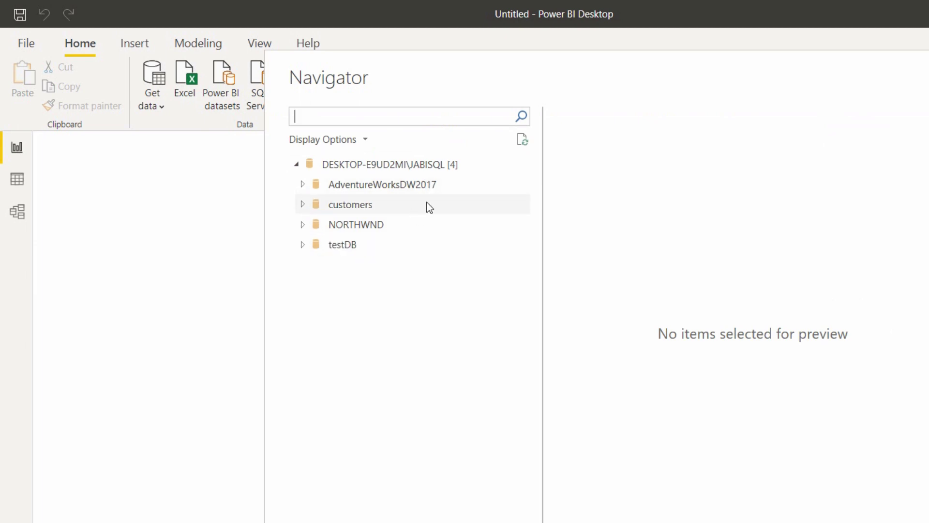
mouse_move(440, 165)
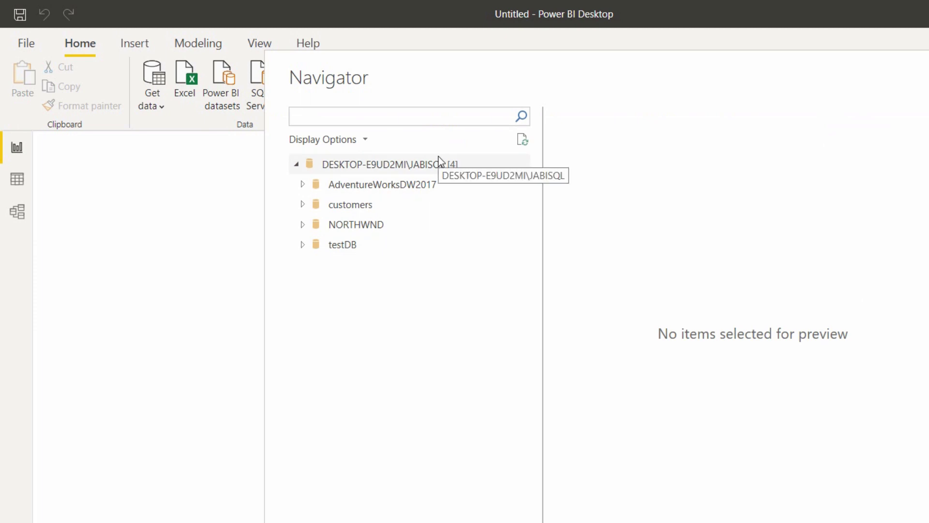
mouse_move(414, 224)
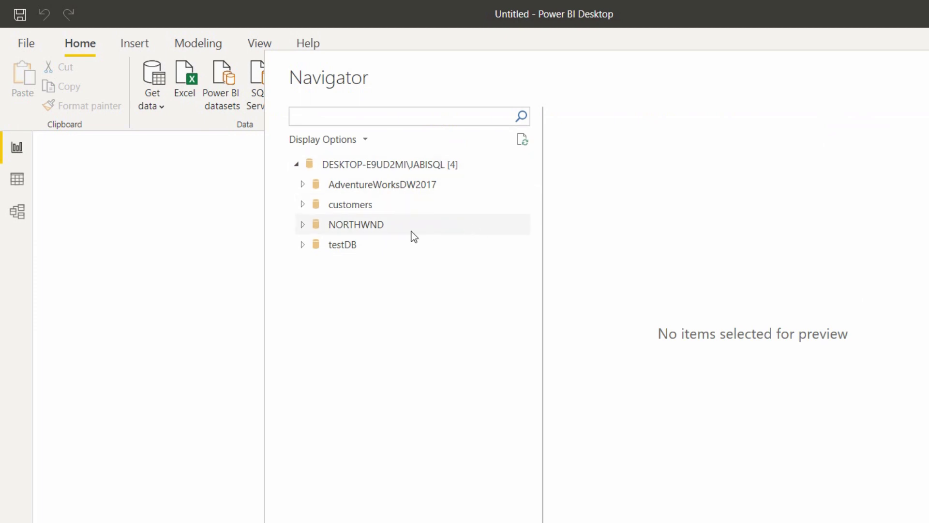
mouse_move(381, 184)
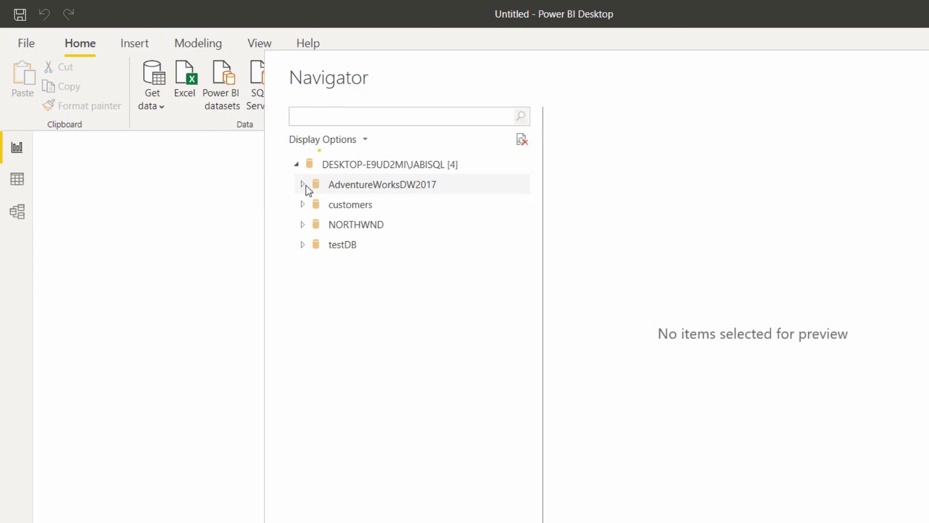
Step: Expand AdventureWorksDW2017 in the Navigator to list its 39 tables and views
left_click(302, 184)
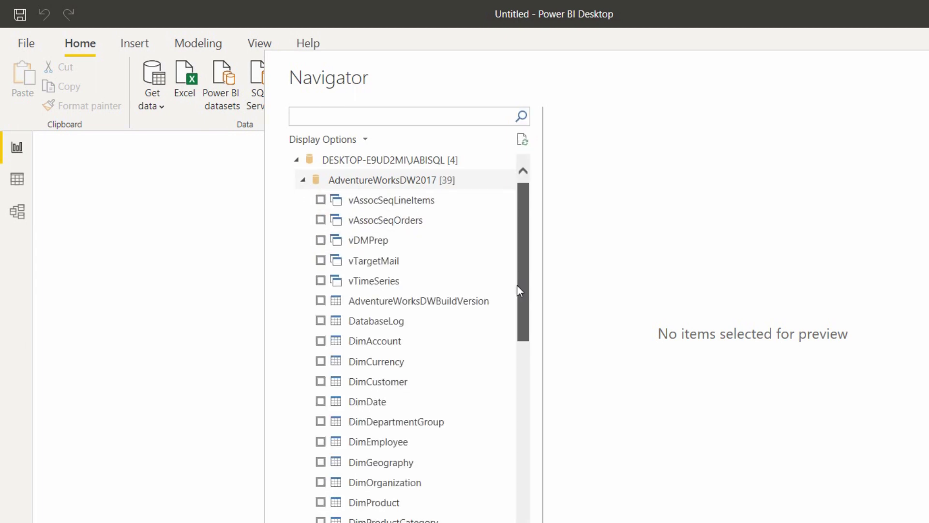
scroll("down", 3)
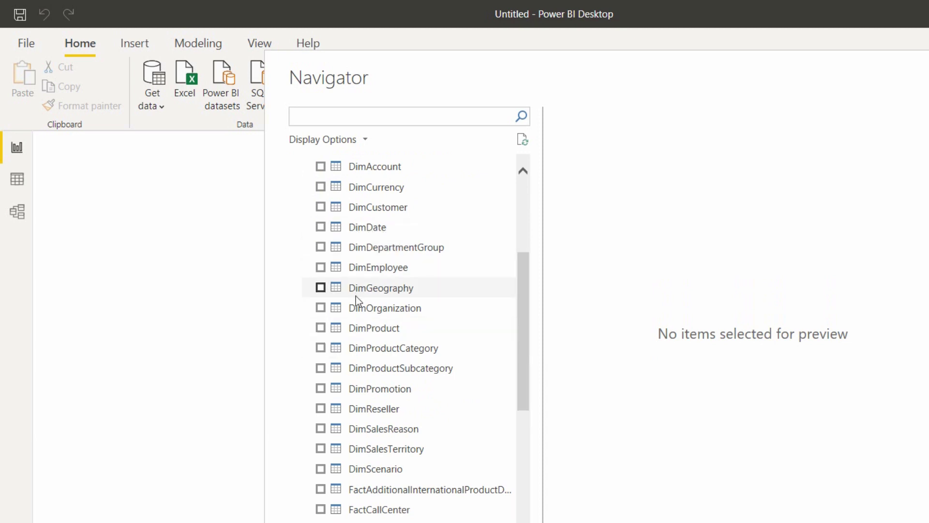
mouse_move(386, 308)
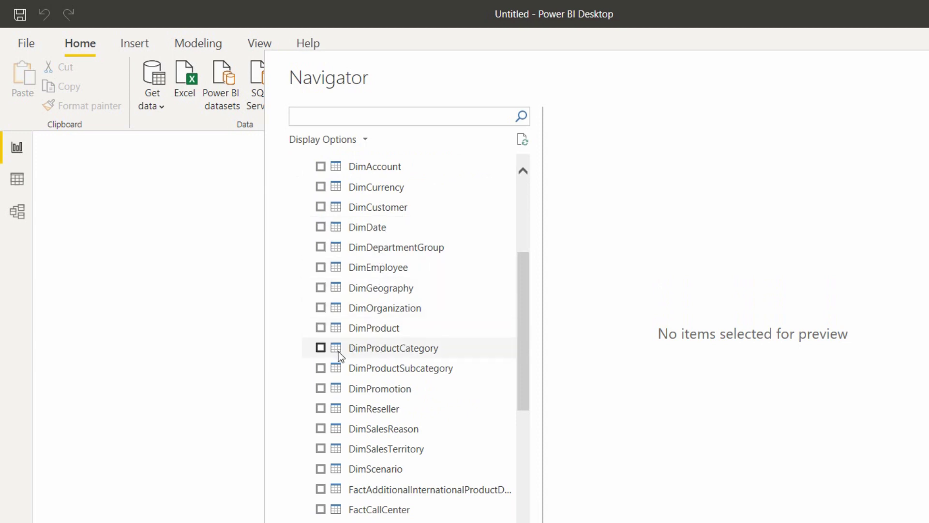
mouse_move(346, 378)
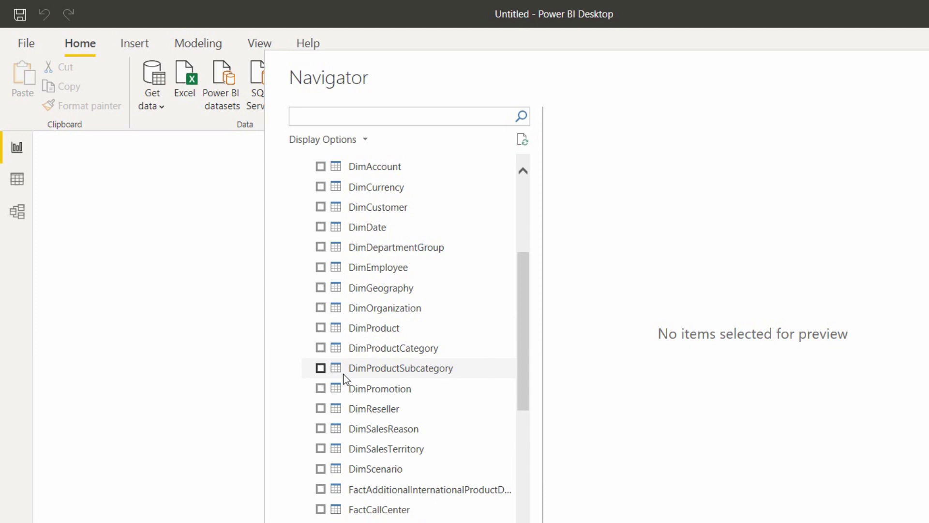
mouse_move(368, 383)
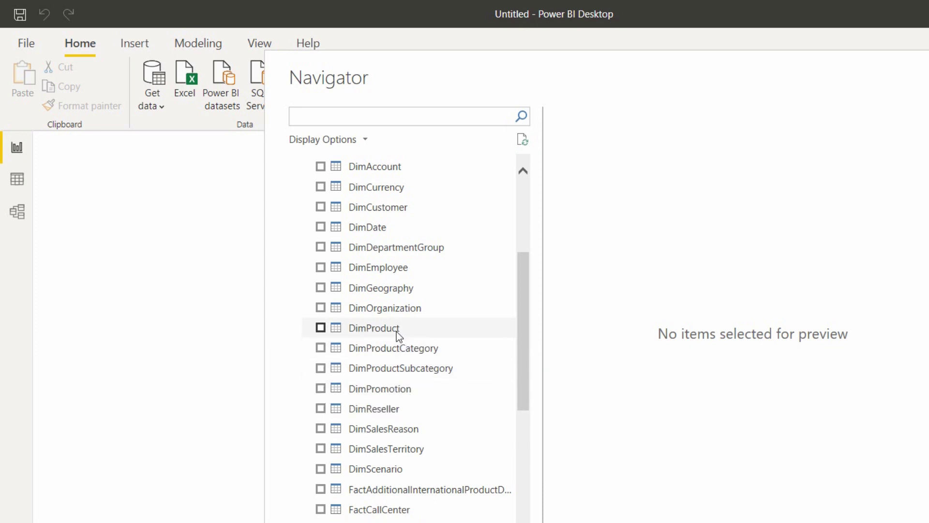
mouse_move(392, 348)
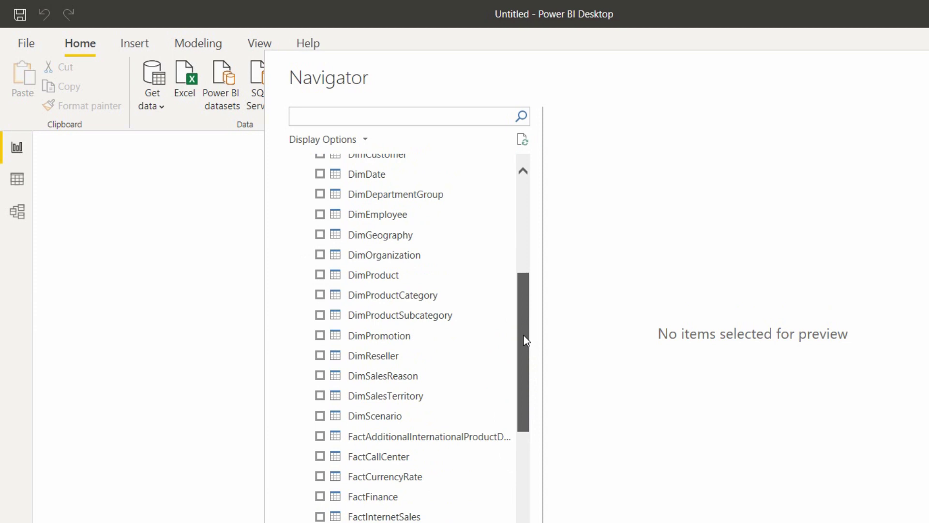
scroll("down", 3)
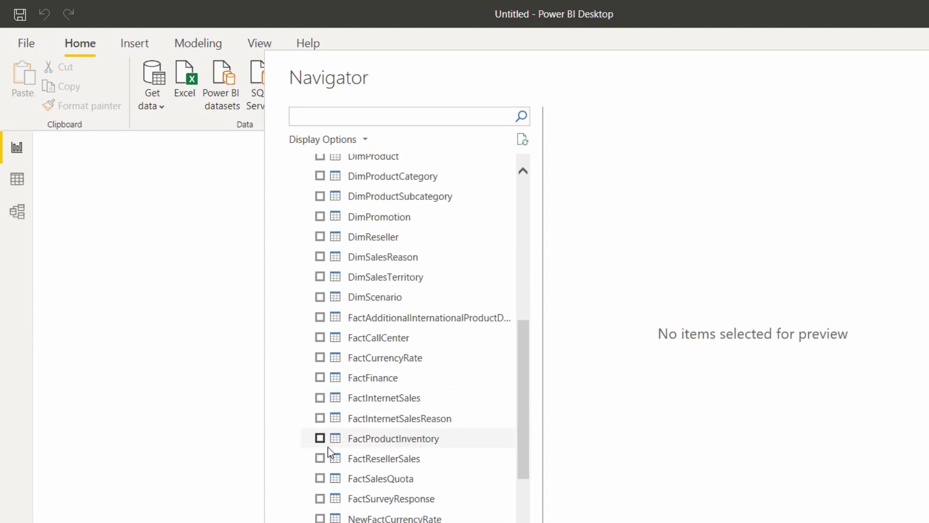
mouse_move(365, 448)
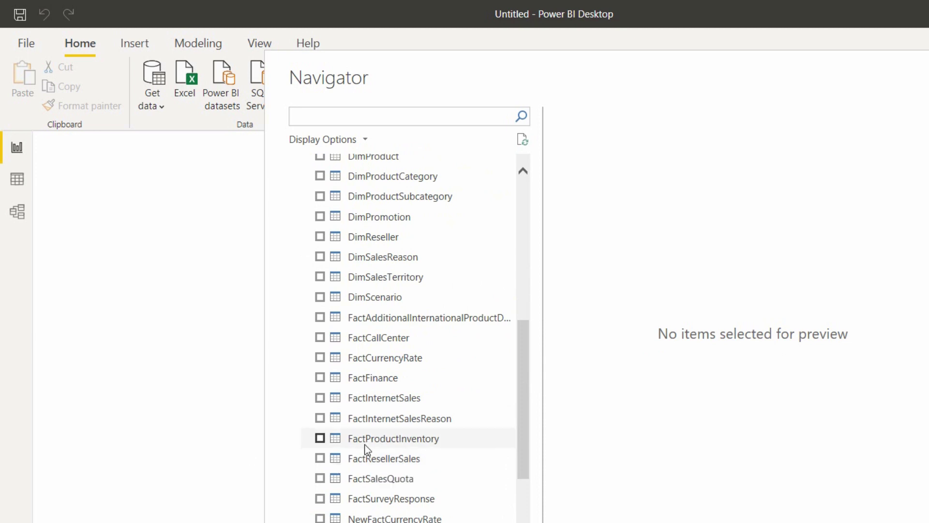
mouse_move(411, 418)
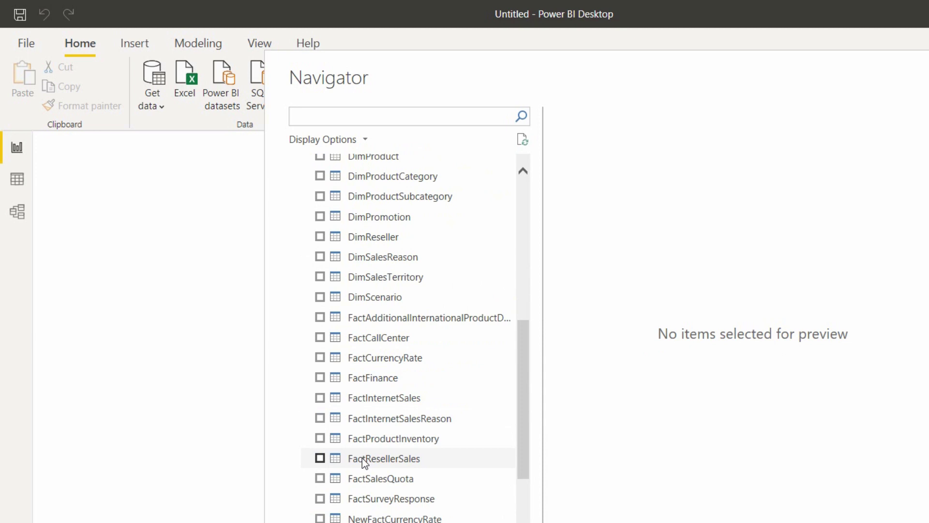
mouse_move(385, 296)
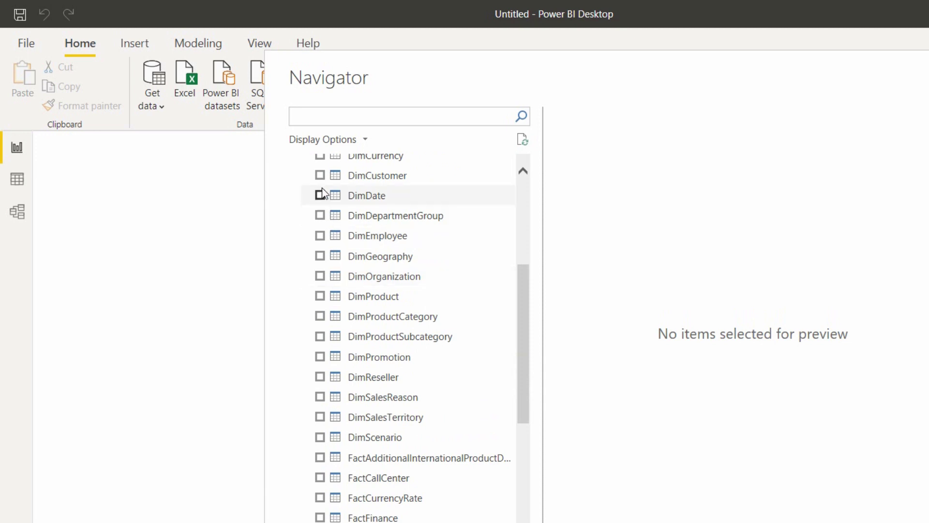
Step: Tick DimDate, DimProduct and FactInternetSales in the Navigator, previewing DimProduct along the way
left_click(320, 195)
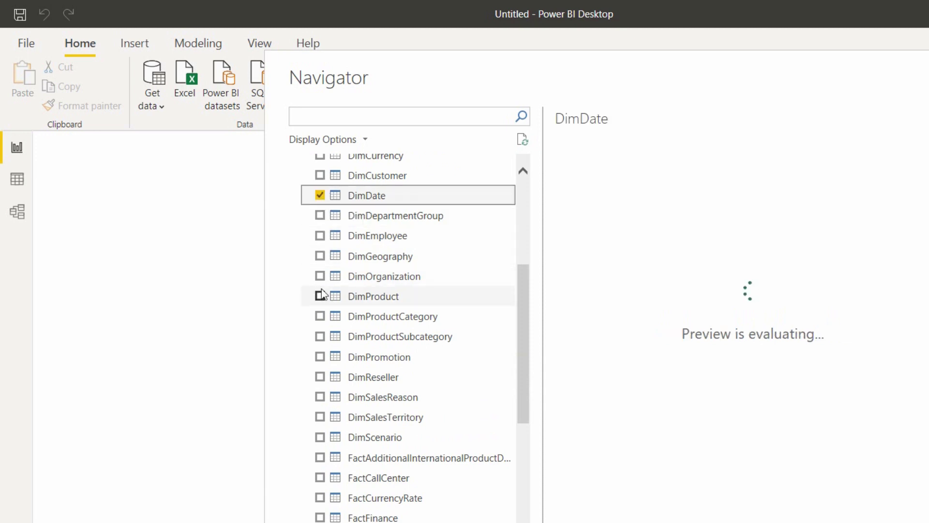
left_click(320, 296)
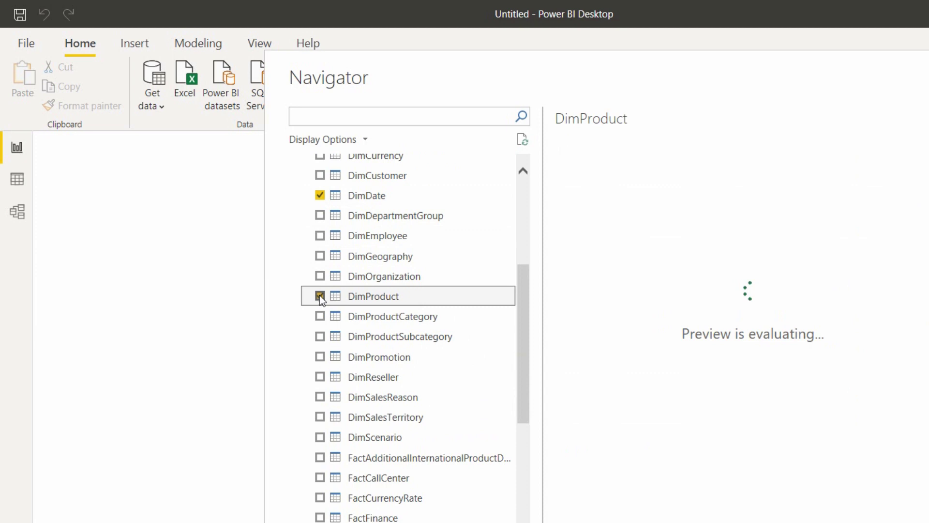
left_click(319, 297)
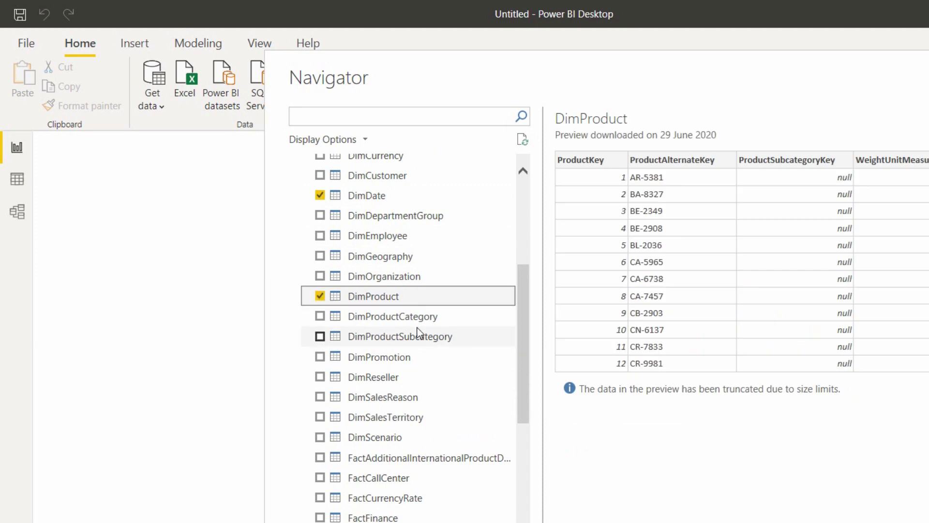
mouse_move(393, 317)
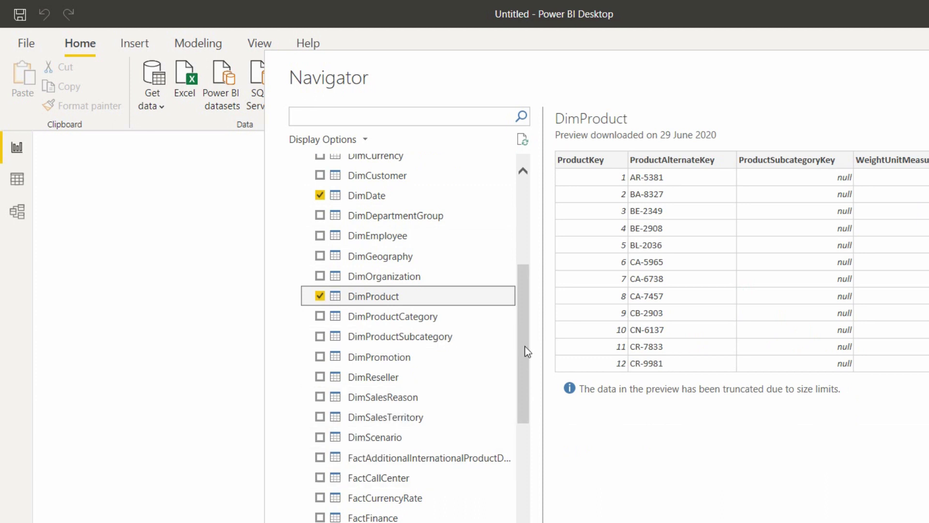
scroll("down", 3)
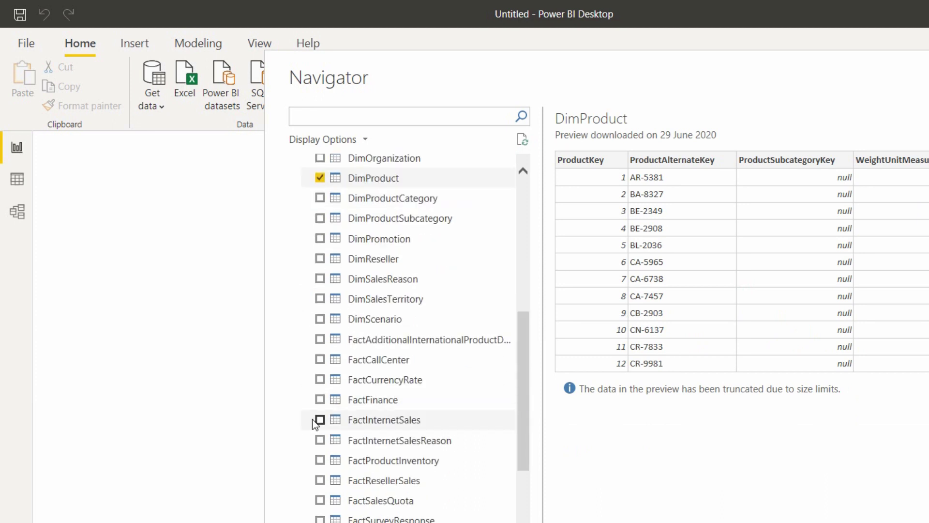
left_click(320, 420)
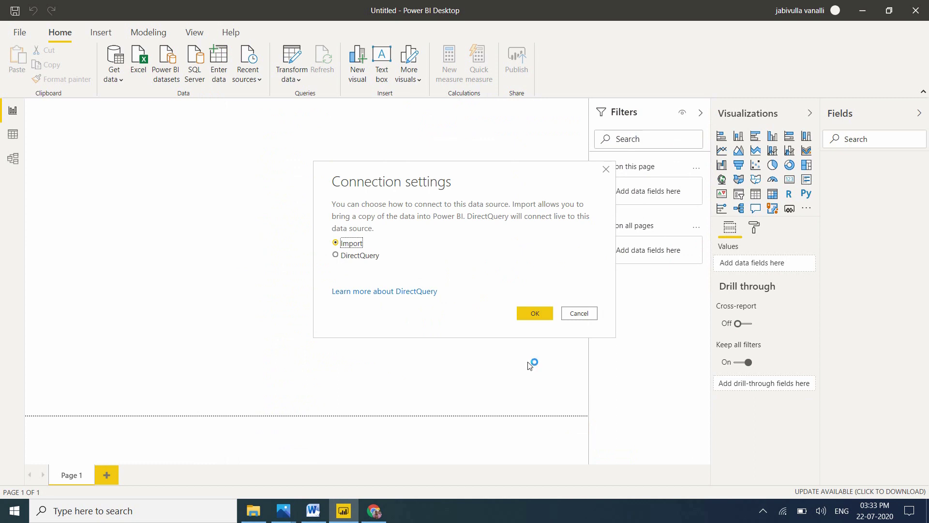
Step: Load the three tables in Import mode, apply changes, and show the Model view
left_click(534, 314)
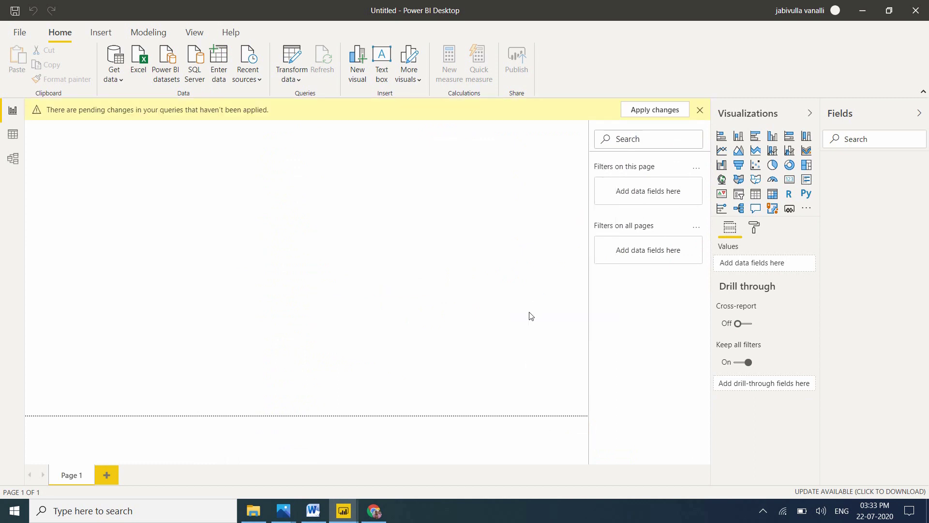
left_click(654, 110)
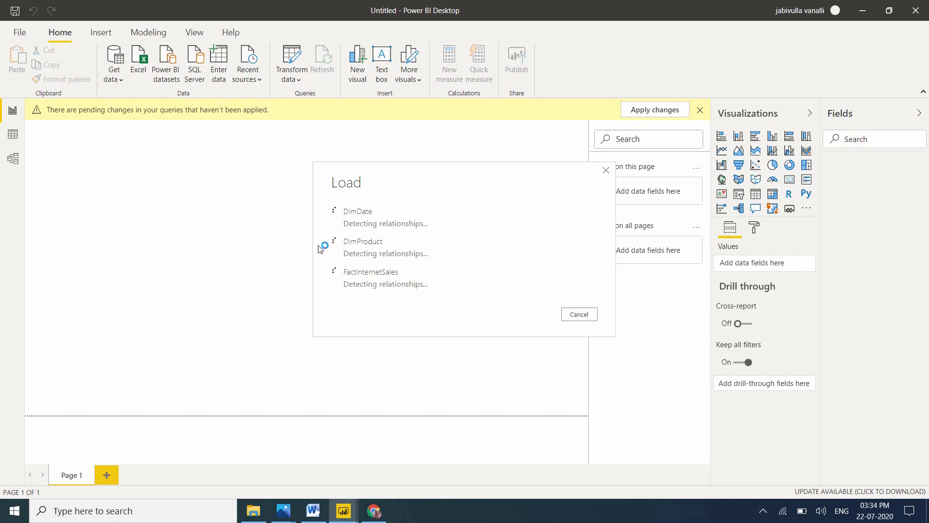
left_click(654, 109)
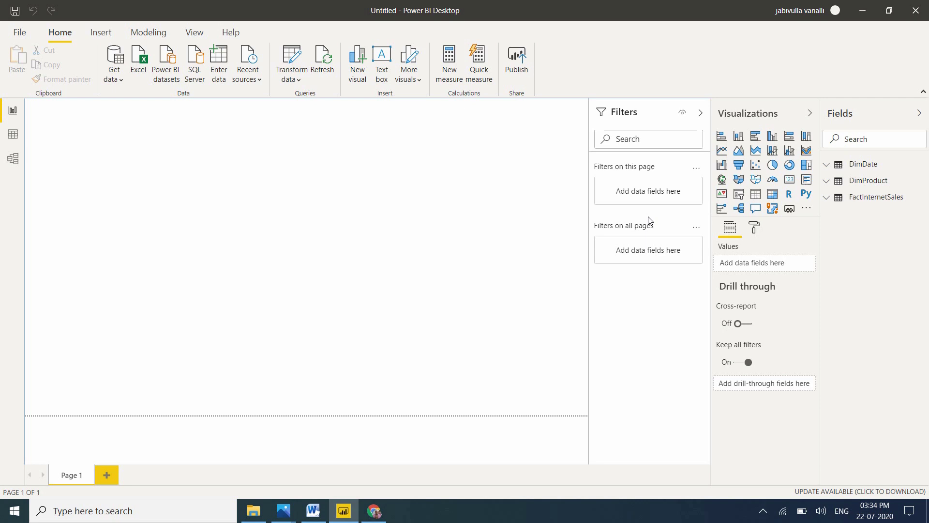
mouse_move(375, 240)
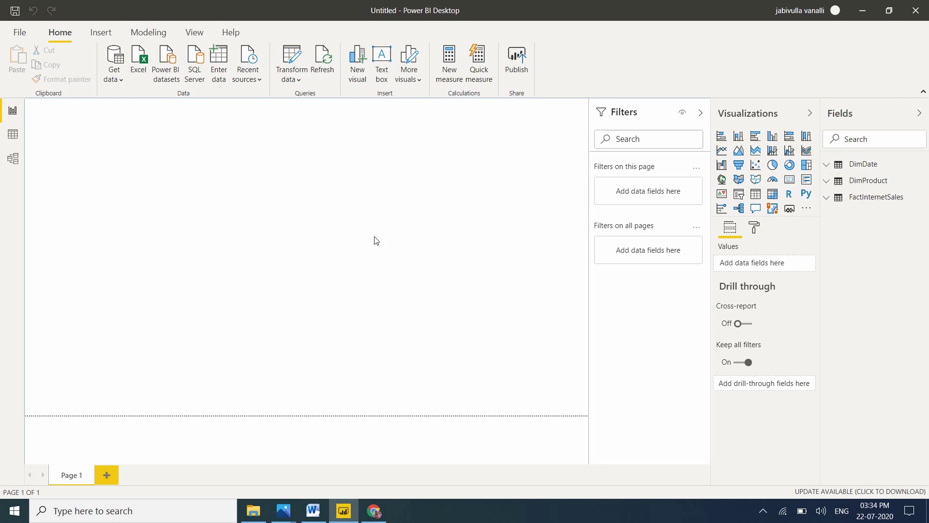
mouse_move(8, 158)
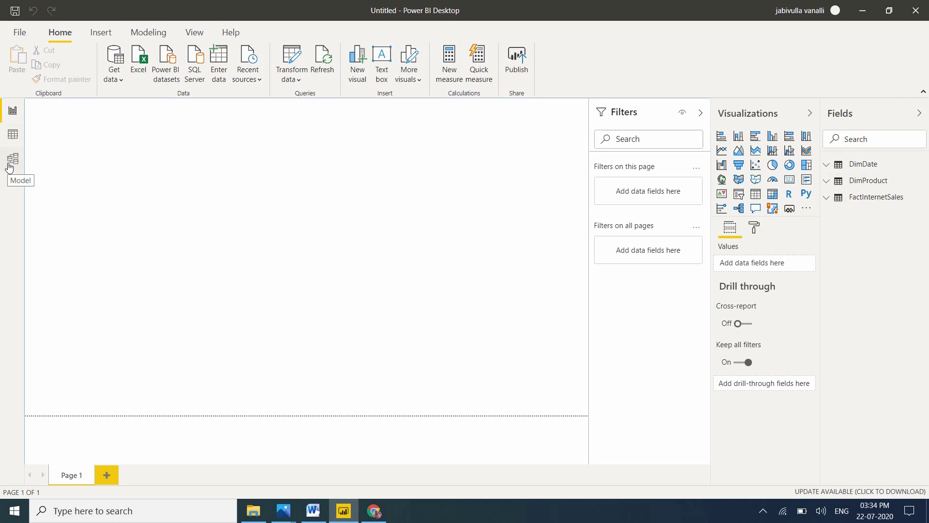
left_click(11, 159)
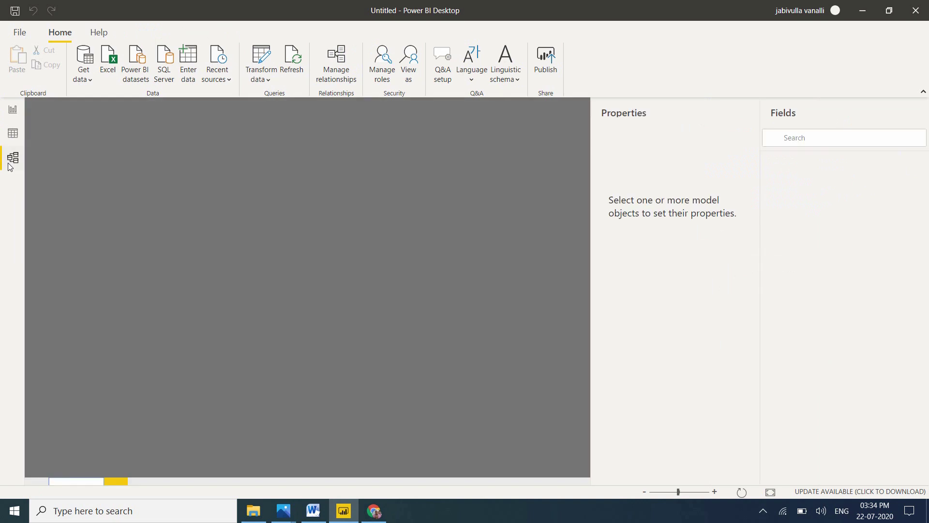
Step: Review the FactInternetSales, DimDate and DimProduct diagram, then go back to Report view
left_click(13, 158)
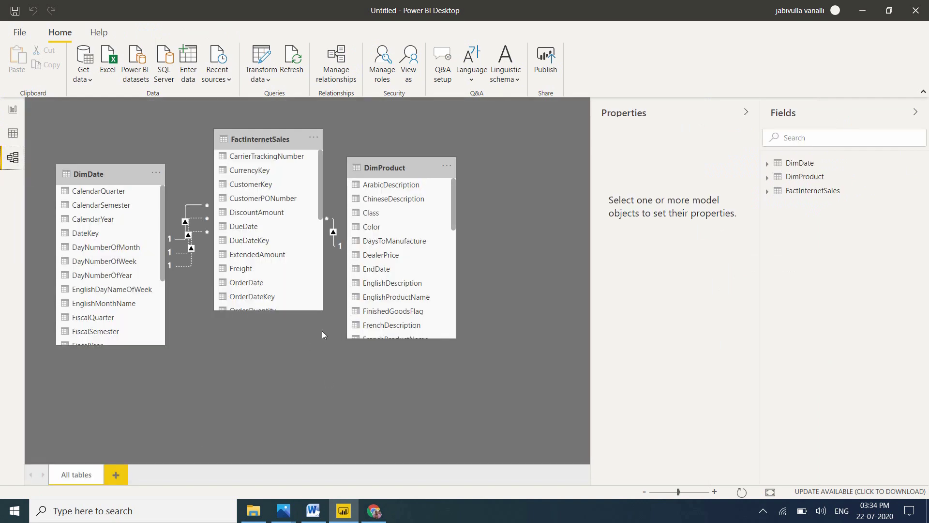
mouse_move(319, 124)
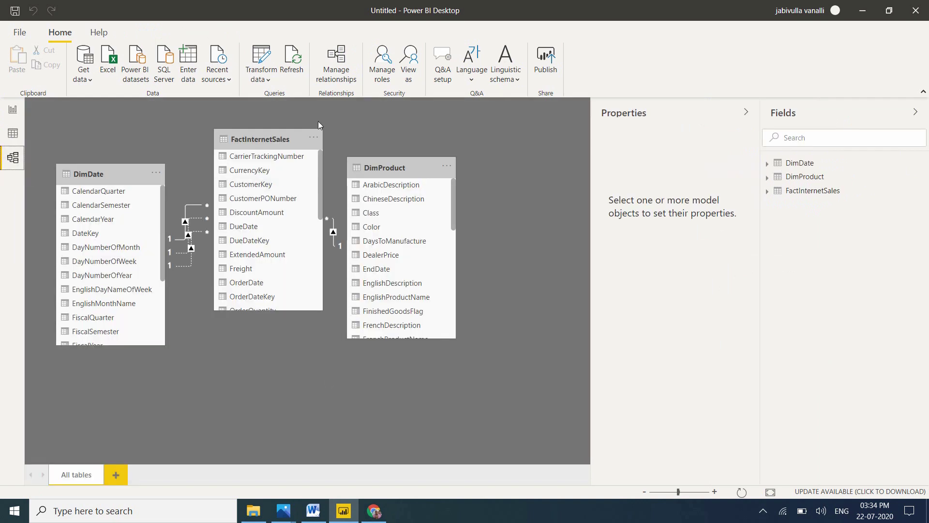
mouse_move(383, 177)
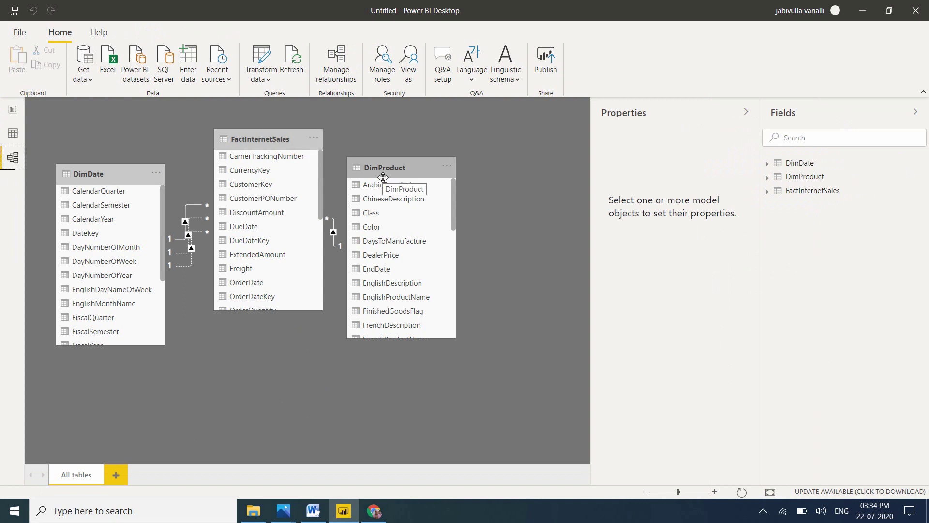
mouse_move(442, 197)
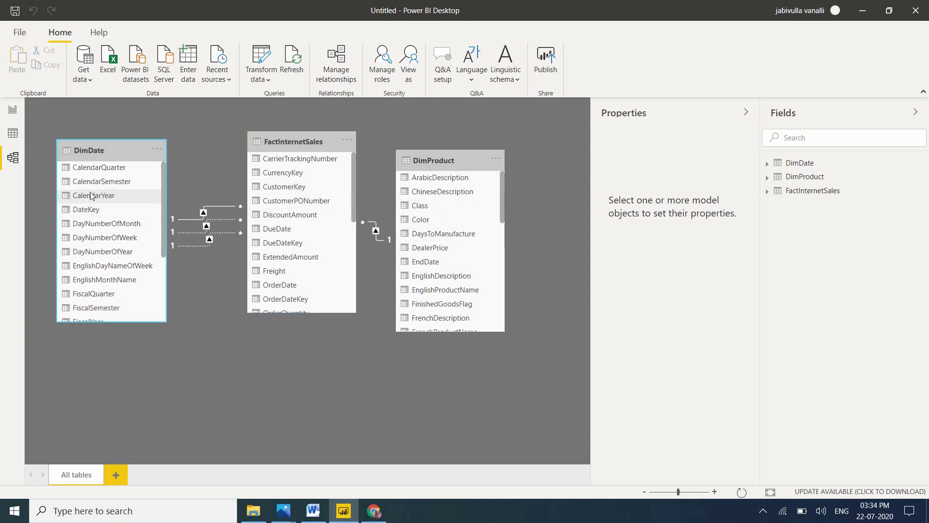
mouse_move(11, 133)
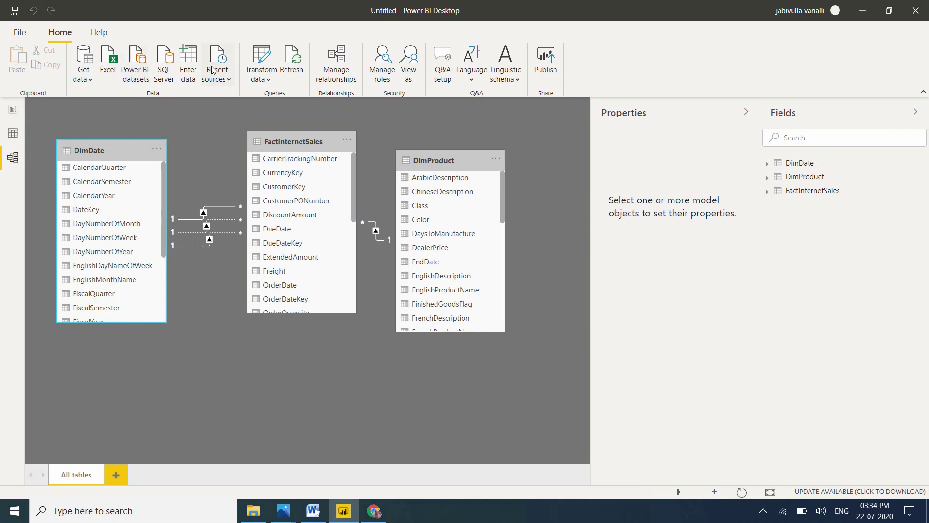
left_click(217, 64)
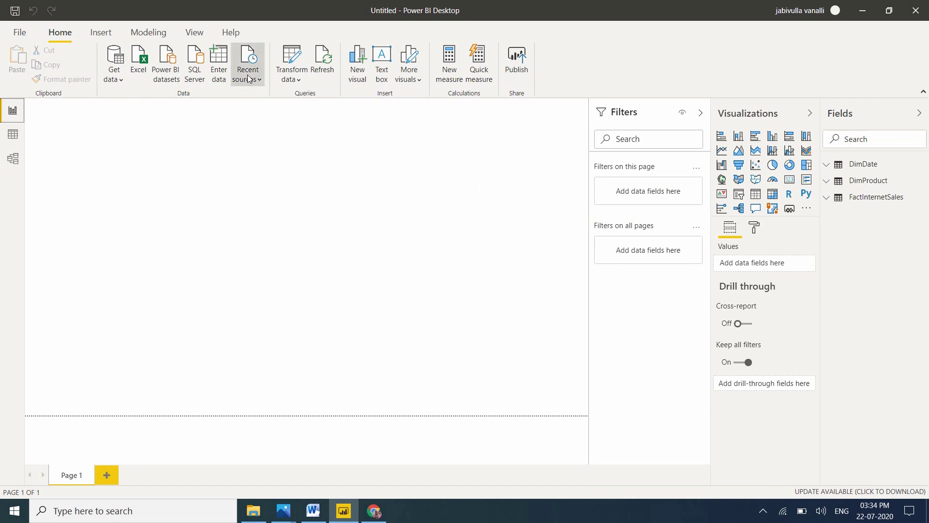
Step: Reconnect to the pinned SQL Server source and select the AdventureWorksDW2017 database
left_click(247, 63)
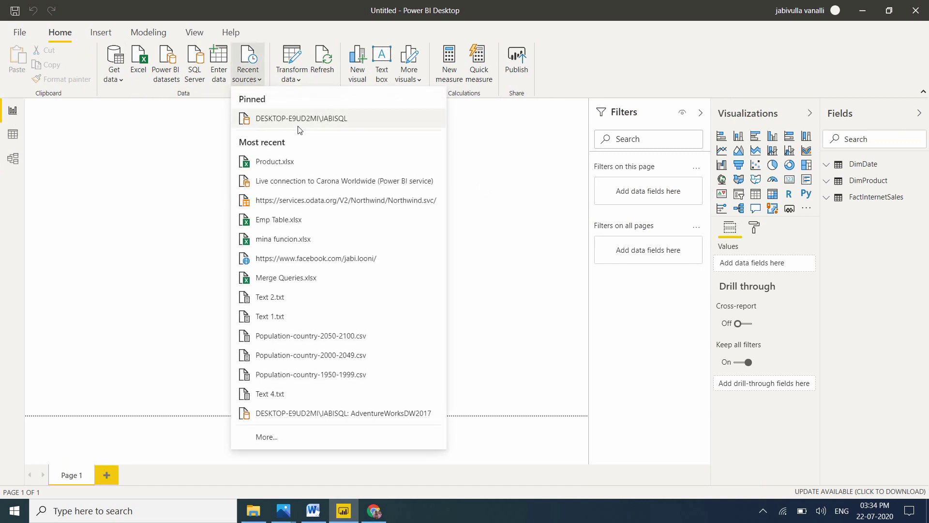
left_click(300, 118)
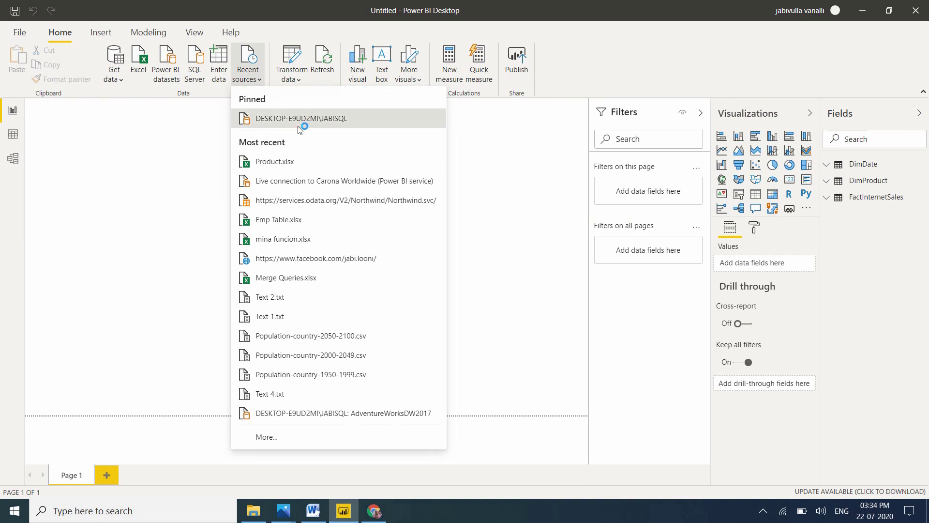
left_click(298, 118)
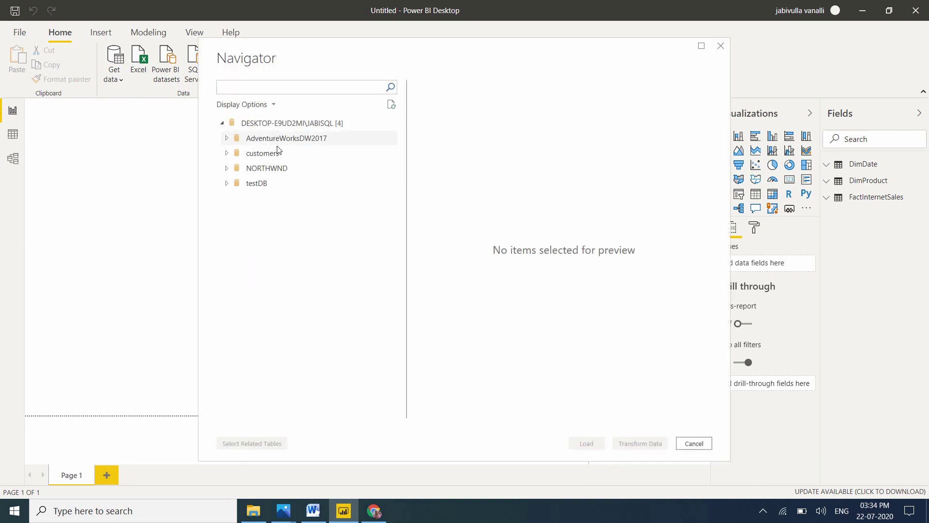
left_click(286, 138)
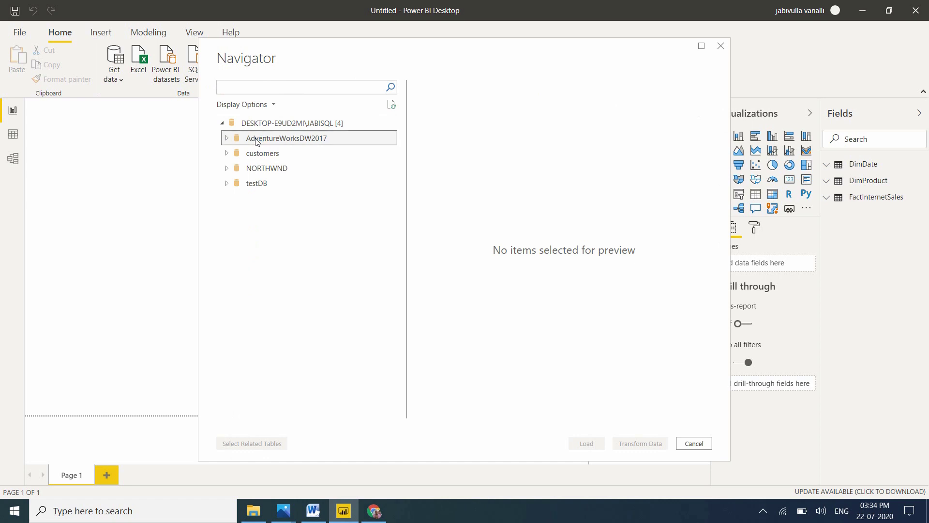
Step: Tick DimProductCategory and DimProductSubcategory in AdventureWorksDW2017 and load them
left_click(227, 138)
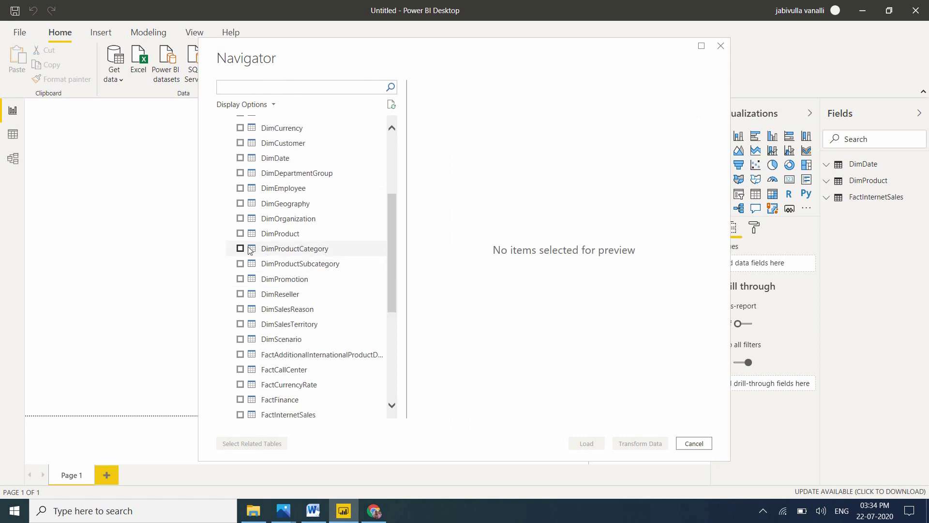
left_click(240, 248)
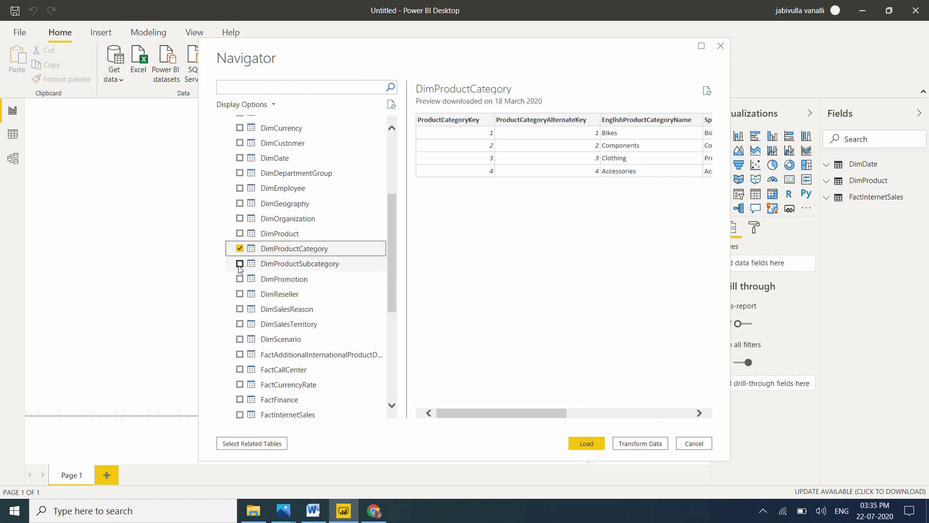
left_click(240, 263)
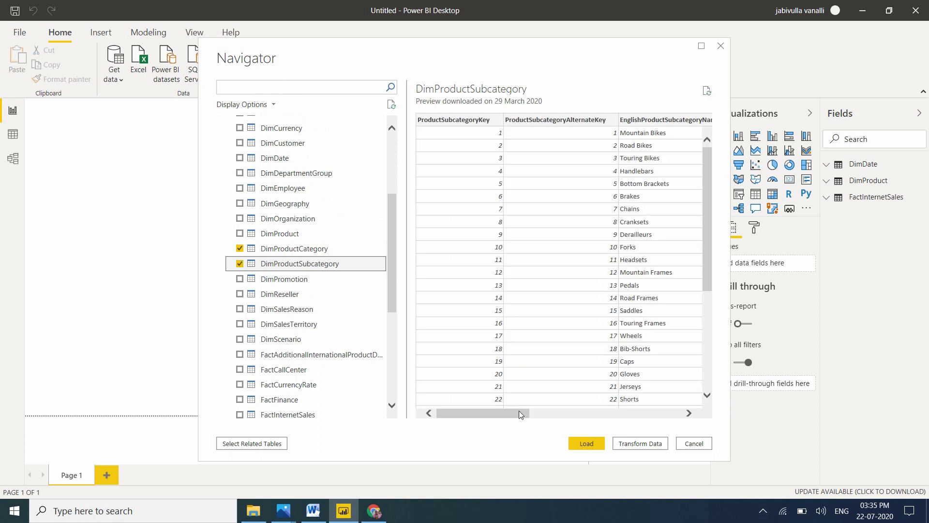
left_click(585, 443)
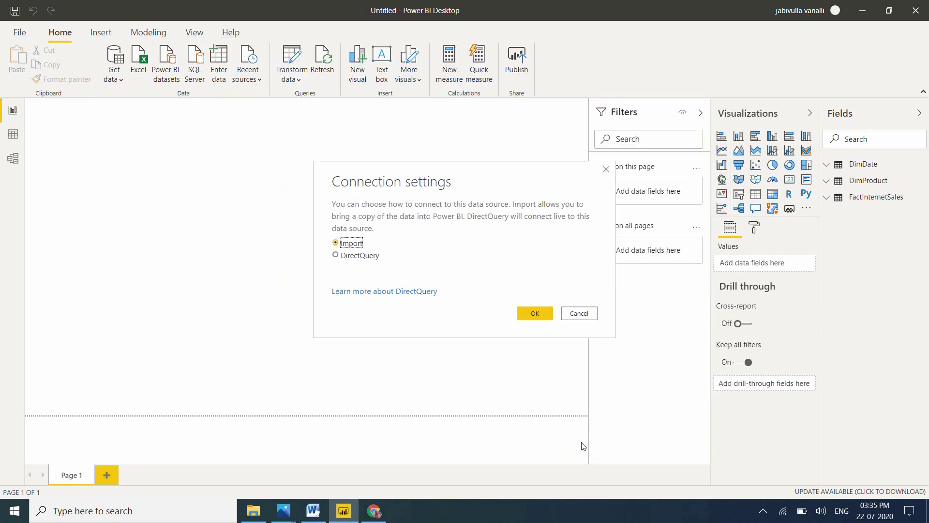
Step: Confirm Import mode and apply the pending changes to load both product tables
left_click(533, 313)
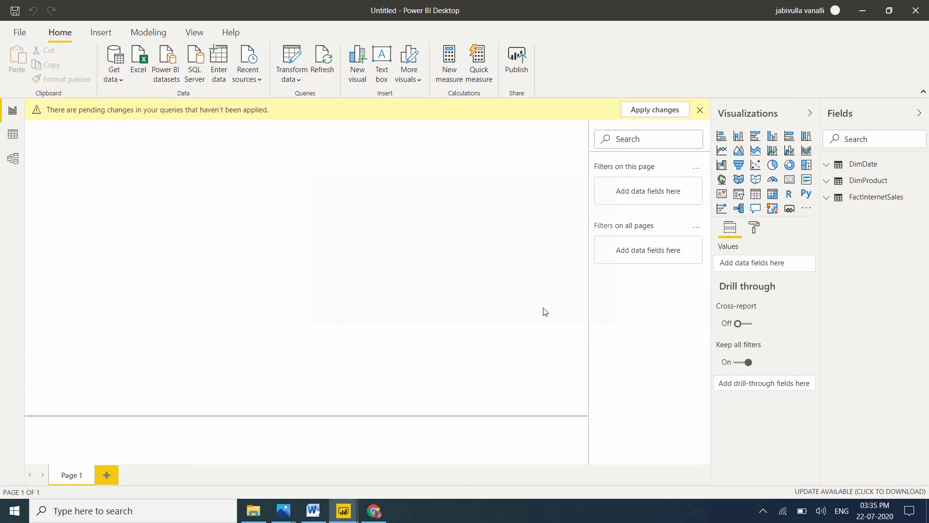
left_click(654, 110)
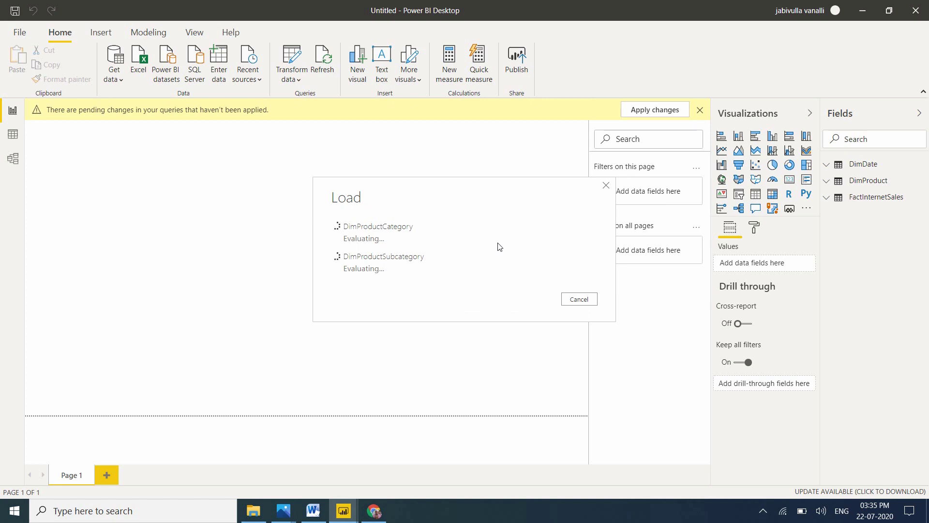
left_click(654, 109)
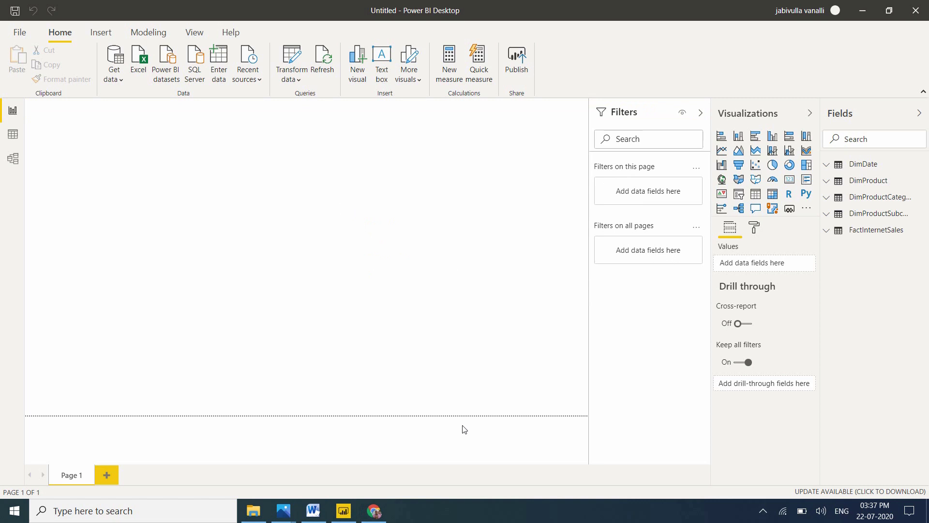
mouse_move(34, 179)
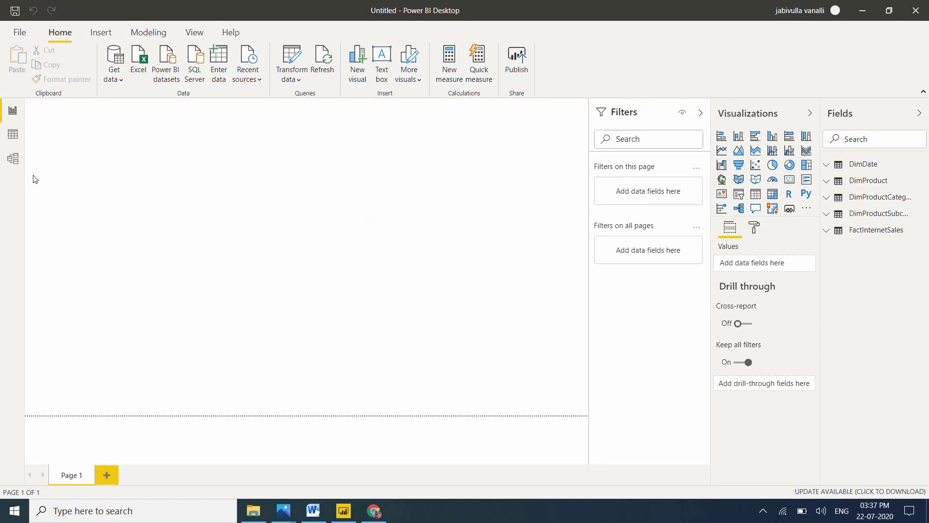
left_click(13, 158)
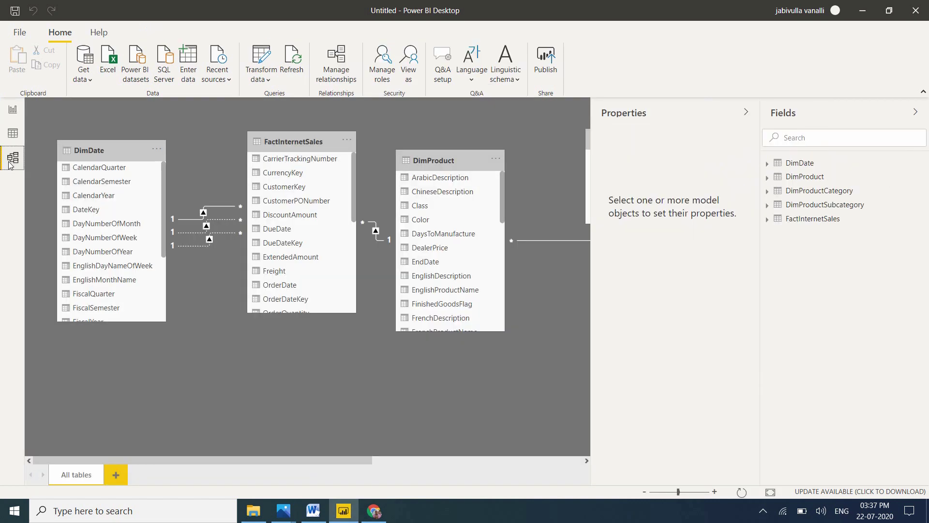
mouse_move(162, 465)
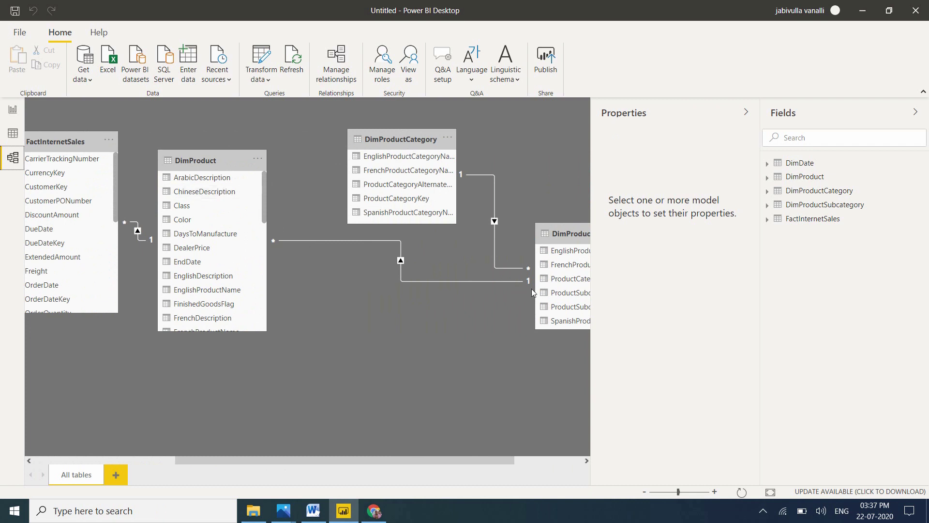
mouse_move(378, 477)
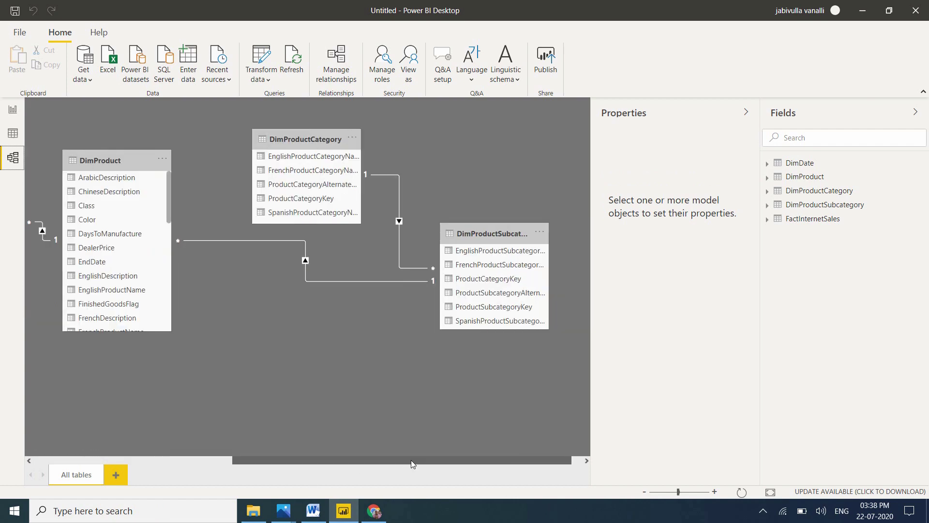
mouse_move(415, 241)
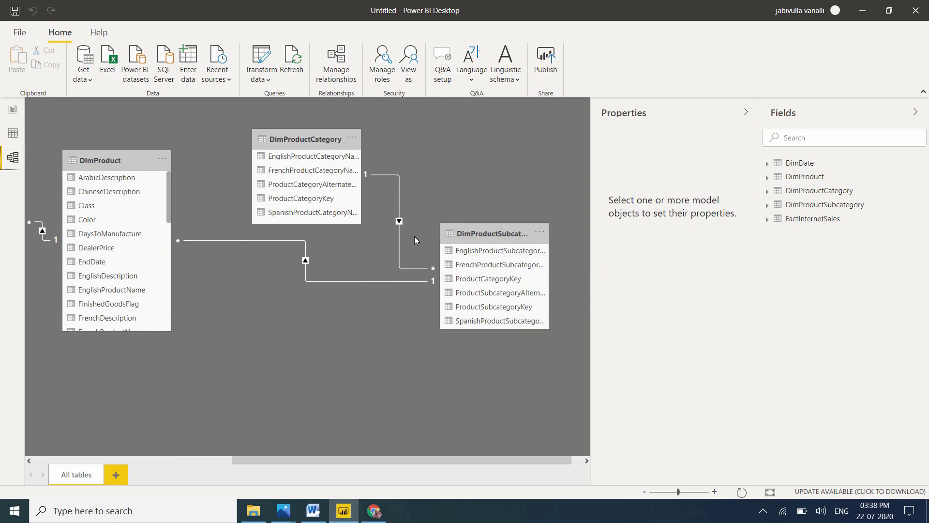
mouse_move(97, 123)
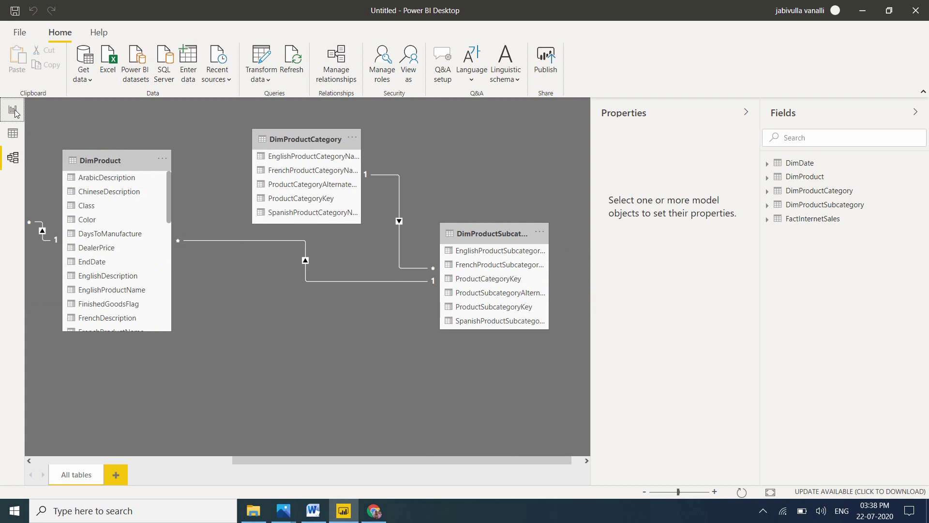
mouse_move(14, 116)
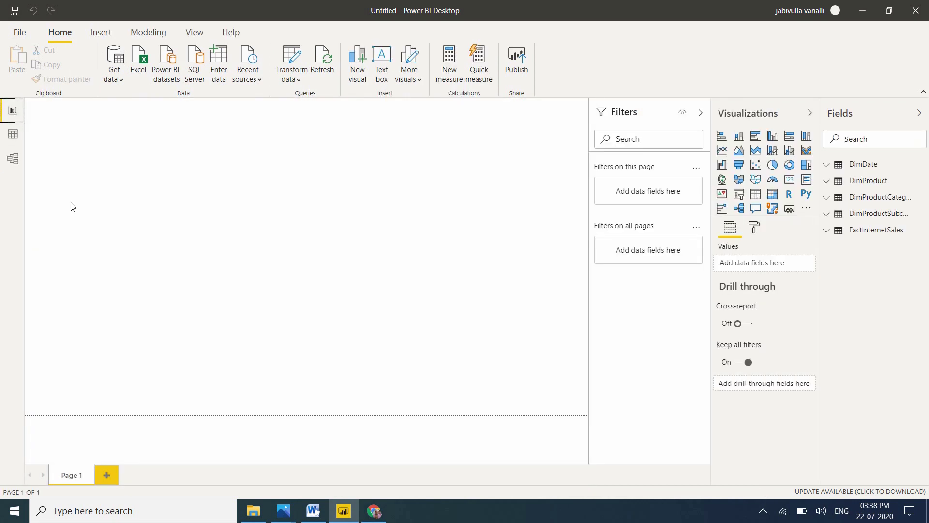
mouse_move(314, 510)
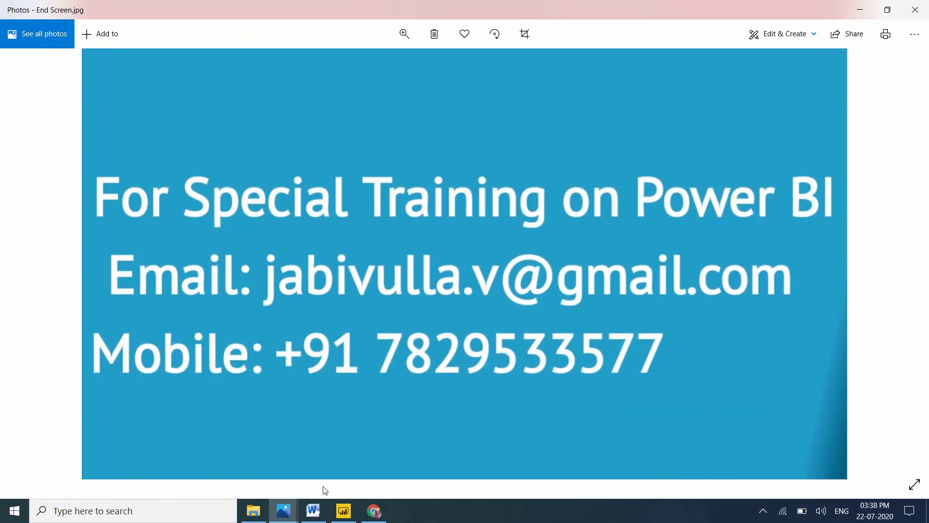
mouse_move(483, 316)
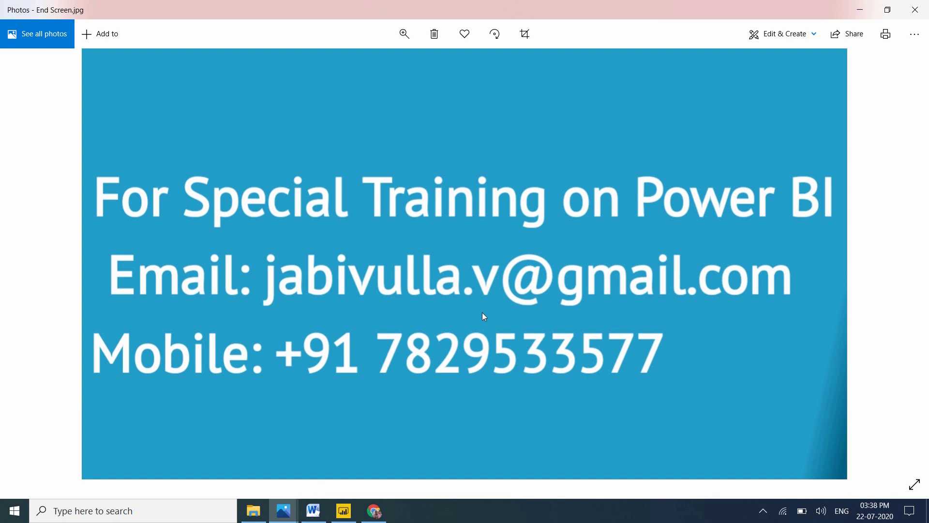
mouse_move(191, 327)
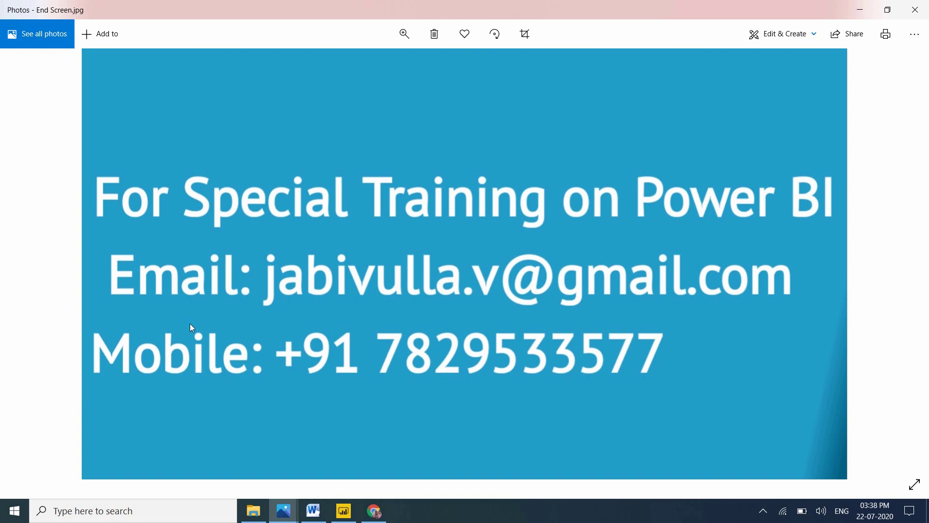
mouse_move(520, 303)
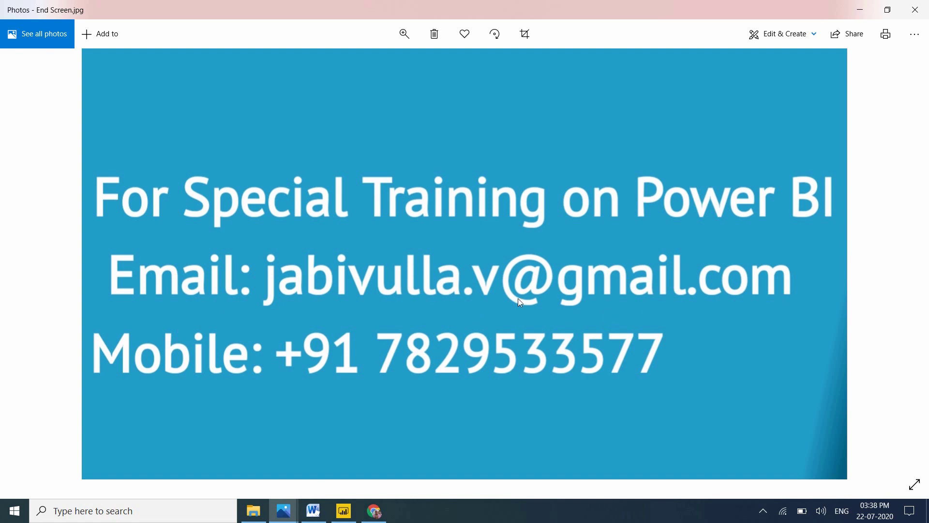
mouse_move(499, 413)
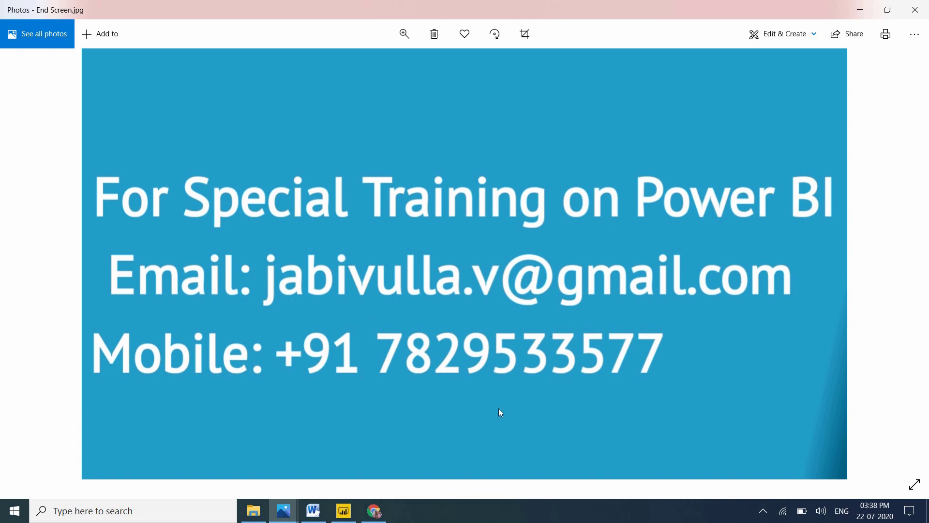